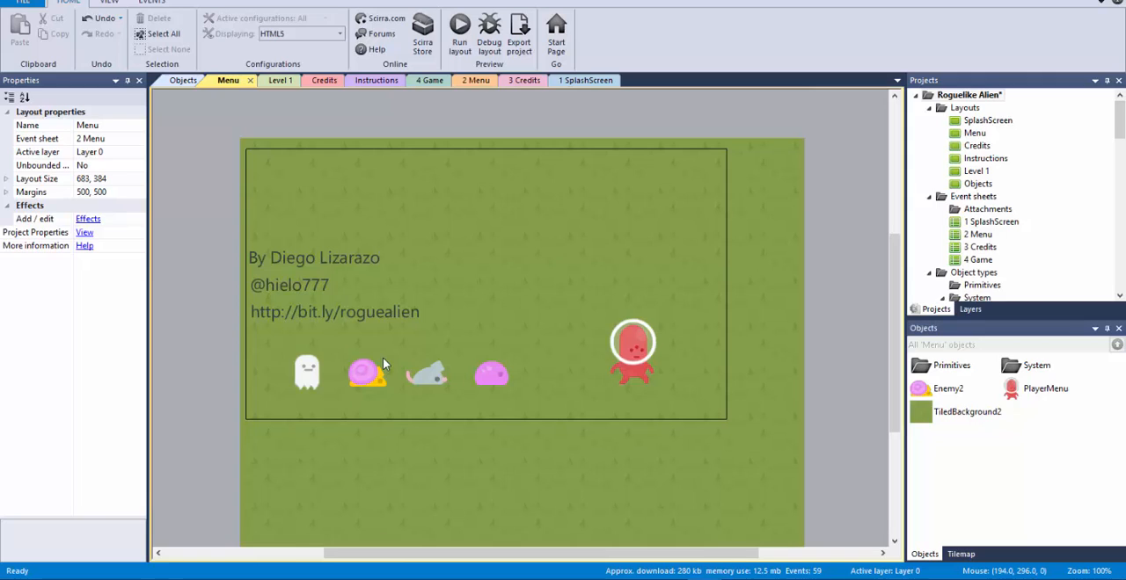
mouse_move(835, 576)
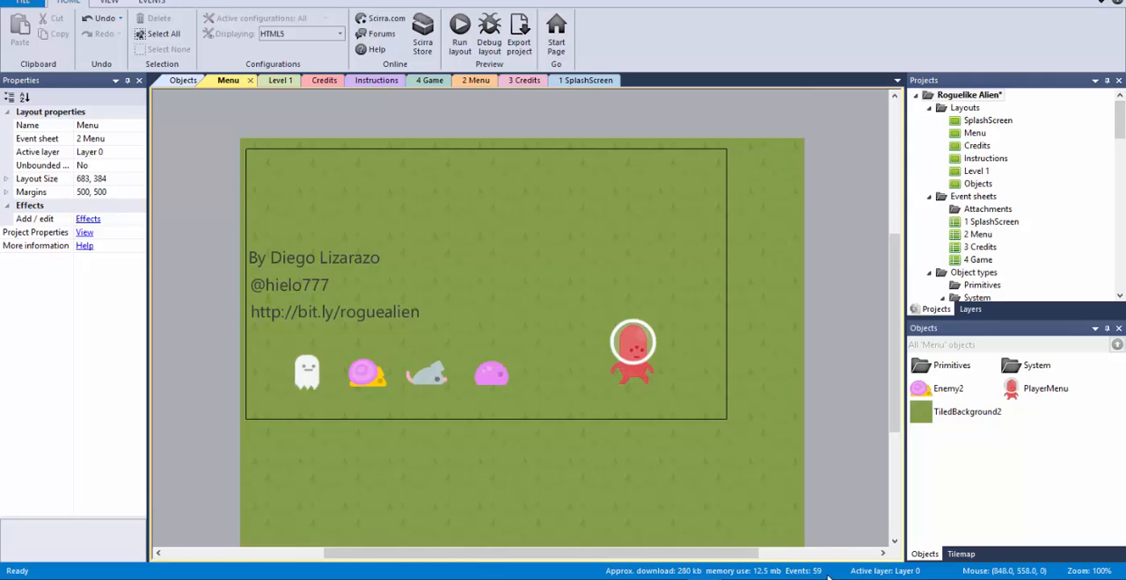
mouse_move(826, 572)
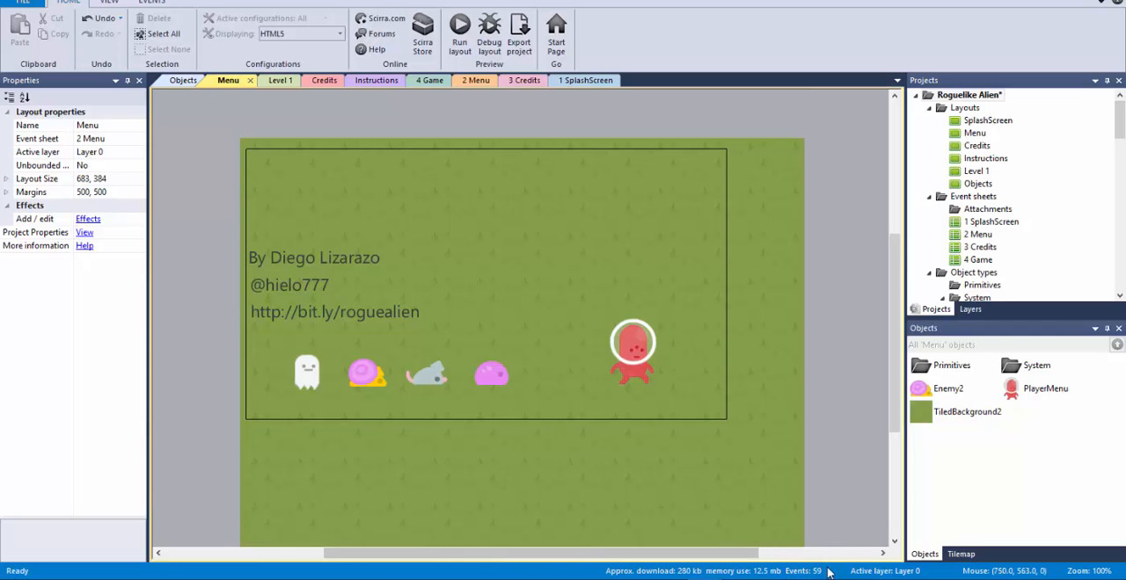
mouse_move(844, 492)
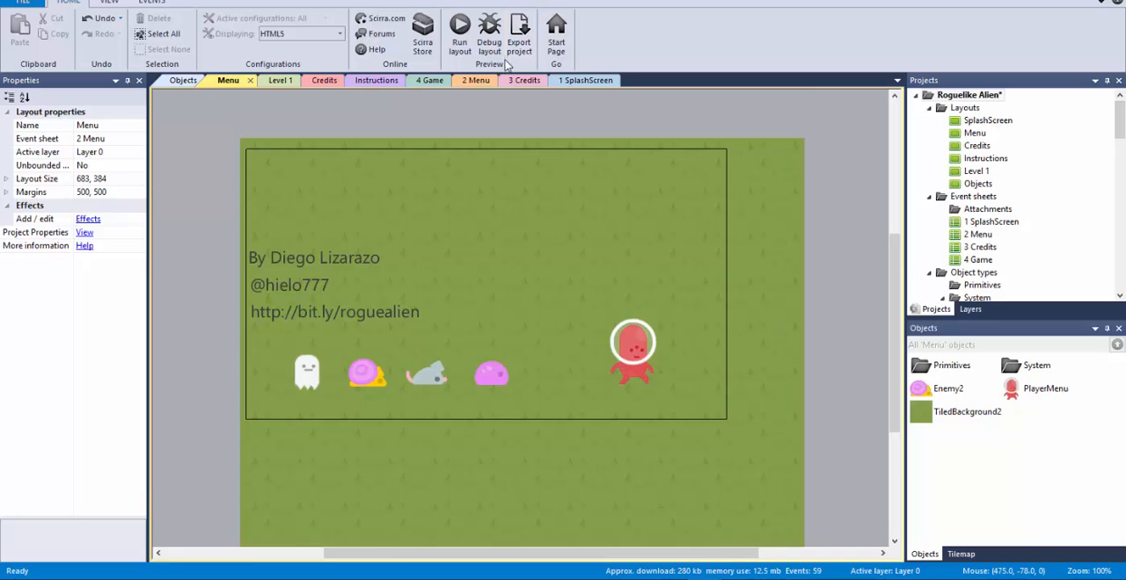
mouse_move(497, 125)
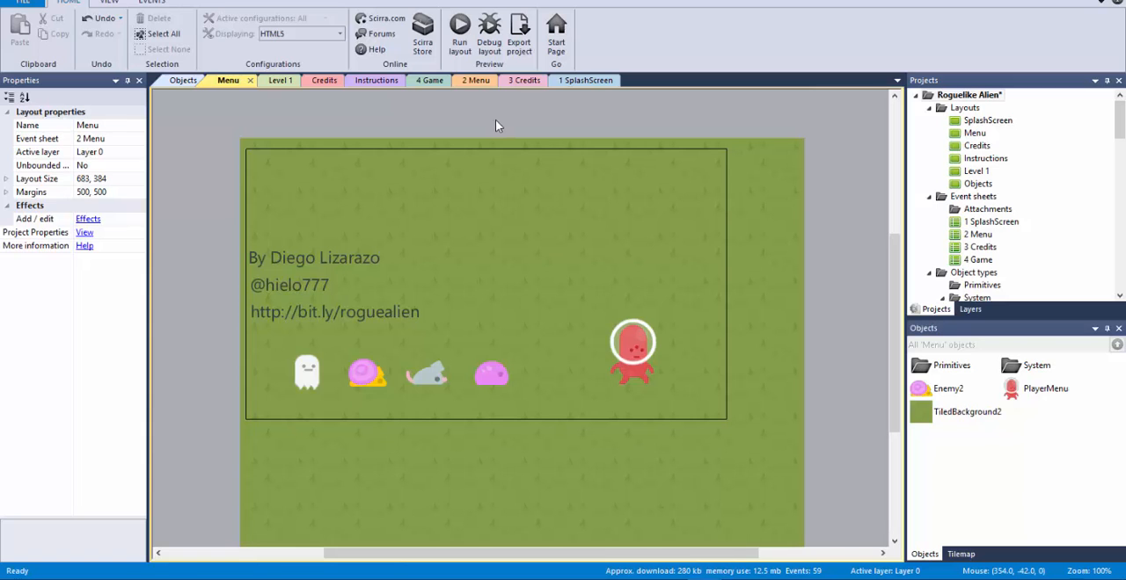
mouse_move(431, 109)
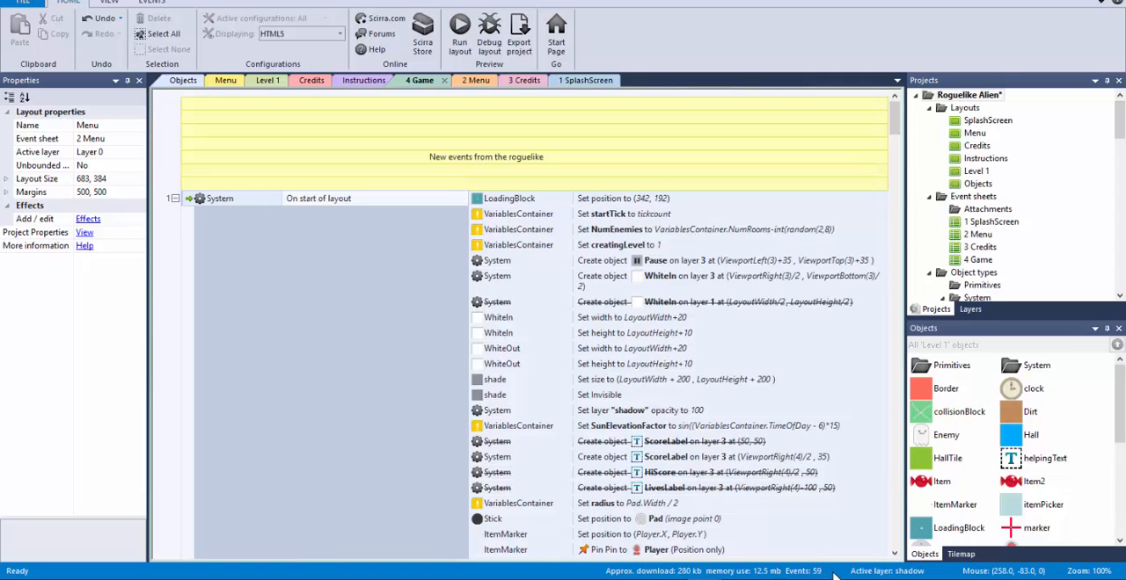
mouse_move(779, 439)
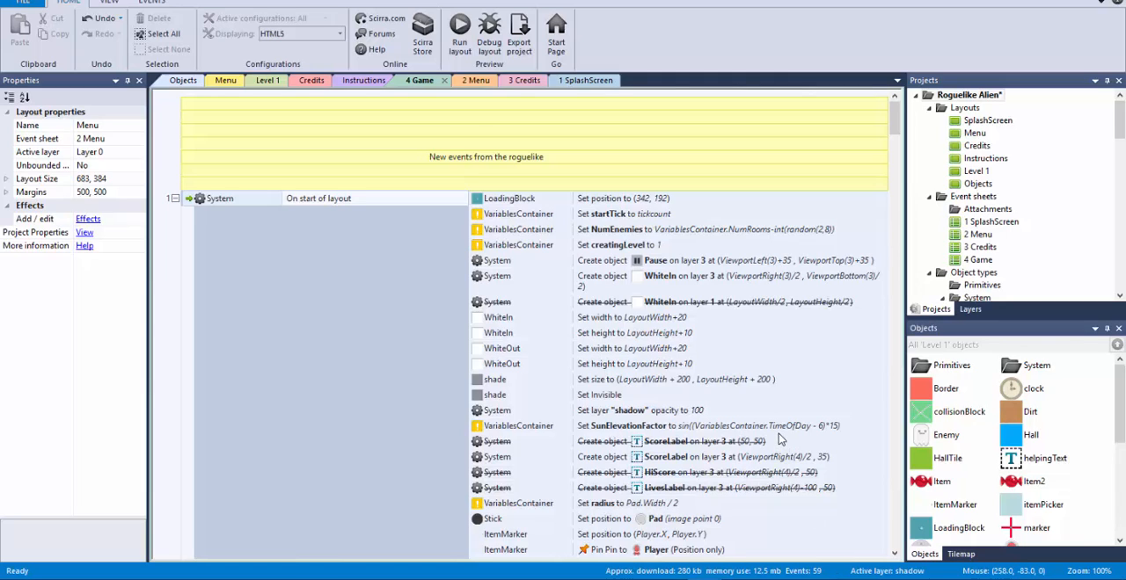
mouse_move(827, 561)
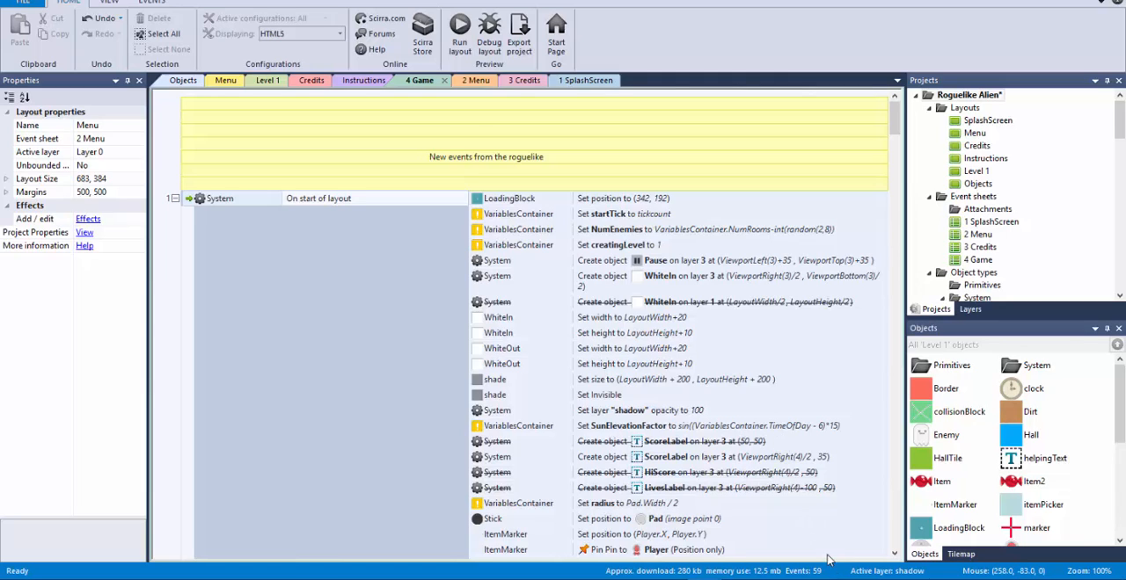
mouse_move(677, 98)
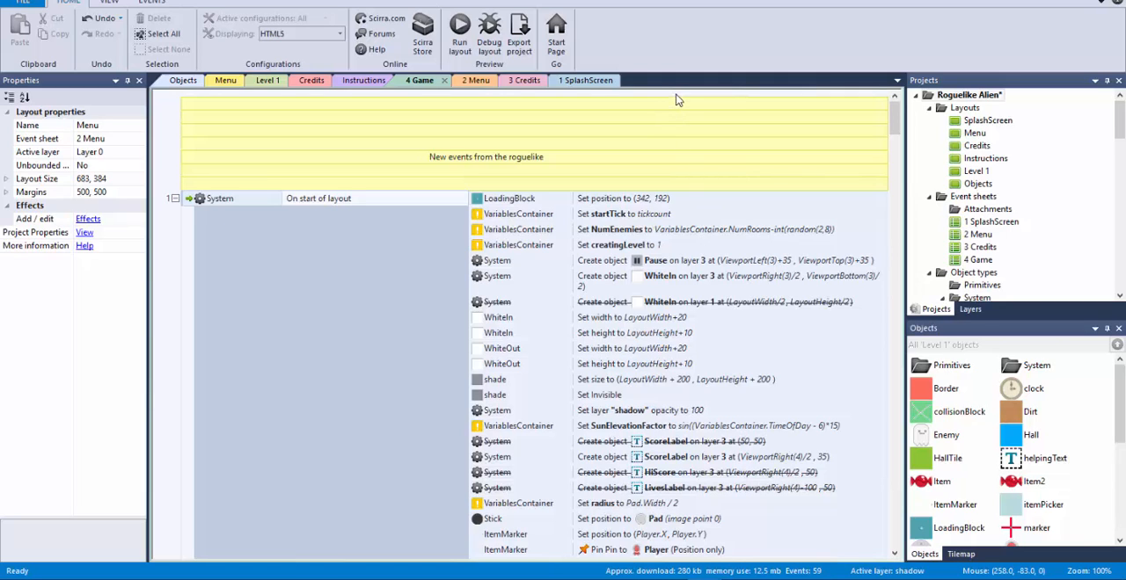
mouse_move(580, 134)
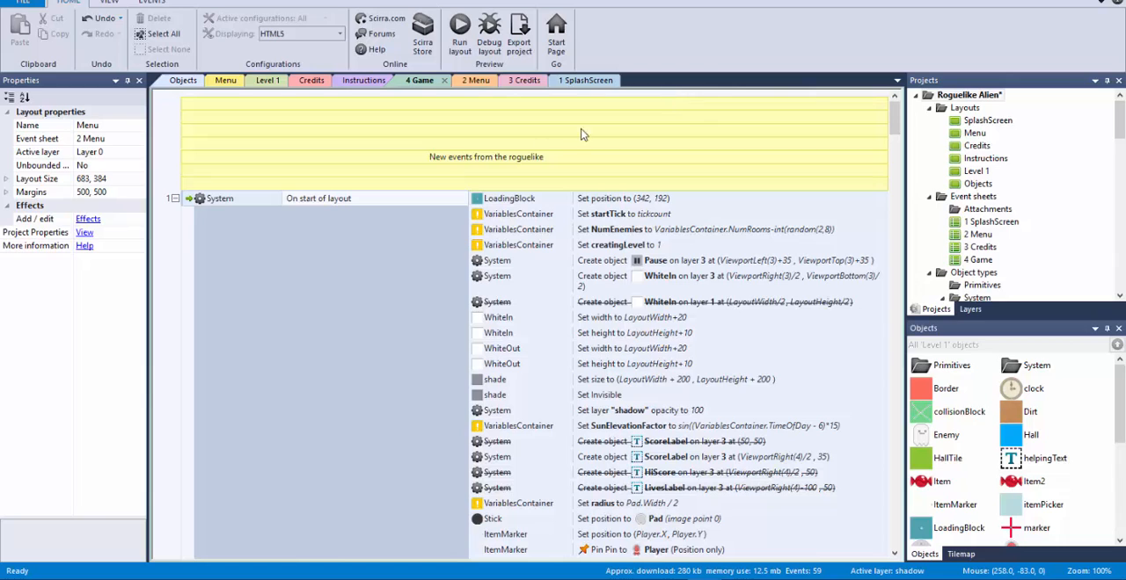
mouse_move(176, 209)
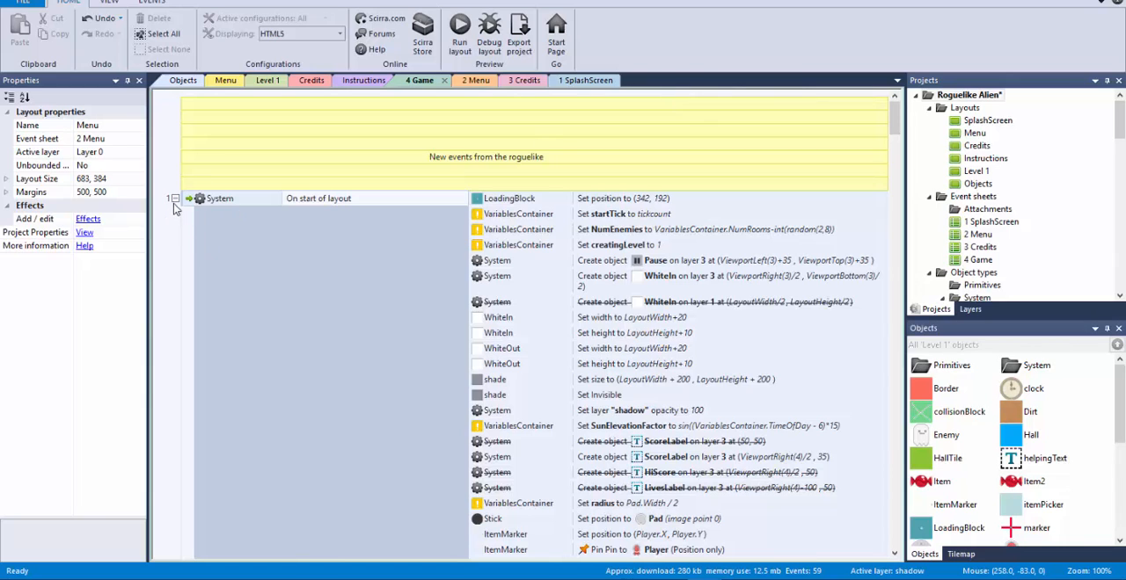
scroll("down", 3)
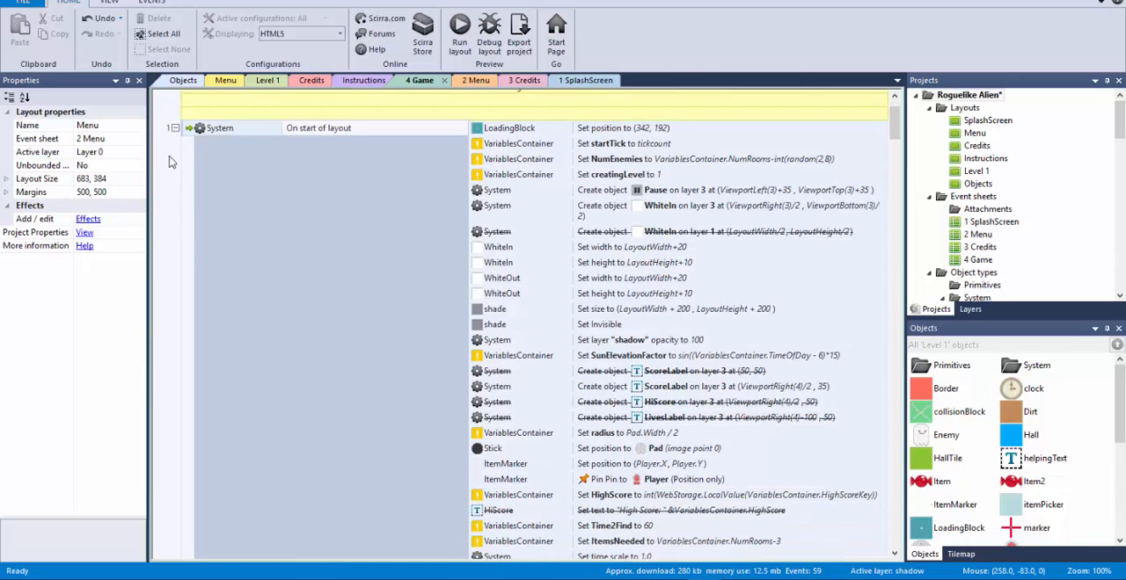
mouse_move(349, 139)
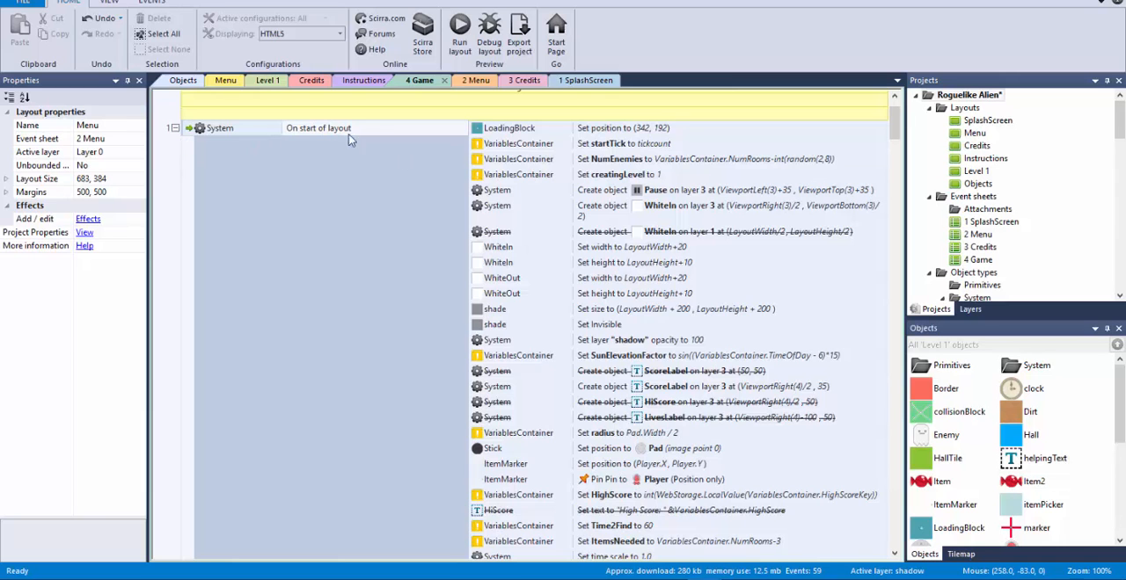
scroll("down", 3)
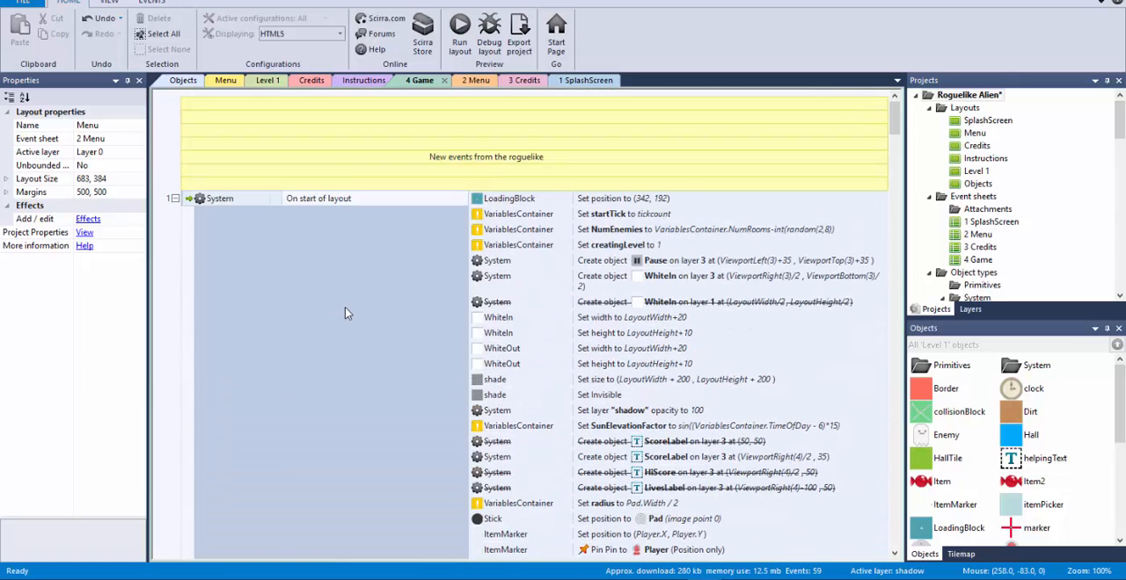
mouse_move(780, 426)
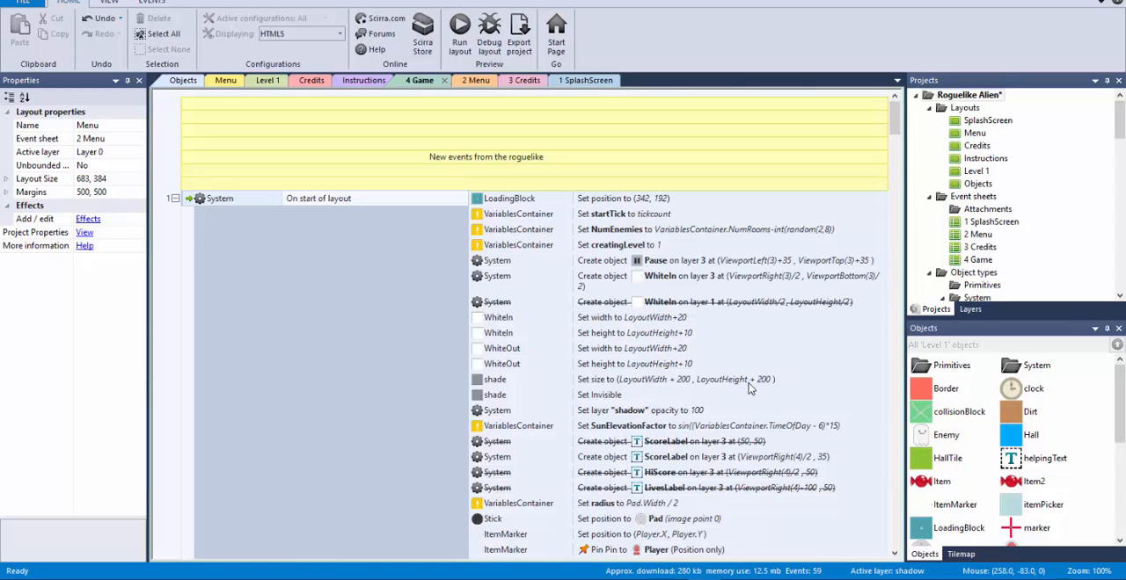
mouse_move(282, 102)
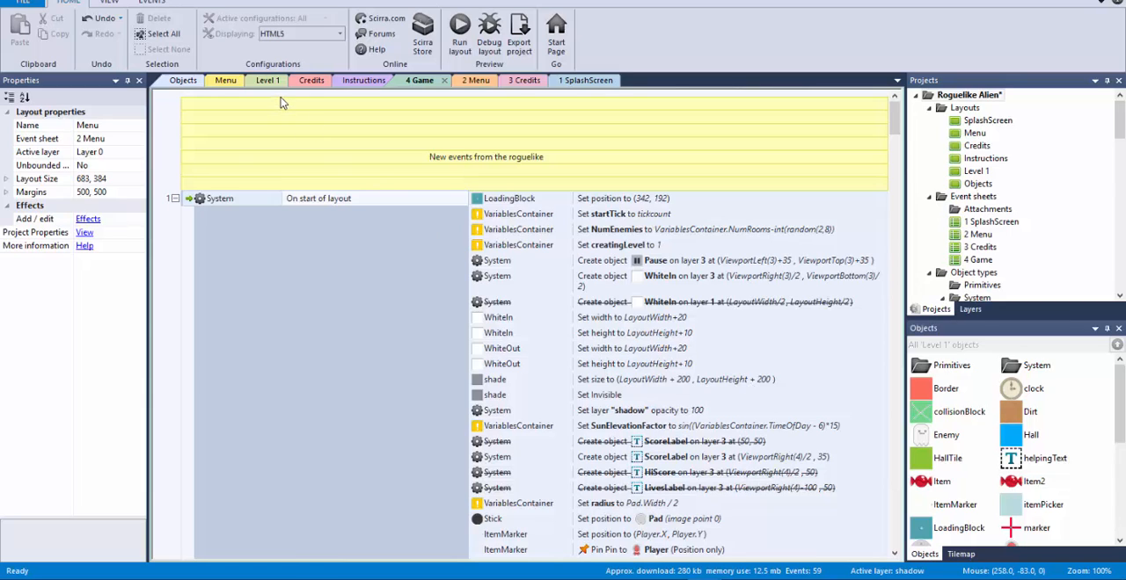
right_click(281, 104)
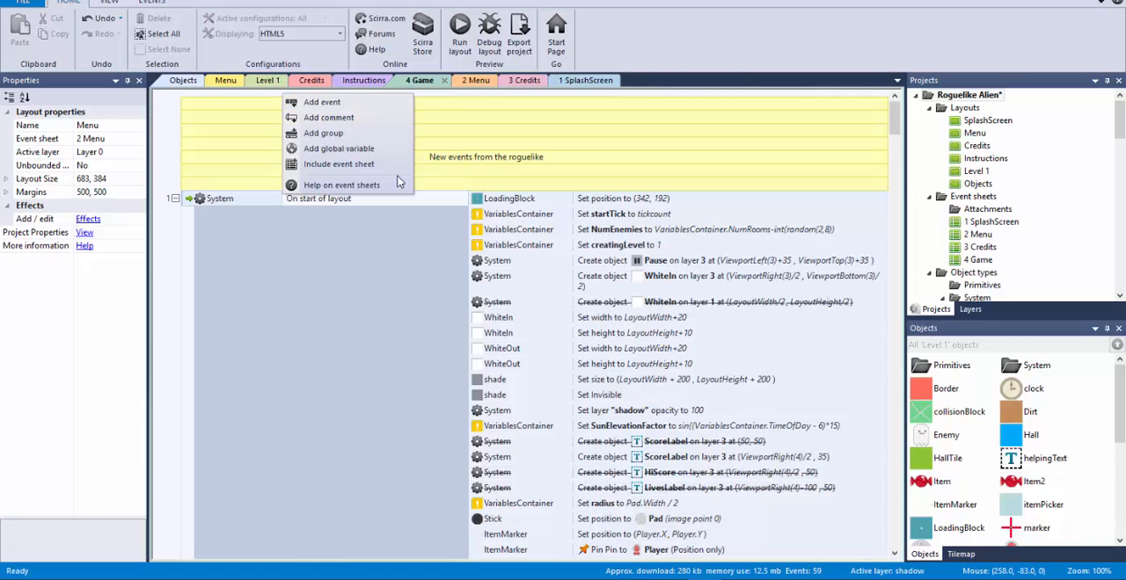
left_click(339, 148)
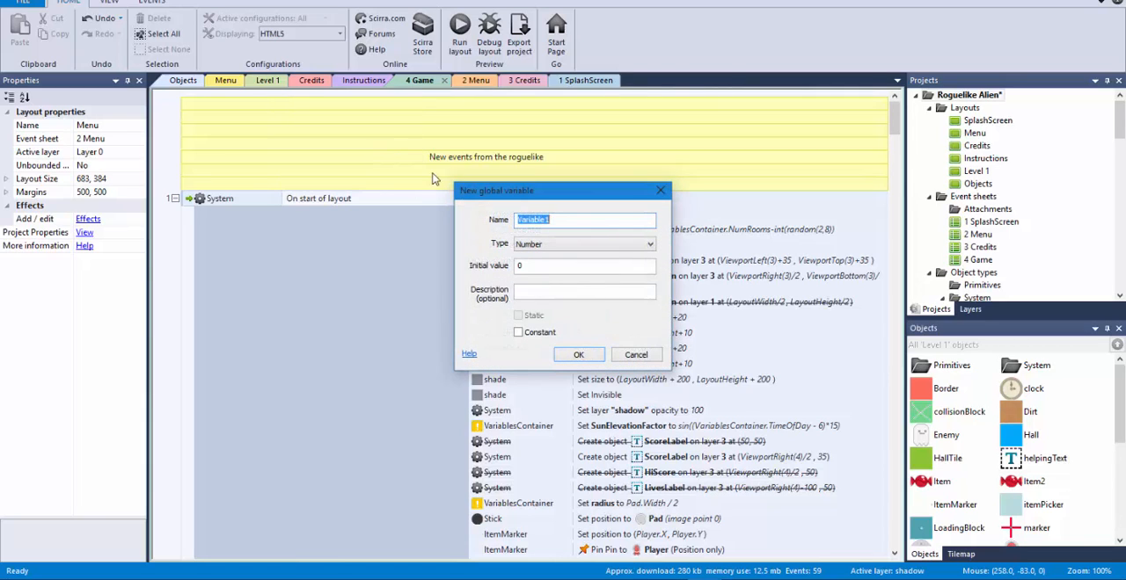
left_click(577, 354)
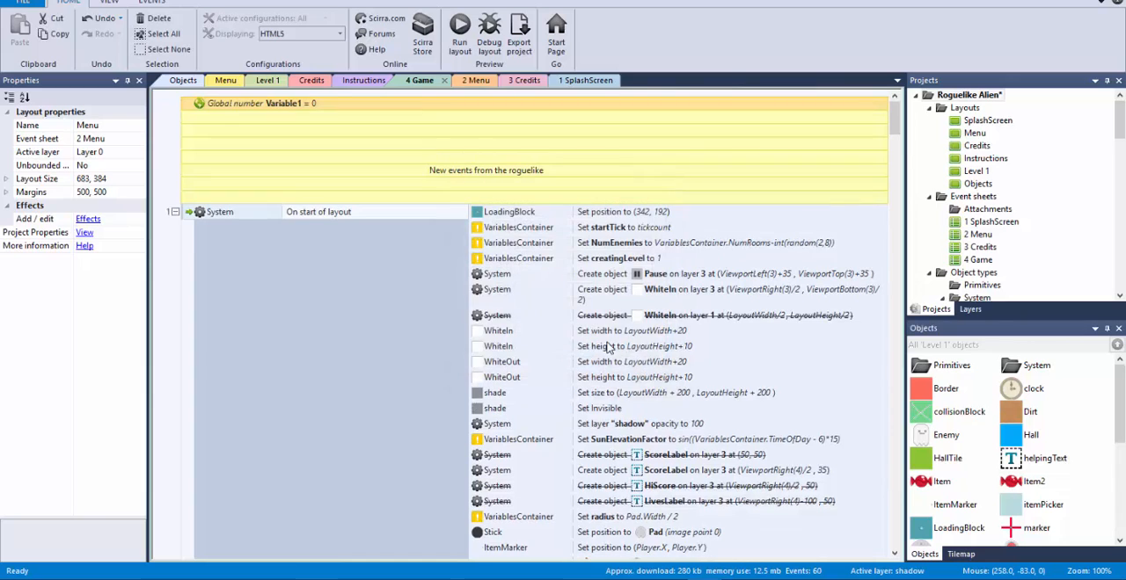
mouse_move(827, 571)
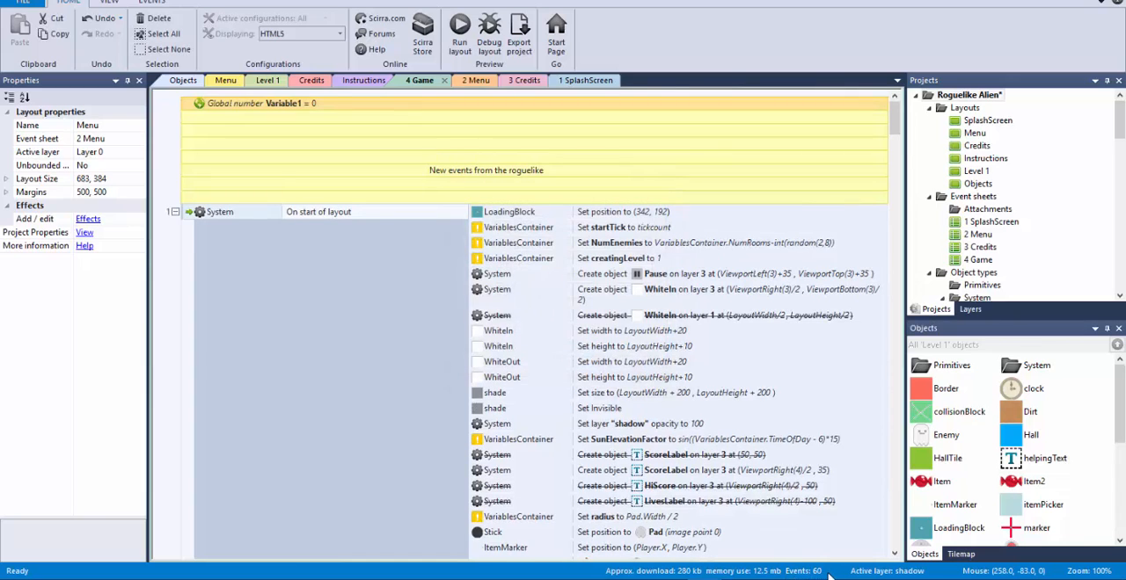
mouse_move(270, 107)
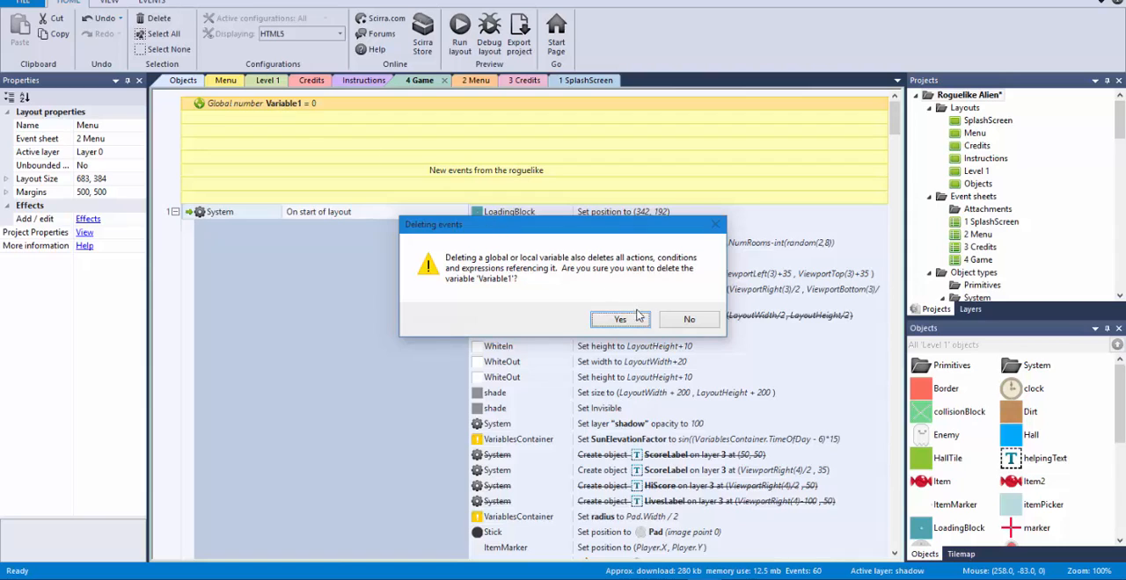
left_click(620, 318)
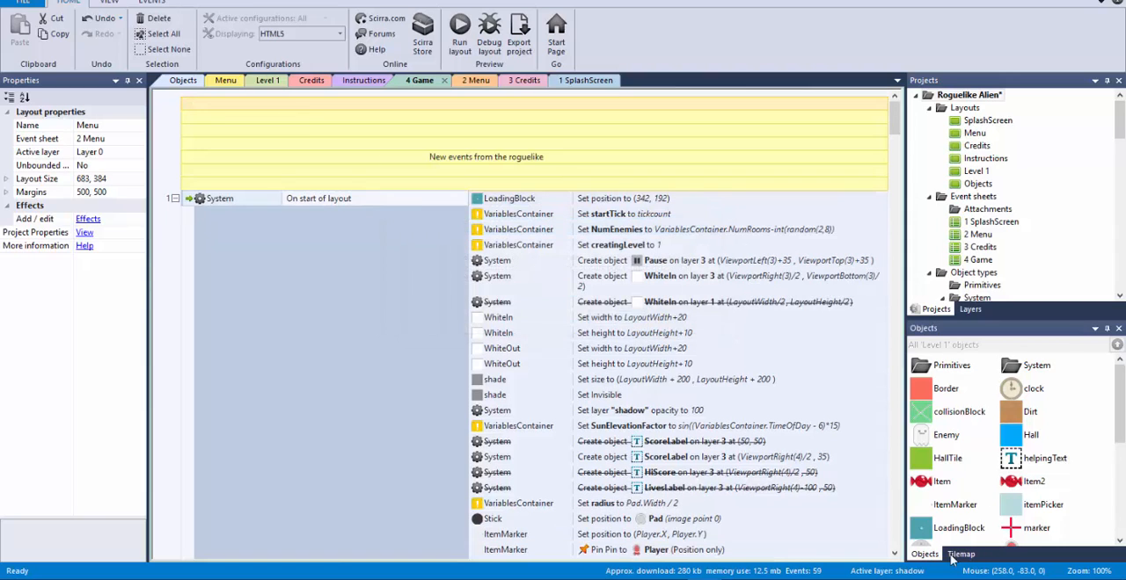
mouse_move(852, 542)
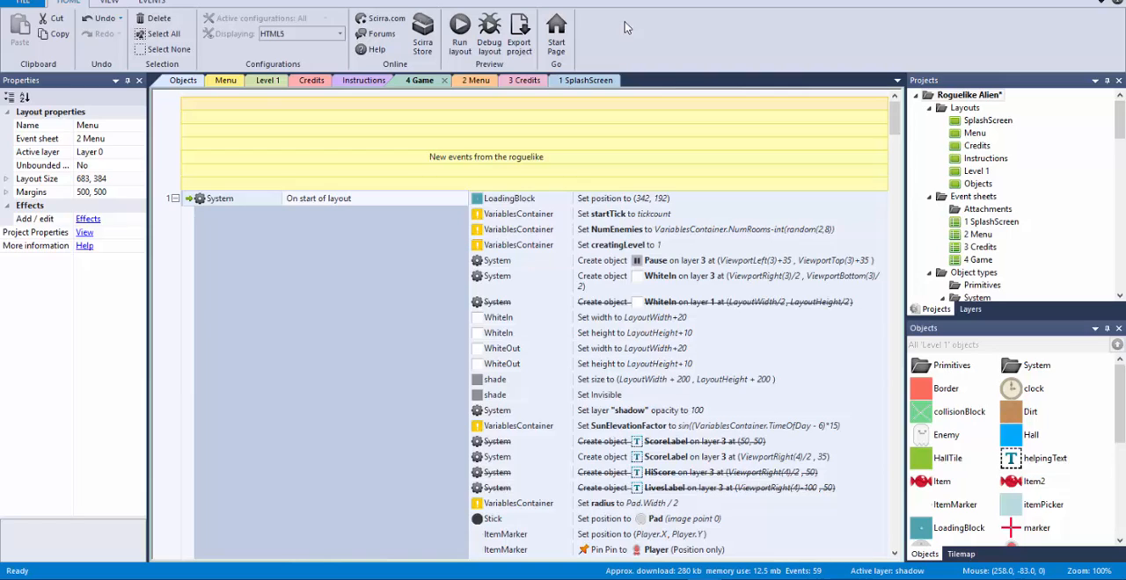
mouse_move(455, 302)
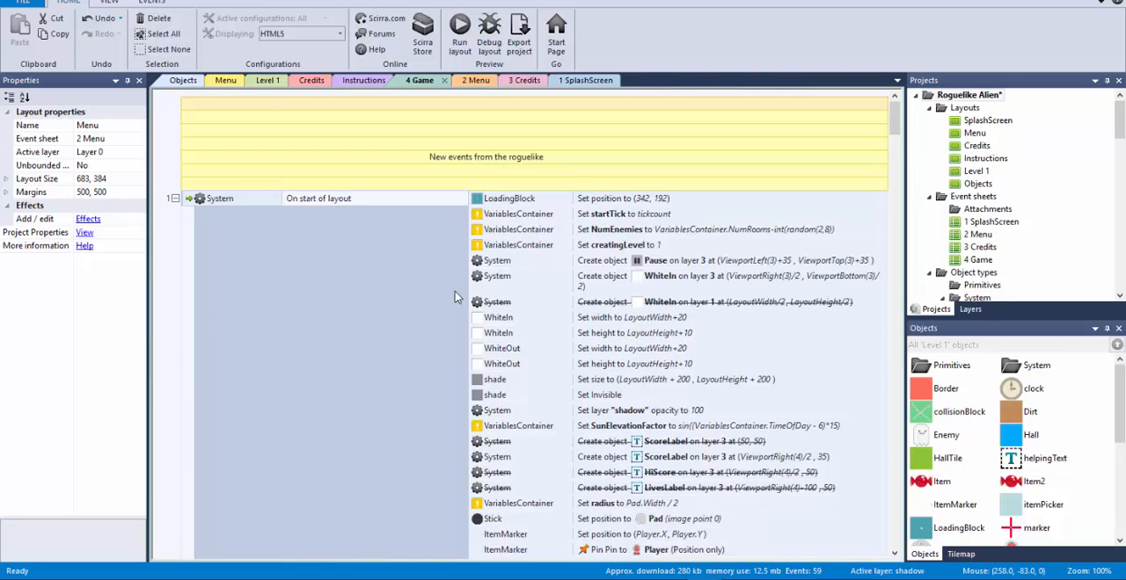
mouse_move(318, 123)
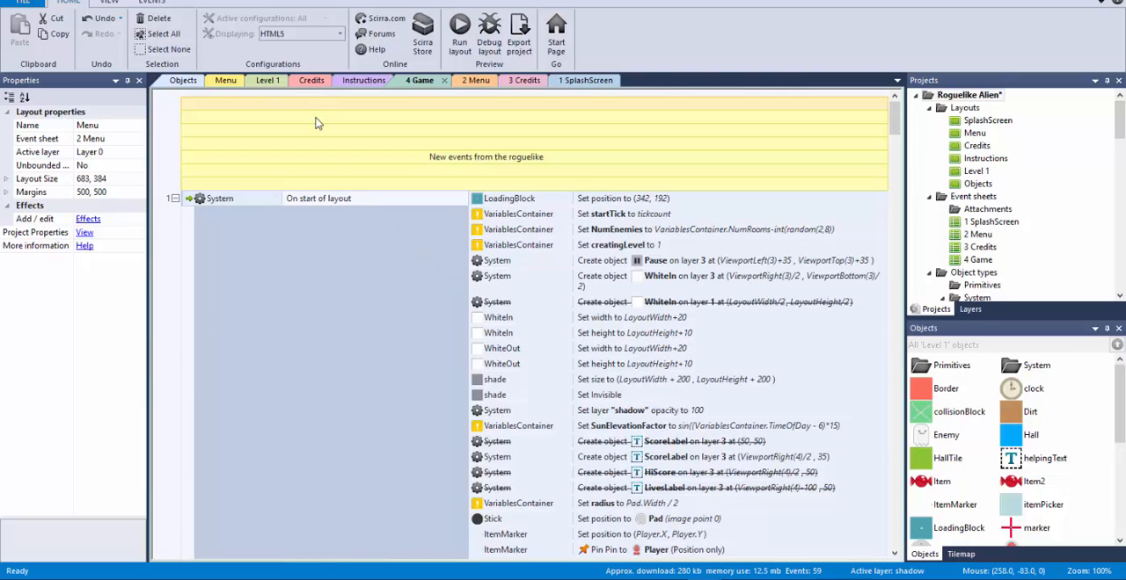
- Select the VariablesContainer object on Level 1 and inspect its plugin type and properties
left_click(266, 80)
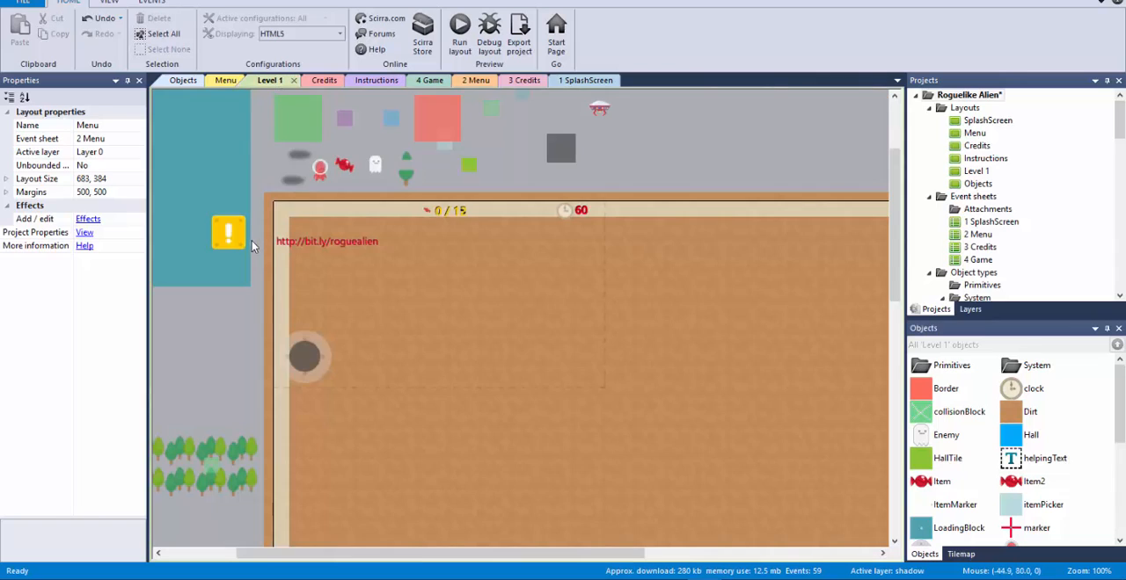
left_click(228, 232)
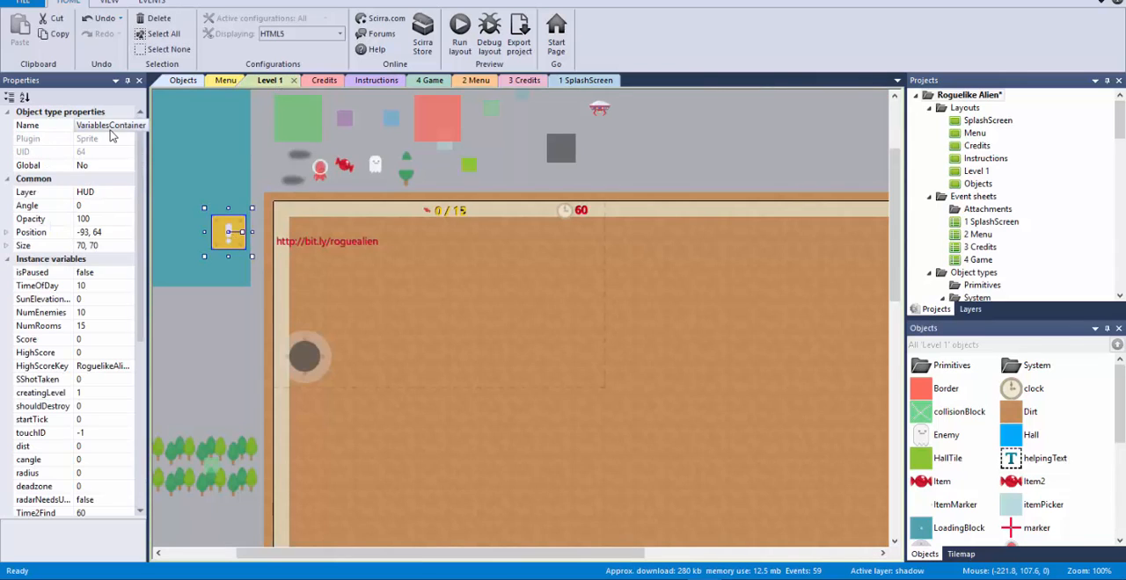
left_click(106, 125)
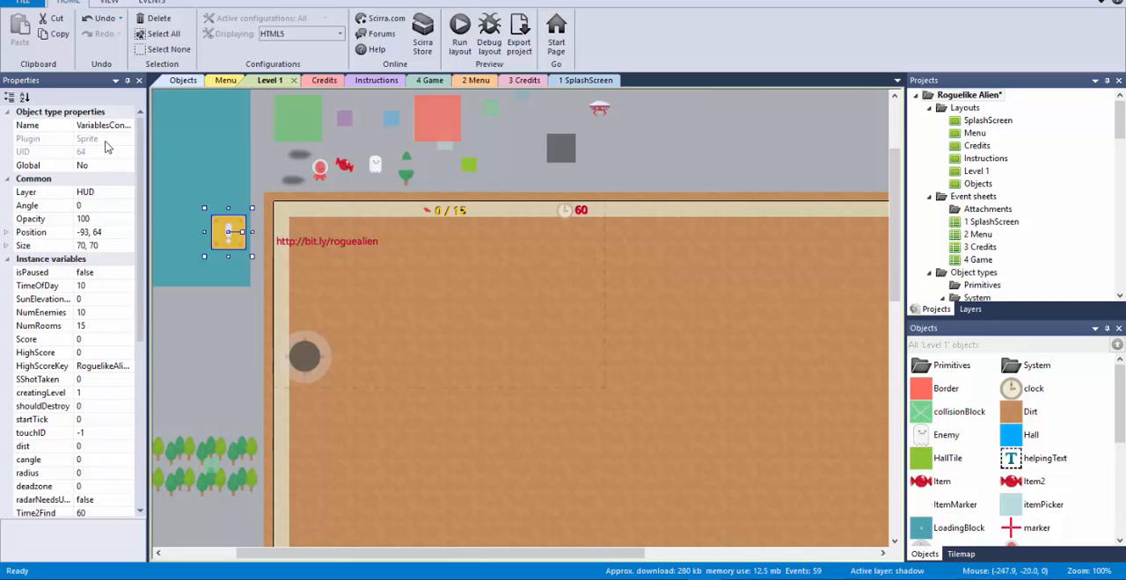
left_click(87, 139)
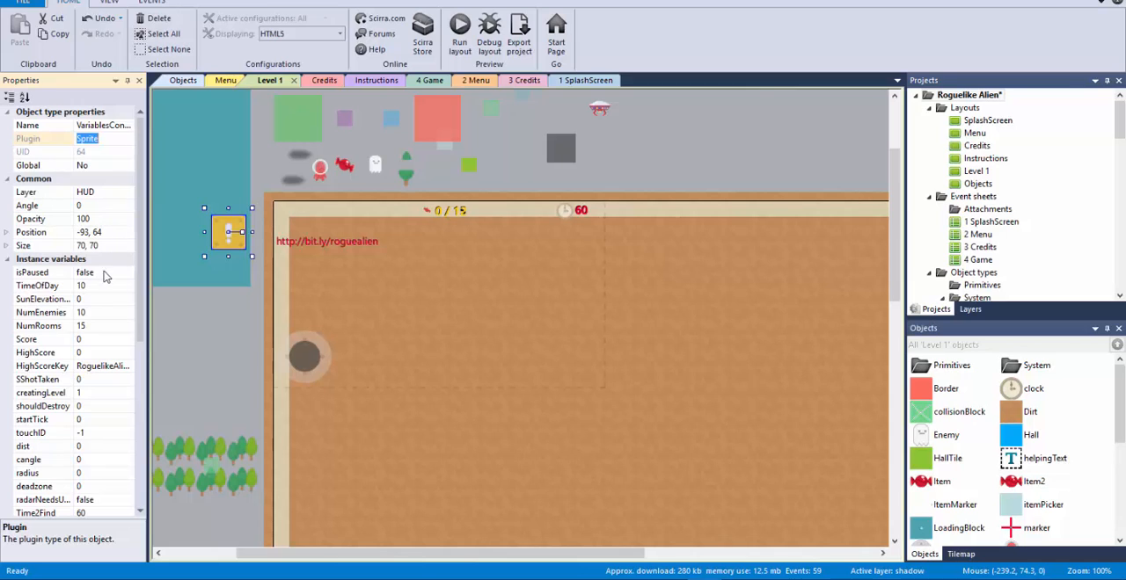
mouse_move(227, 248)
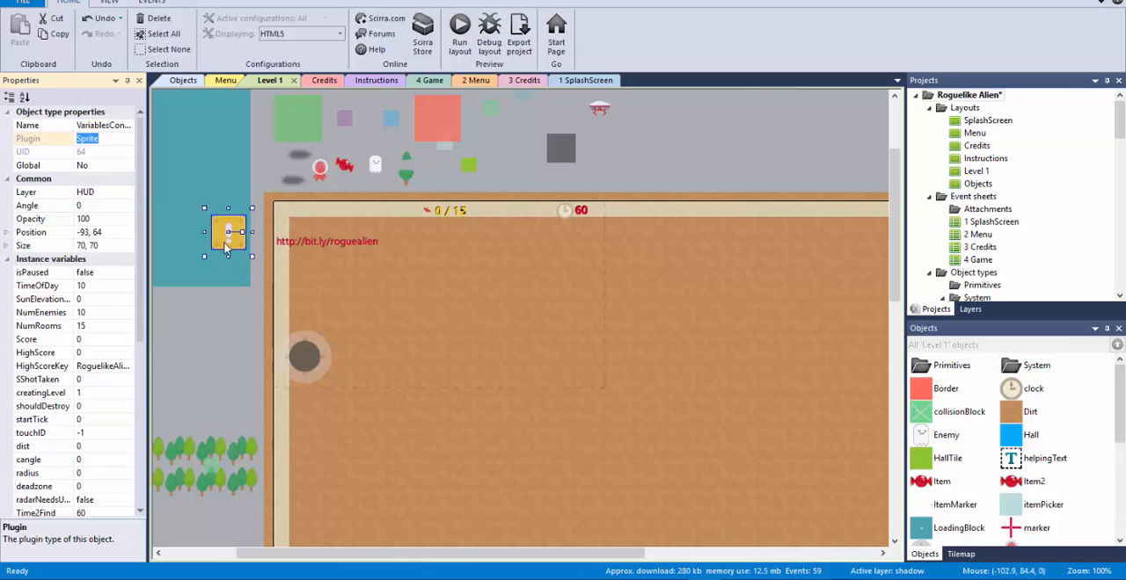
mouse_move(346, 185)
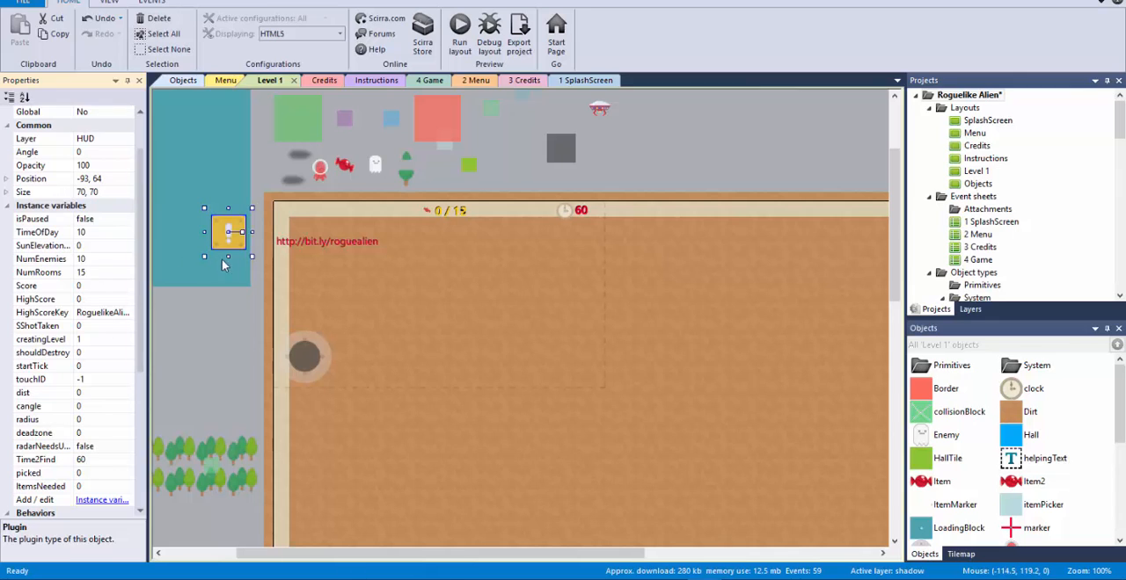
mouse_move(95, 279)
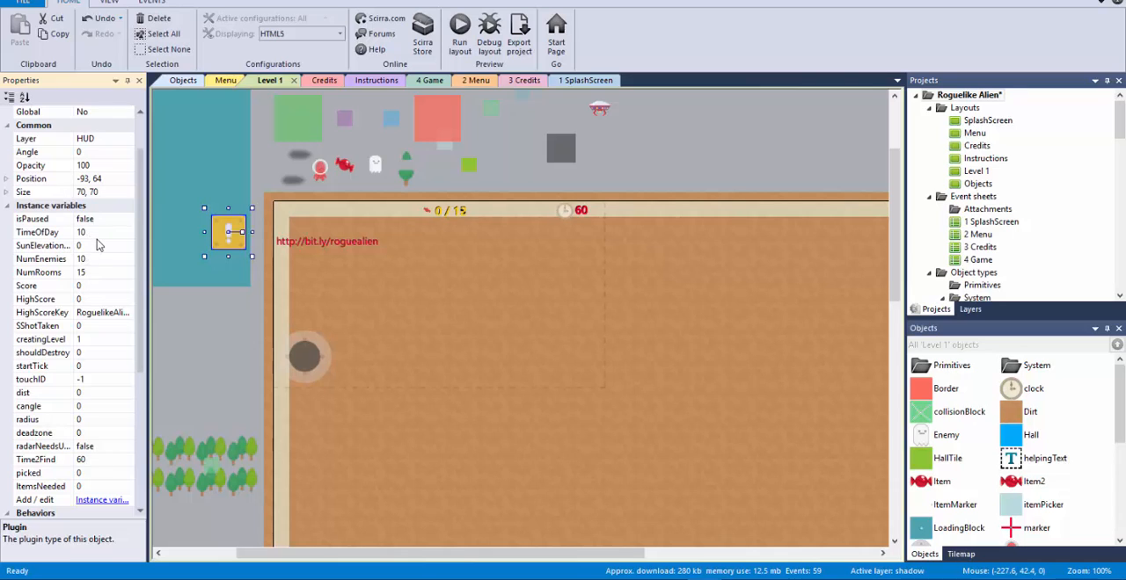
mouse_move(103, 227)
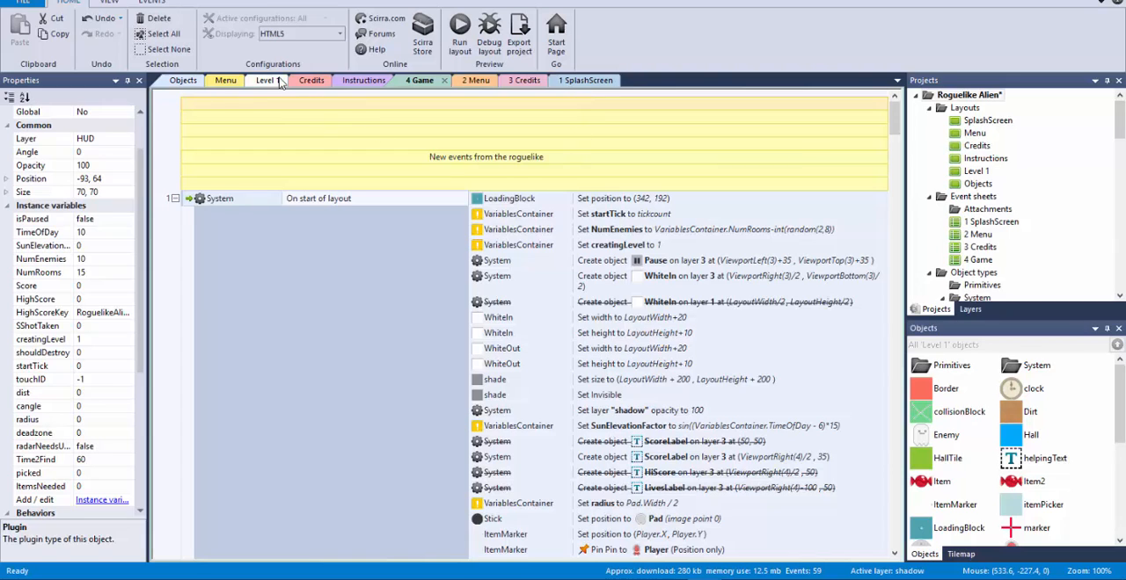
- Insert a new Sprite into the Level 1 layout and fill its image red
left_click(269, 80)
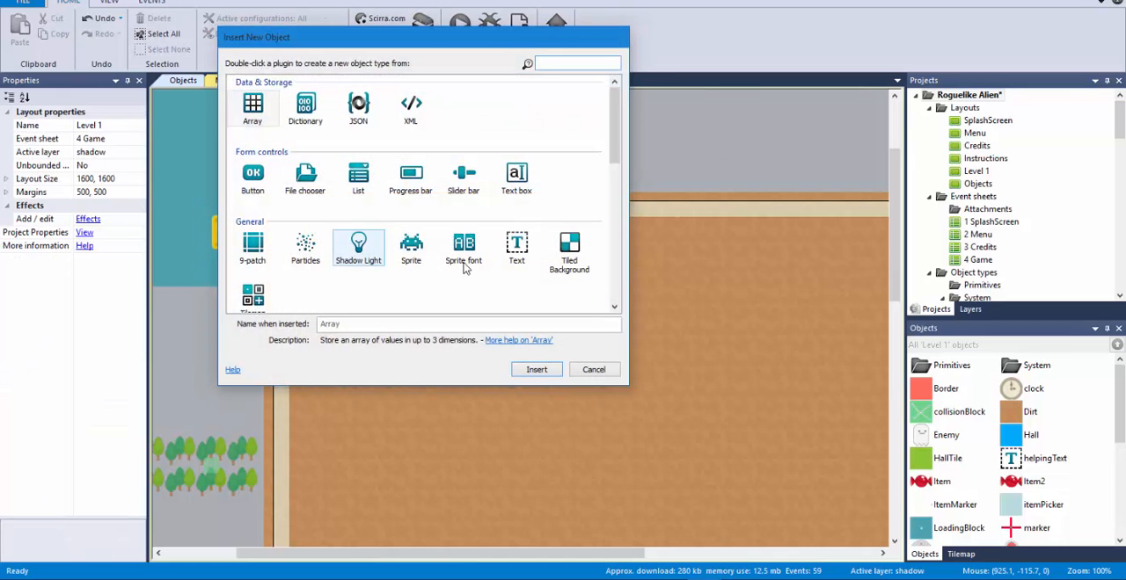
left_click(593, 369)
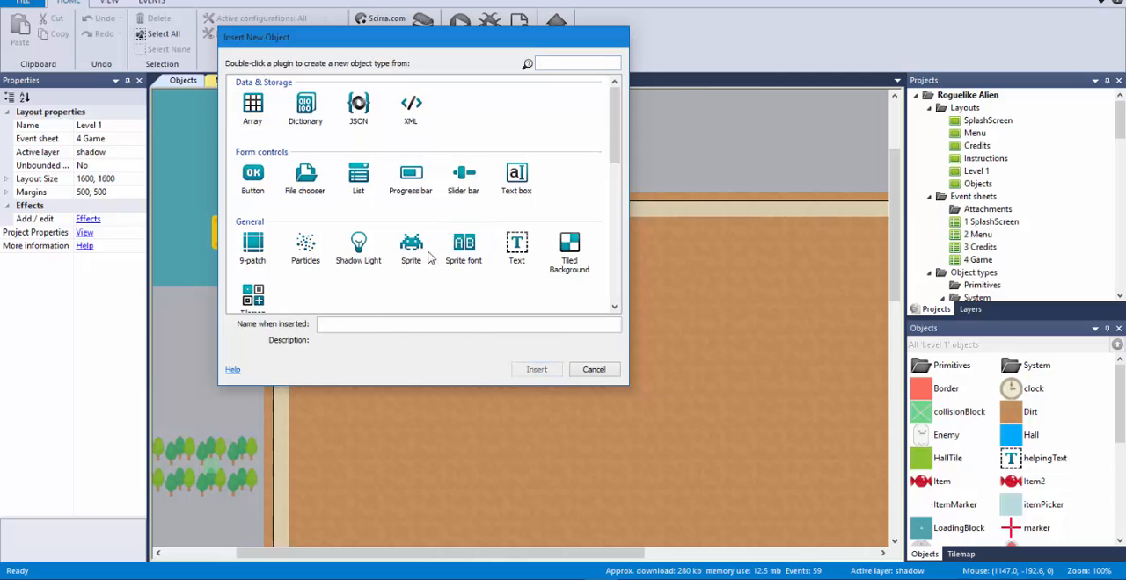
left_click(593, 369)
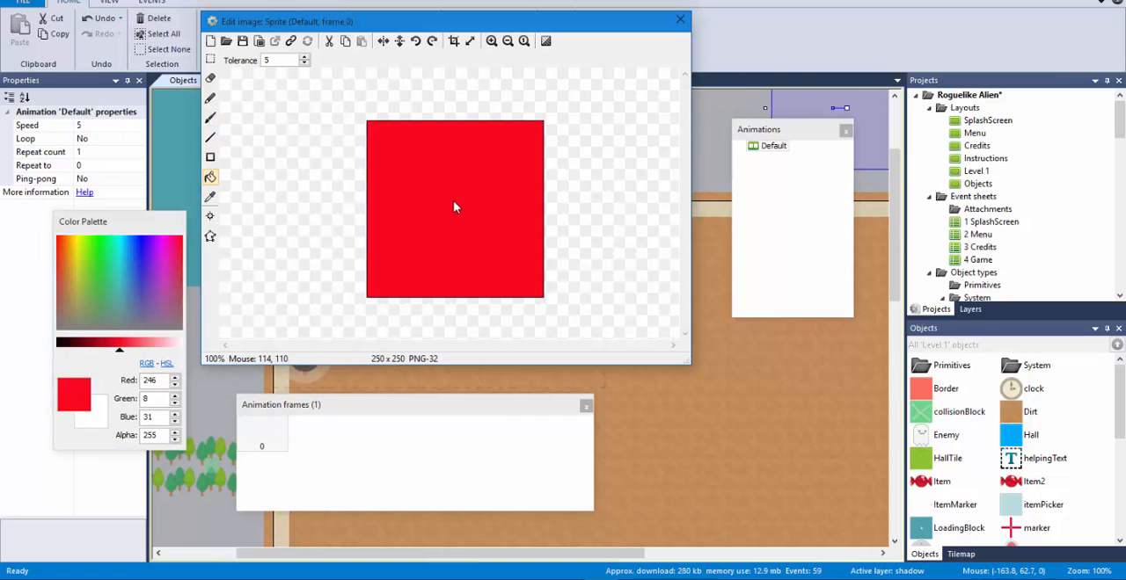
left_click(679, 18)
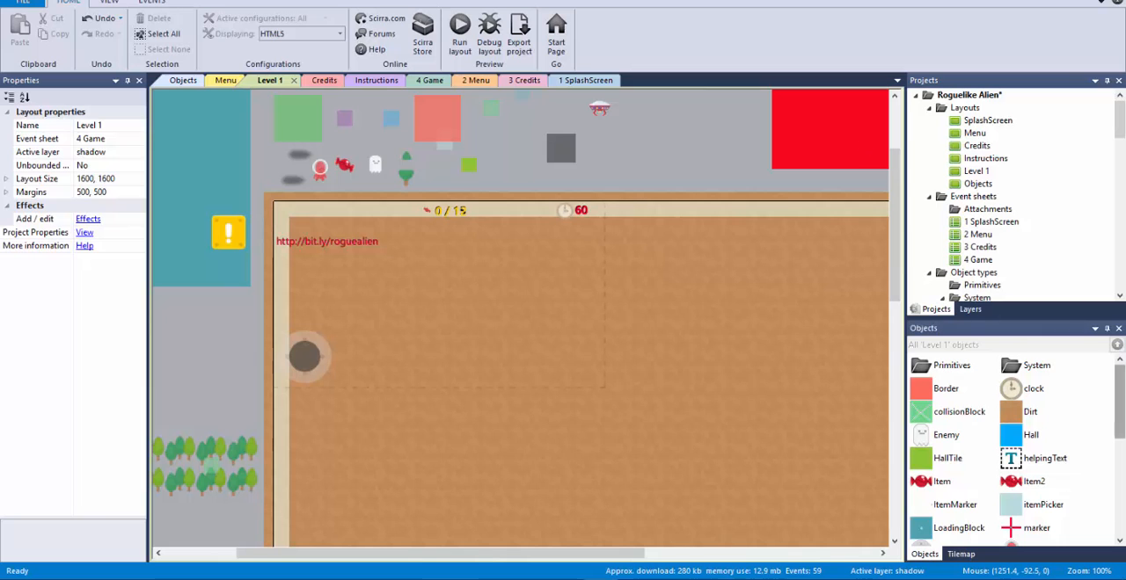
- Resize the red sprite to 64×64 and move it just above the play area
left_click(829, 129)
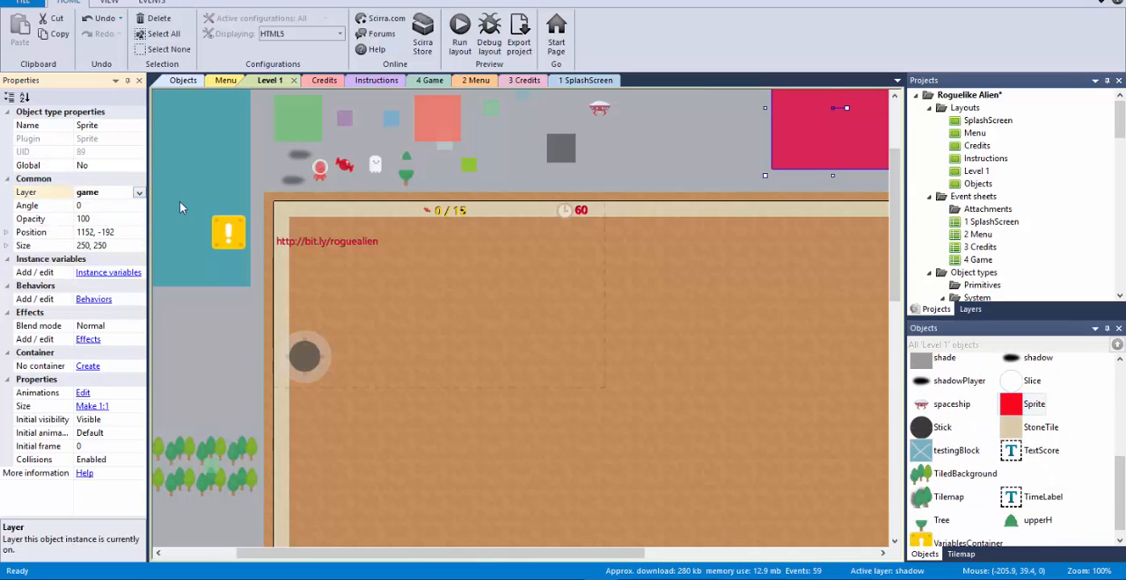
left_click_drag(827, 129, 692, 310)
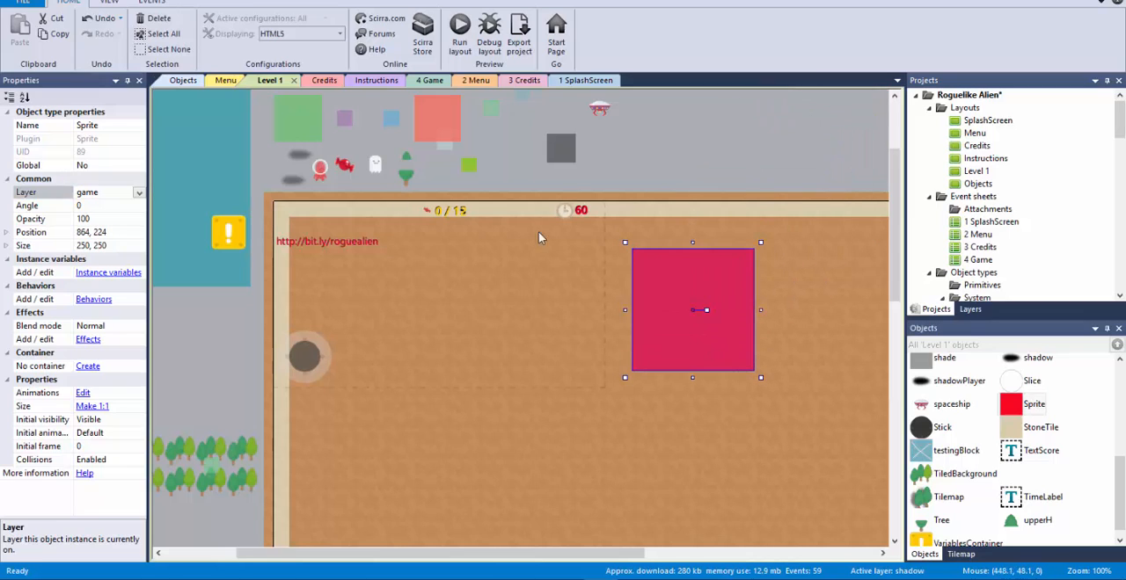
mouse_move(745, 288)
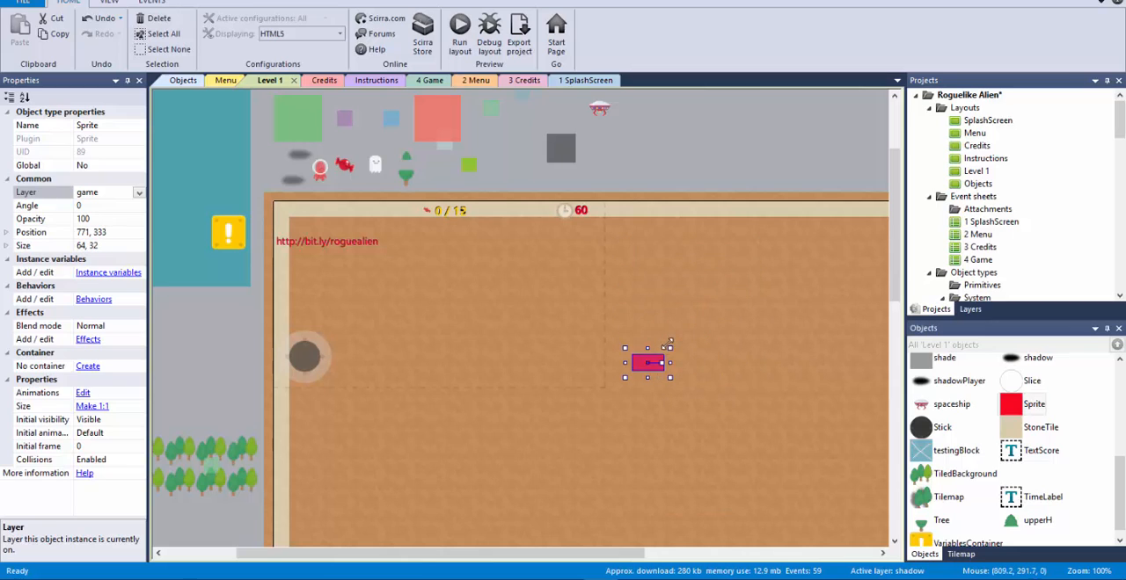
left_click(763, 146)
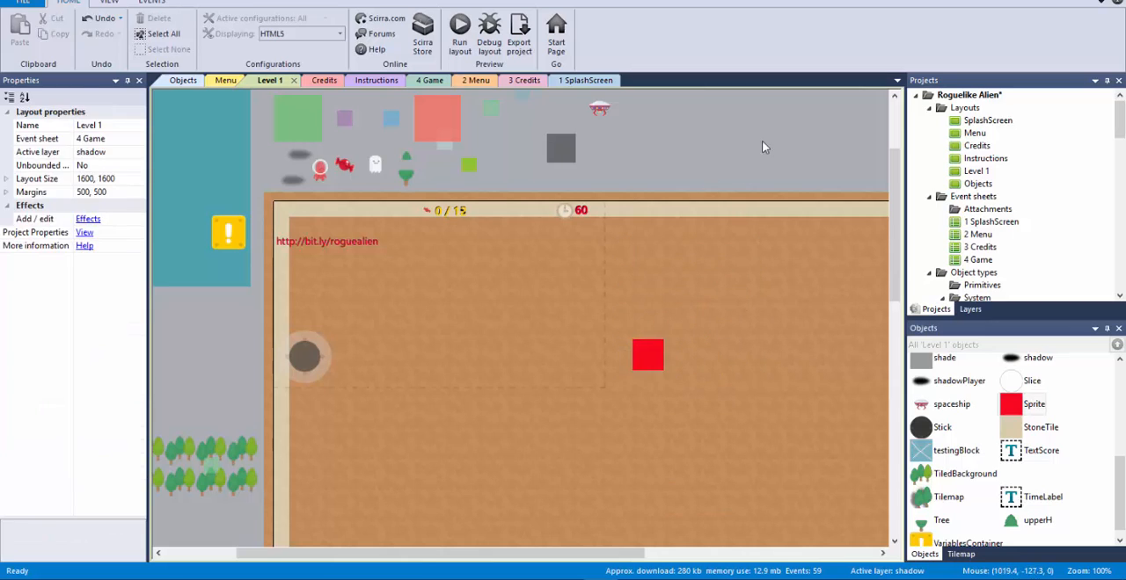
left_click(648, 356)
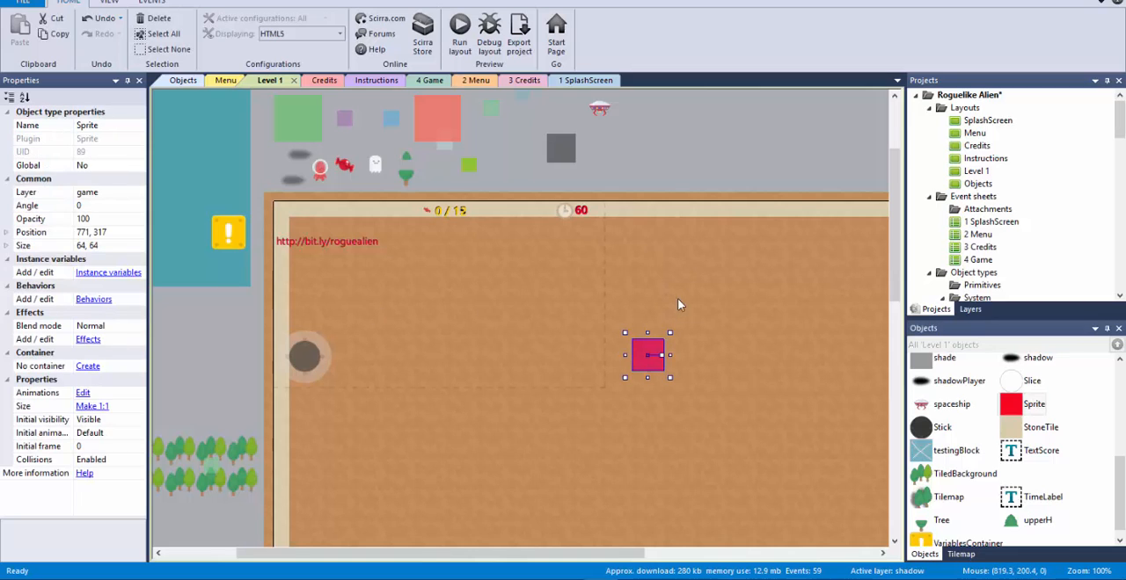
mouse_move(704, 288)
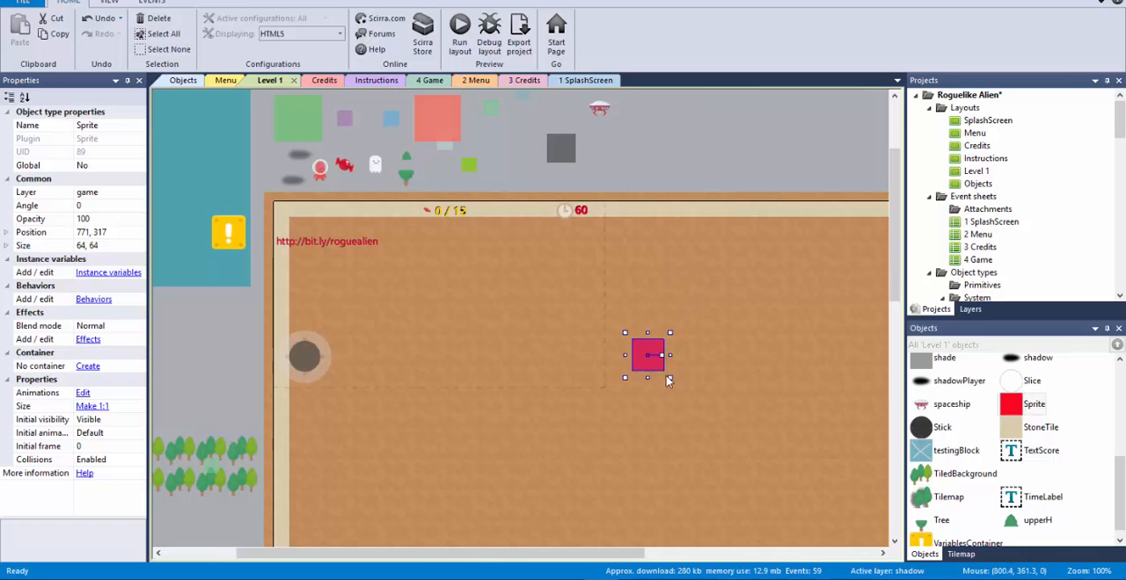
left_click_drag(646, 354, 708, 154)
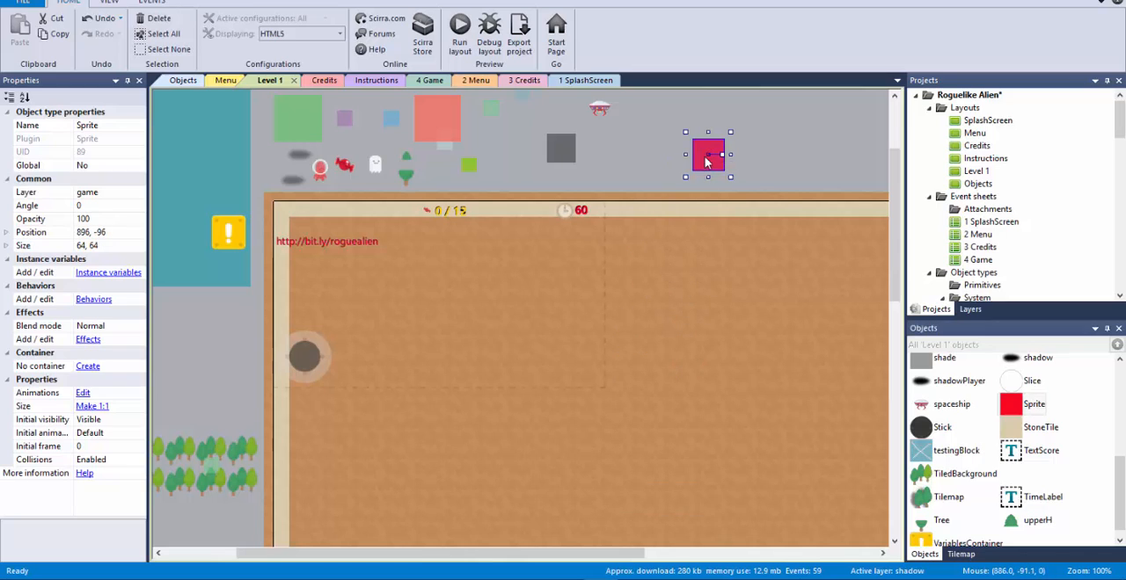
mouse_move(722, 150)
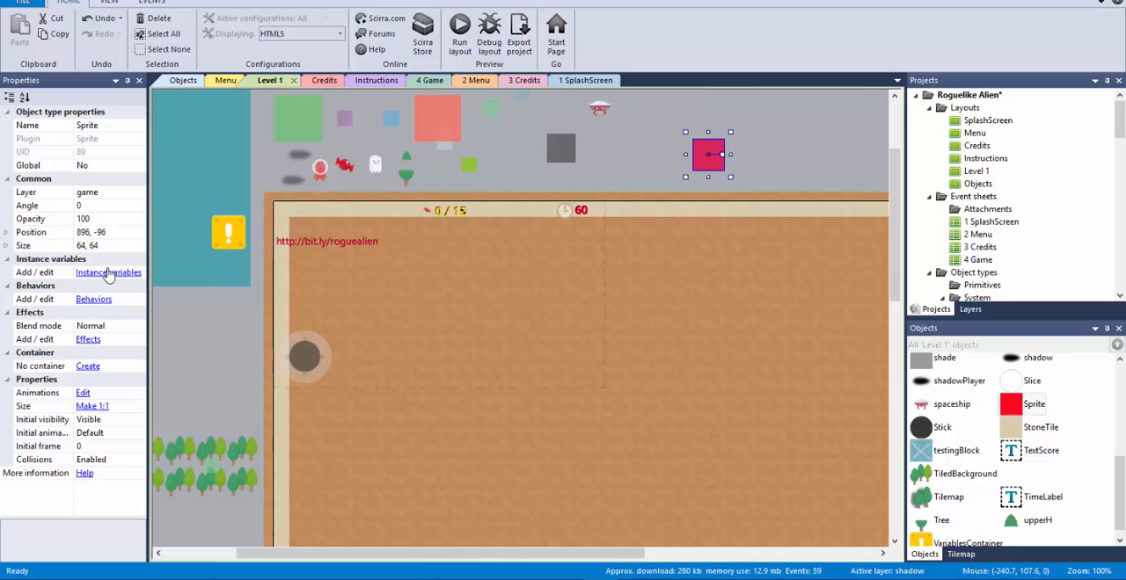
mouse_move(151, 315)
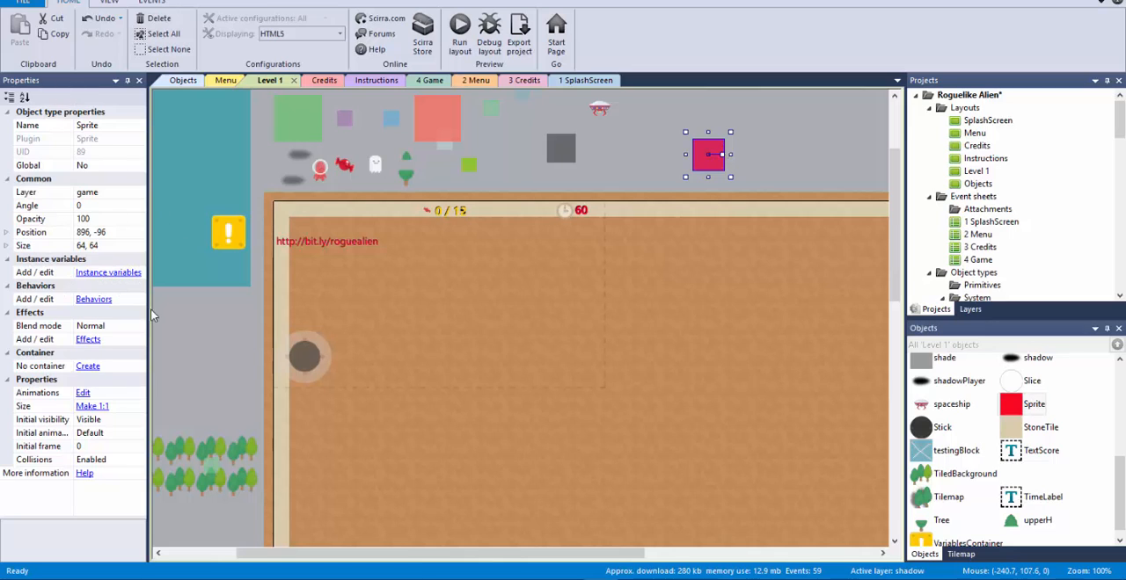
- Add a text instance variable 'name' with value myNewName to the sprite
left_click(108, 272)
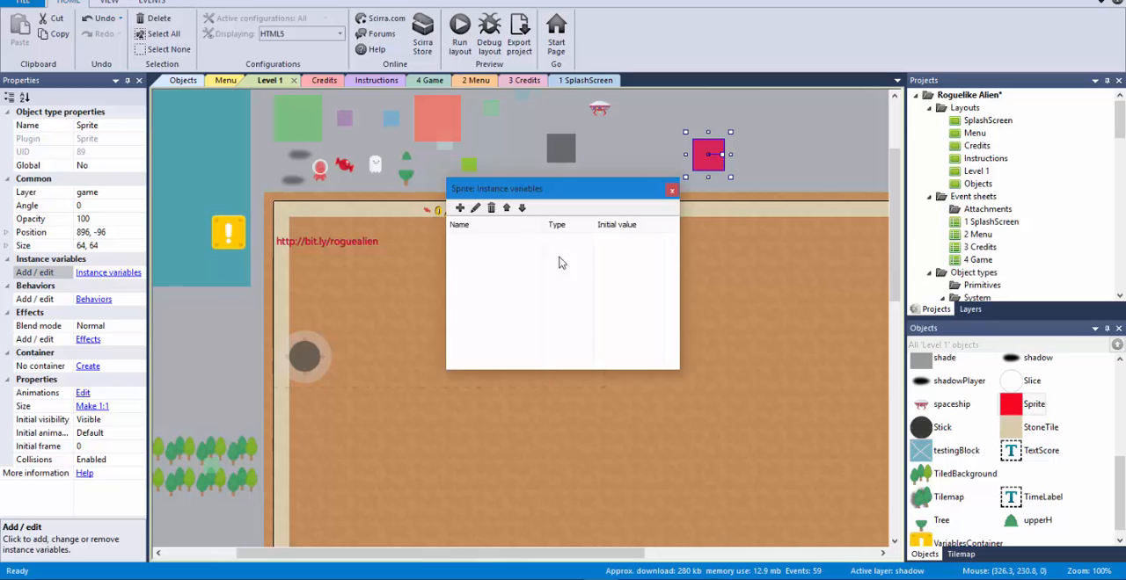
left_click(459, 208)
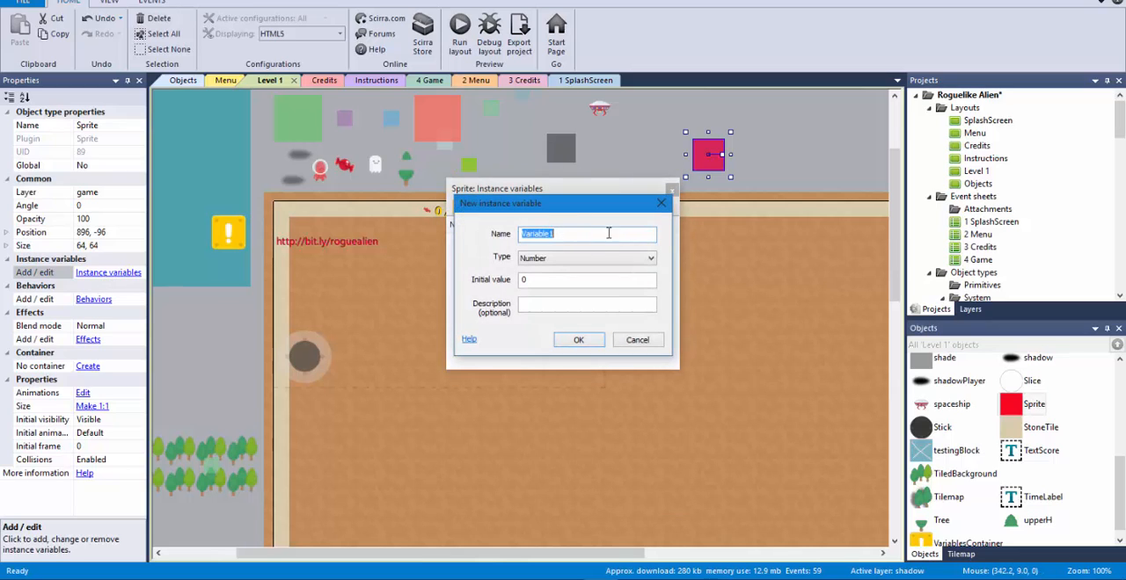
mouse_move(768, 246)
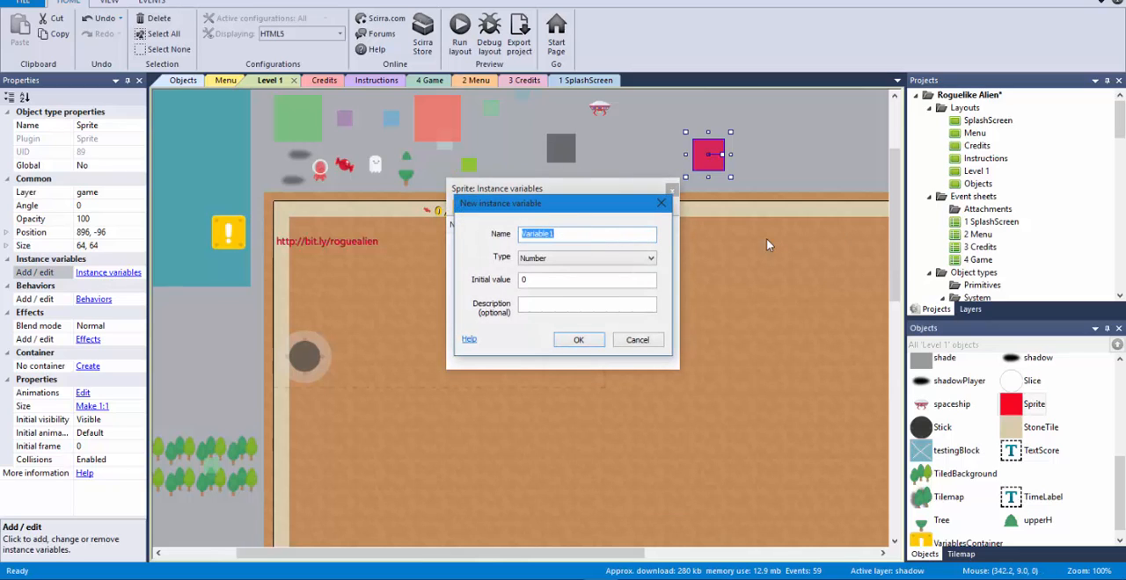
type("name")
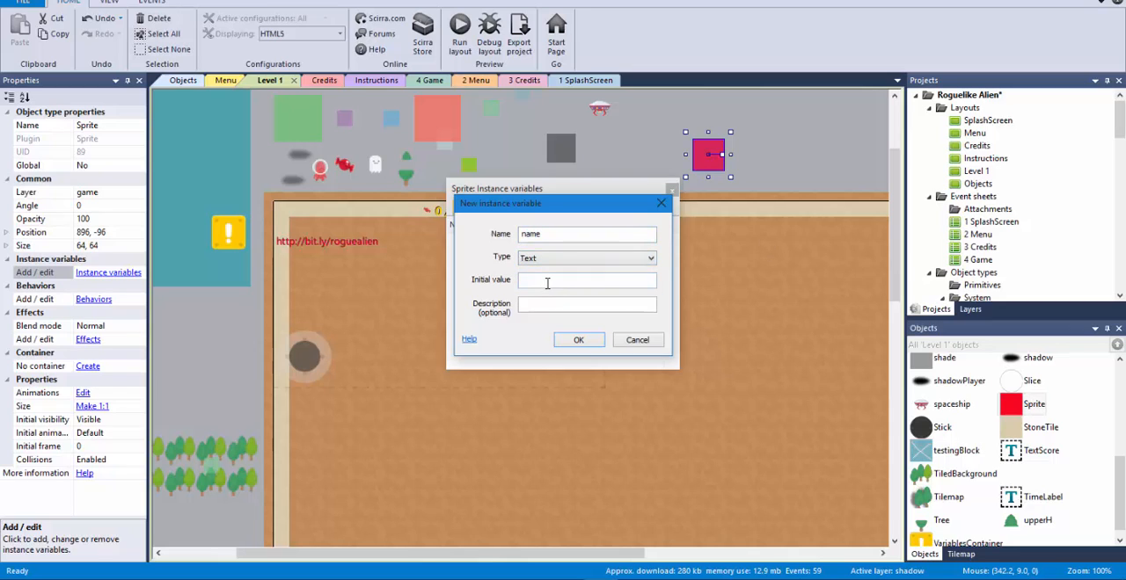
type("my")
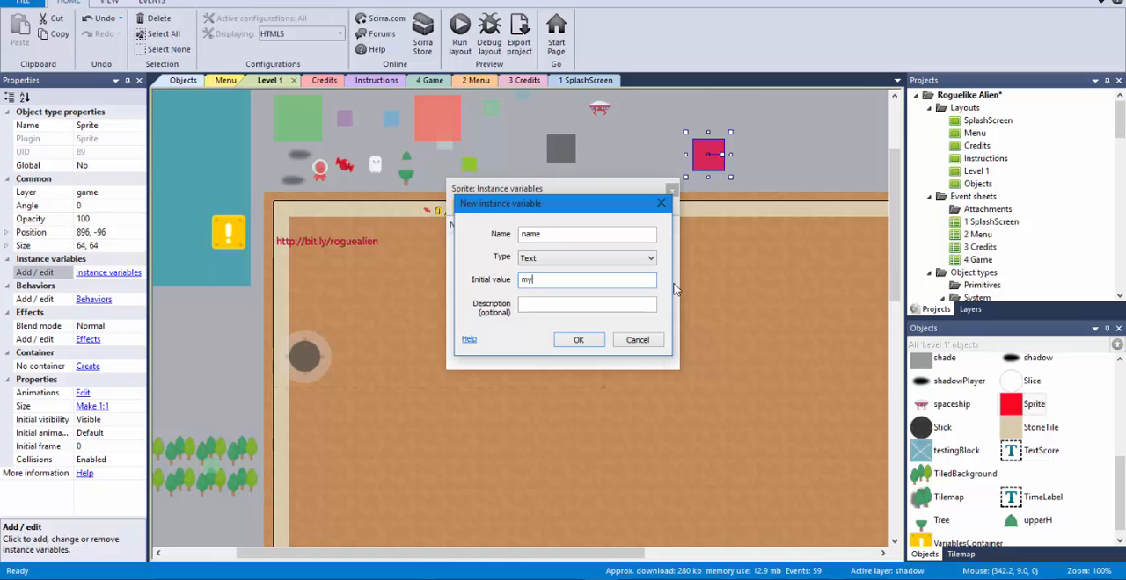
type("NewVa")
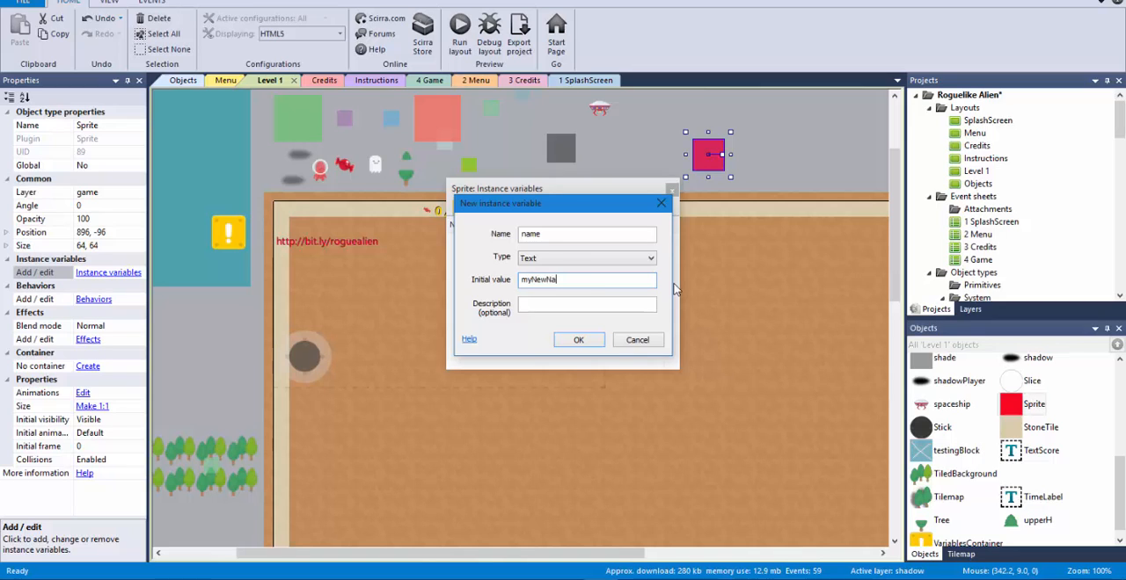
left_click(578, 340)
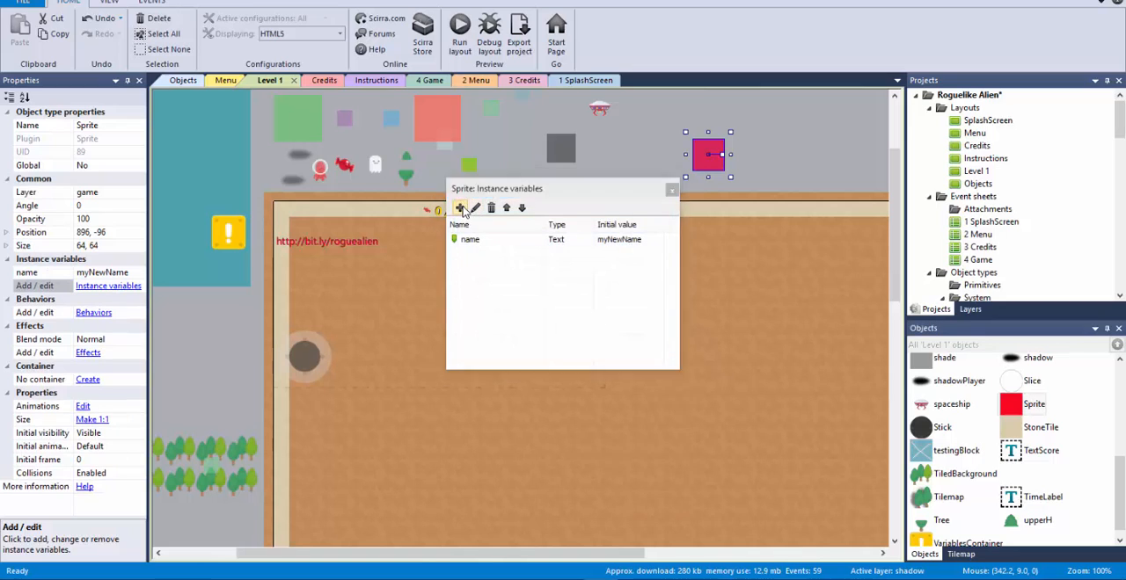
- Add a Number instance variable myCoolScore with initial value 0, then close the list
left_click(460, 207)
type("myCools")
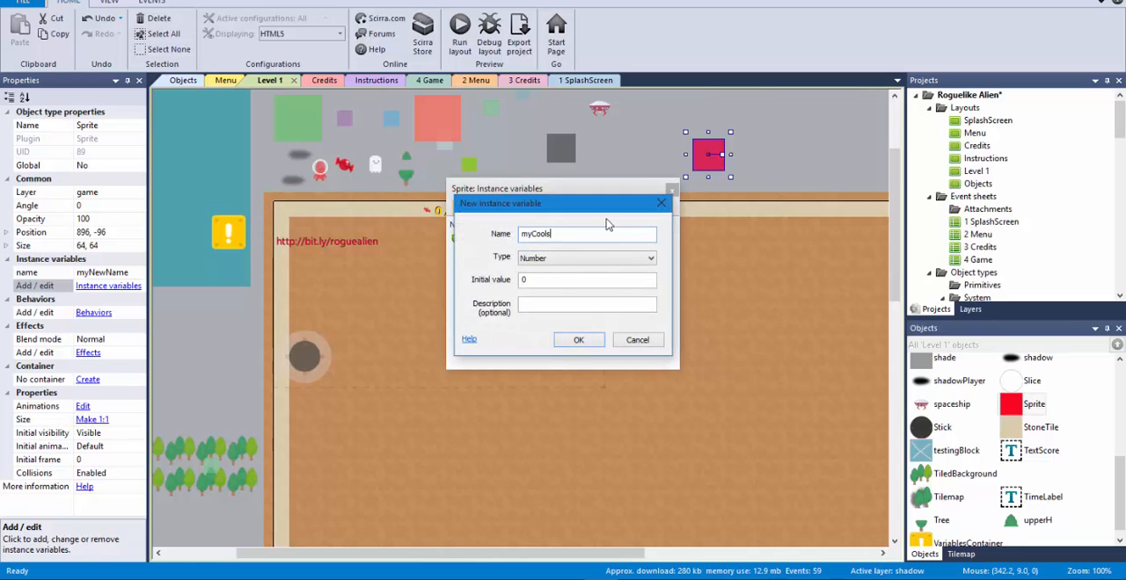
key("backspace")
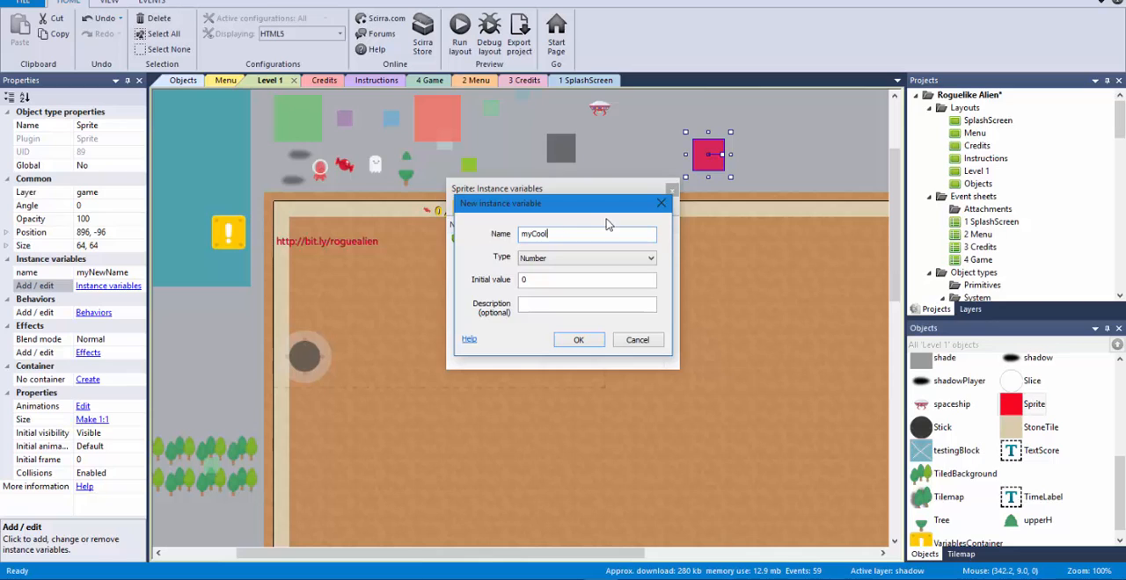
left_click(578, 340)
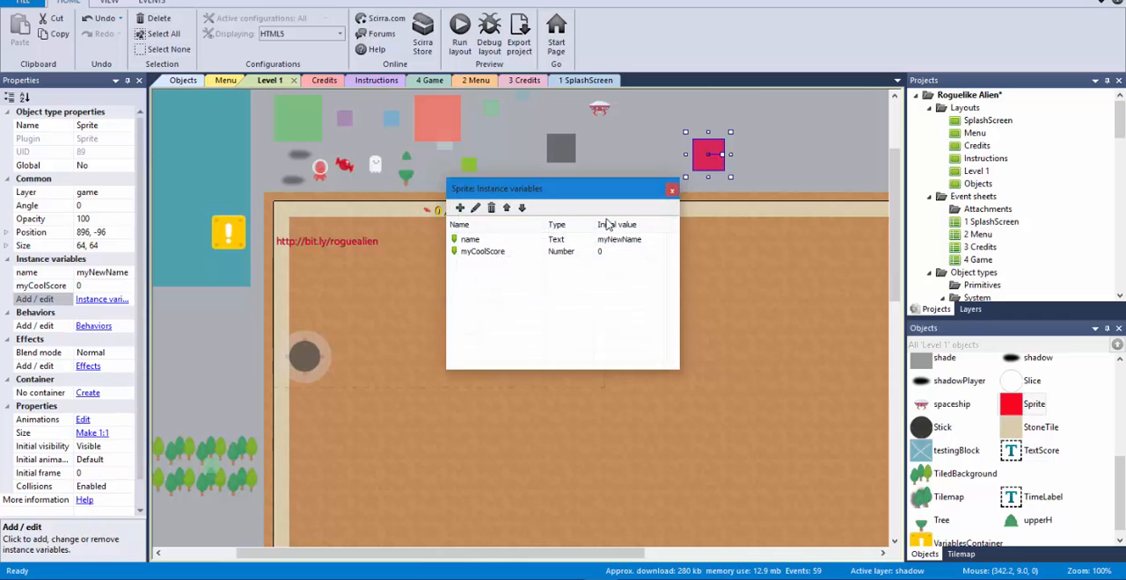
mouse_move(688, 192)
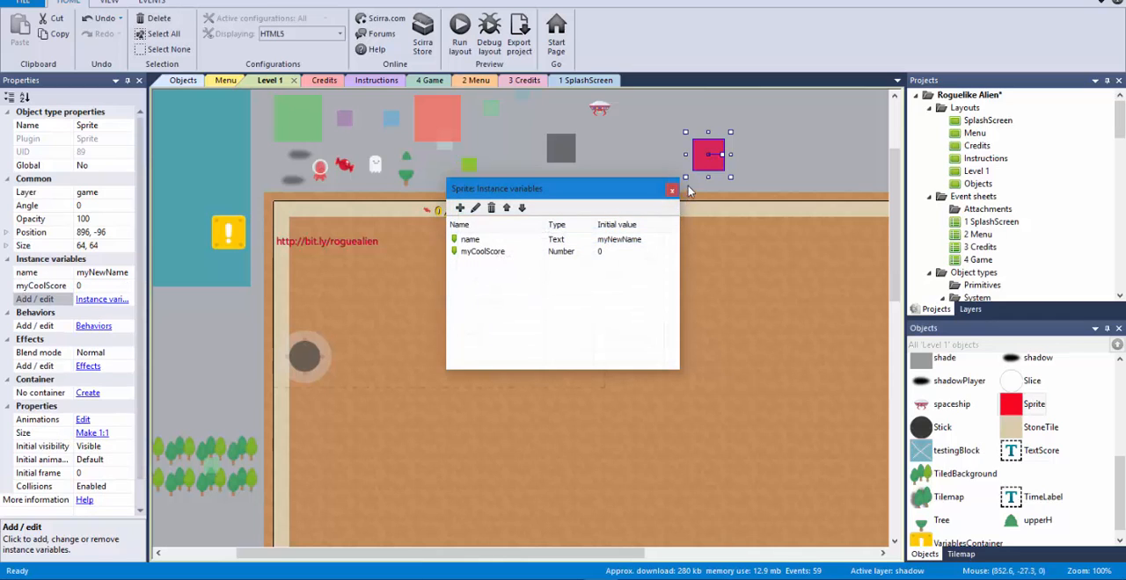
left_click(672, 189)
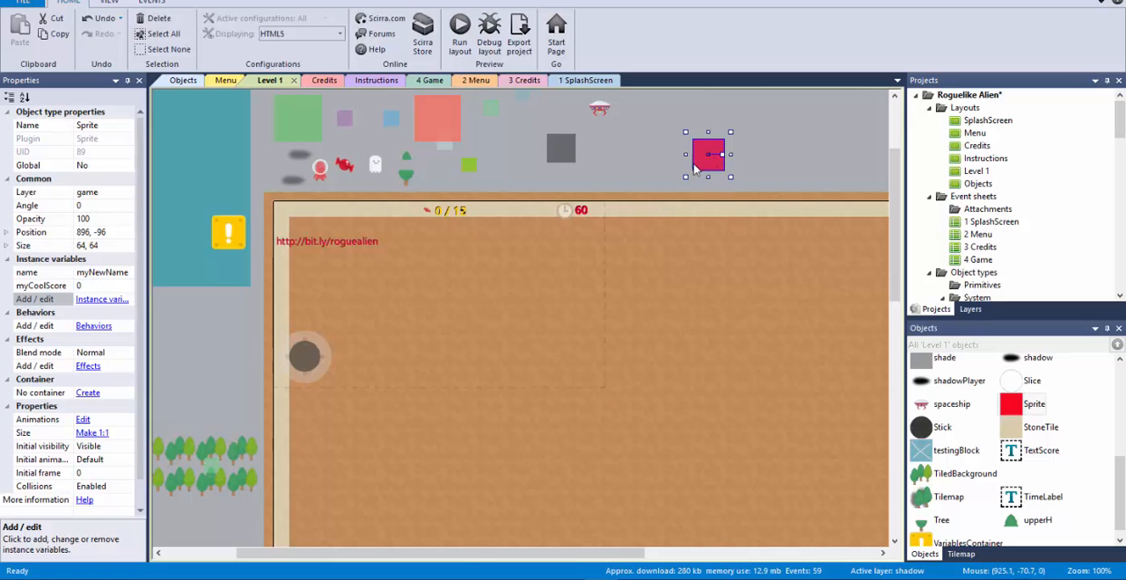
- Switch to the 4 Game event sheet and scroll down toward its end
left_click(423, 80)
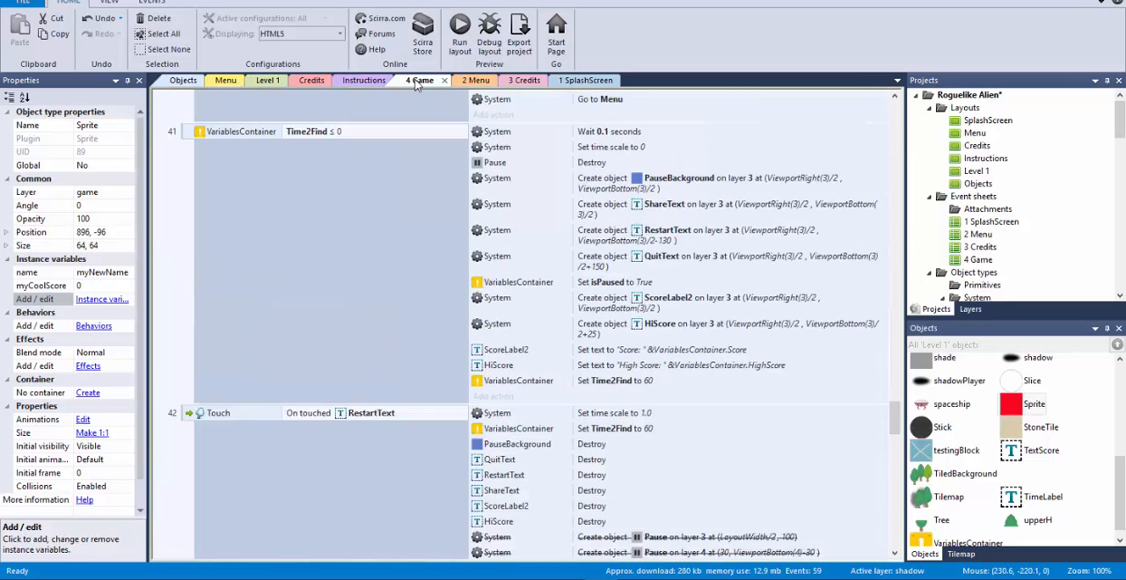
scroll("down", 3)
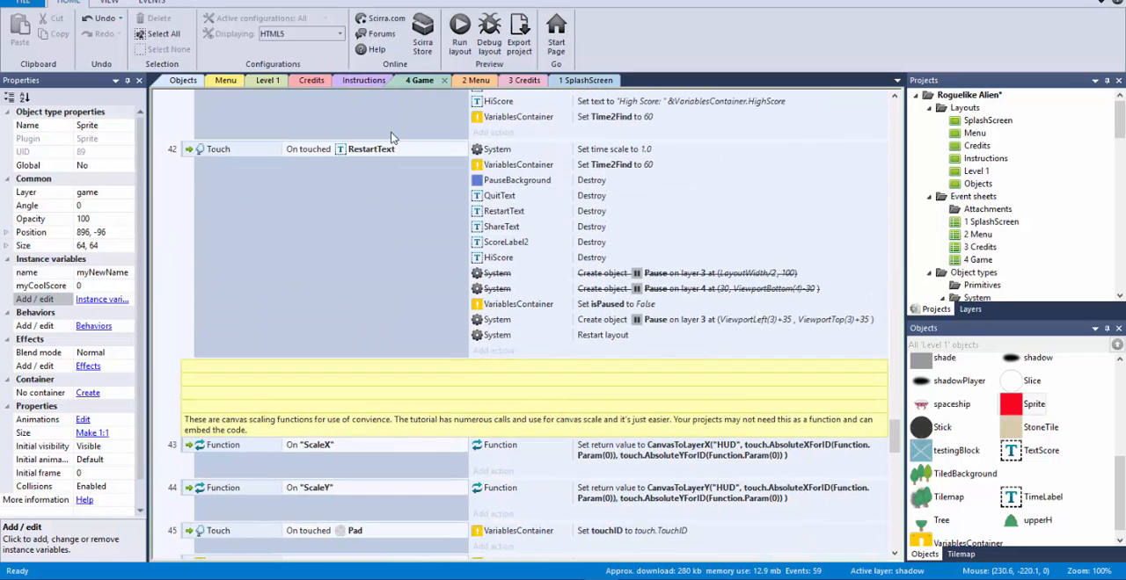
scroll("down", 3)
type("myVariableContainer")
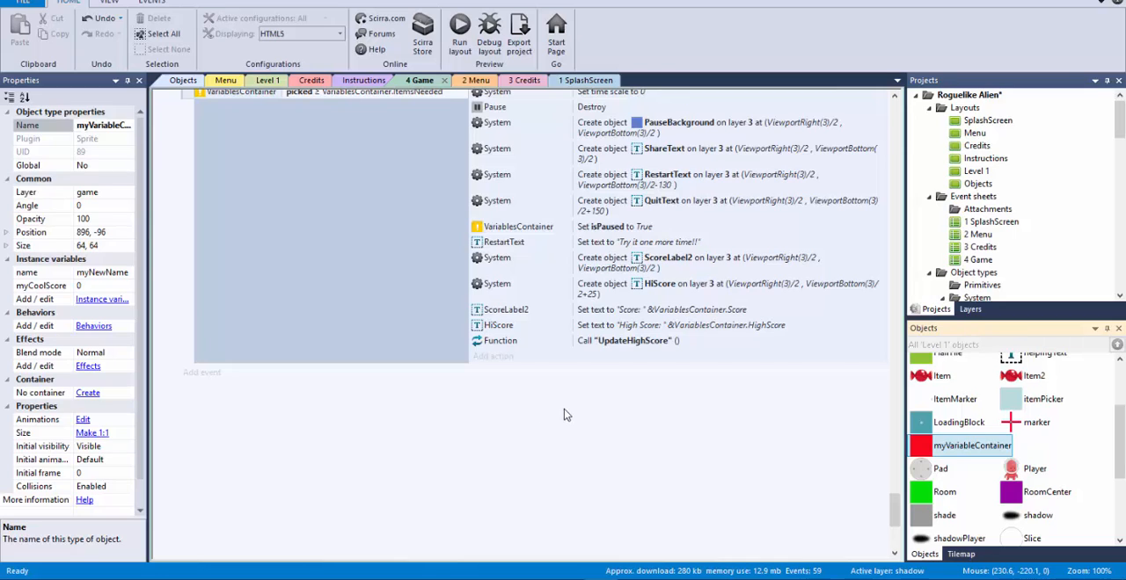
mouse_move(771, 453)
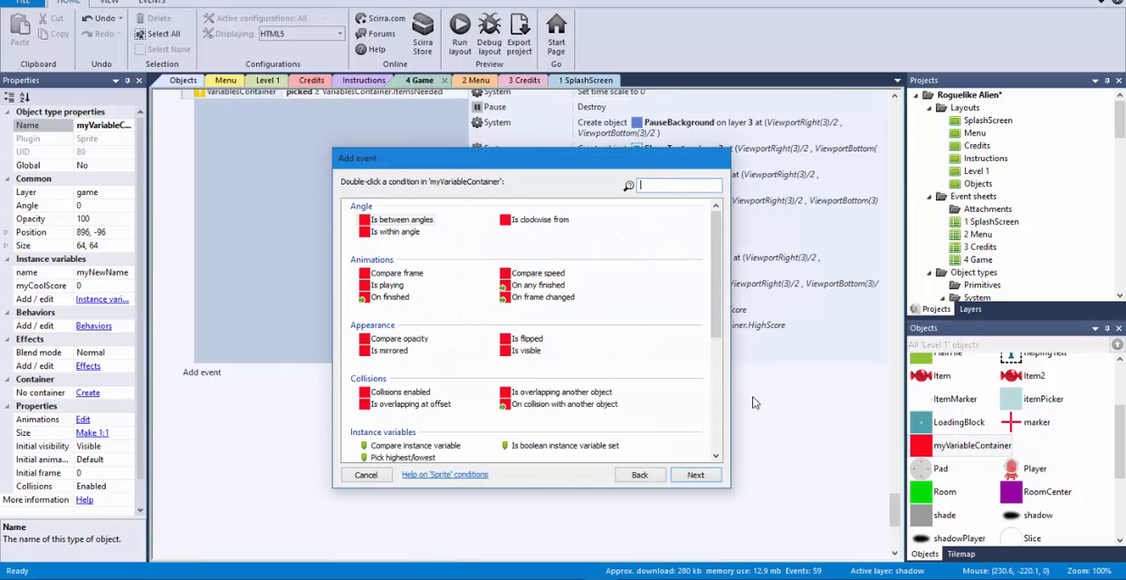
- Add event 55 comparing myVariableContainer's myCoolScore equal to 1000
scroll("down", 3)
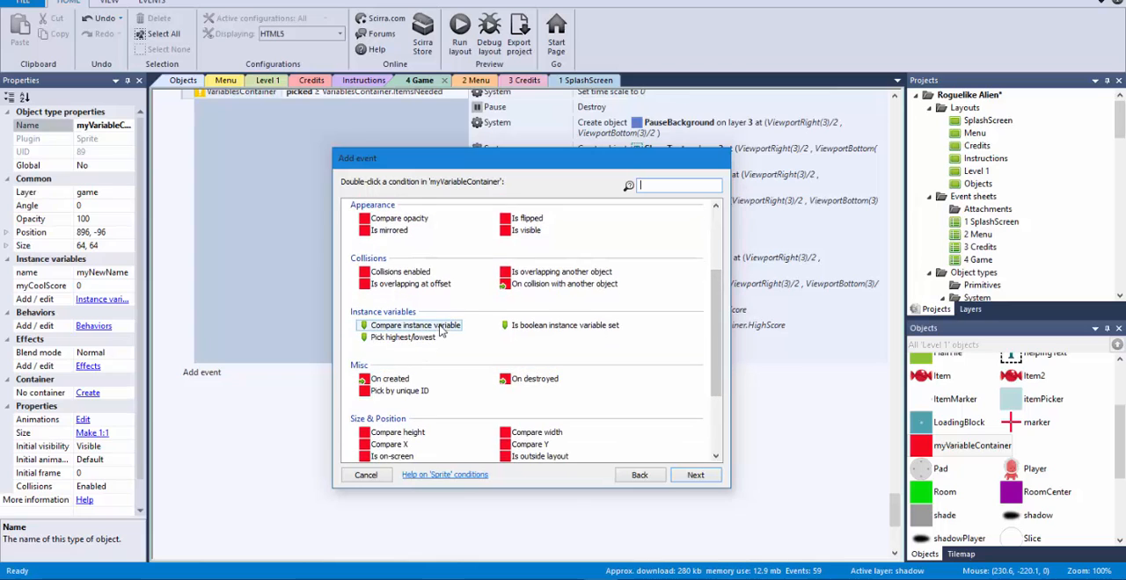
double_click(414, 325)
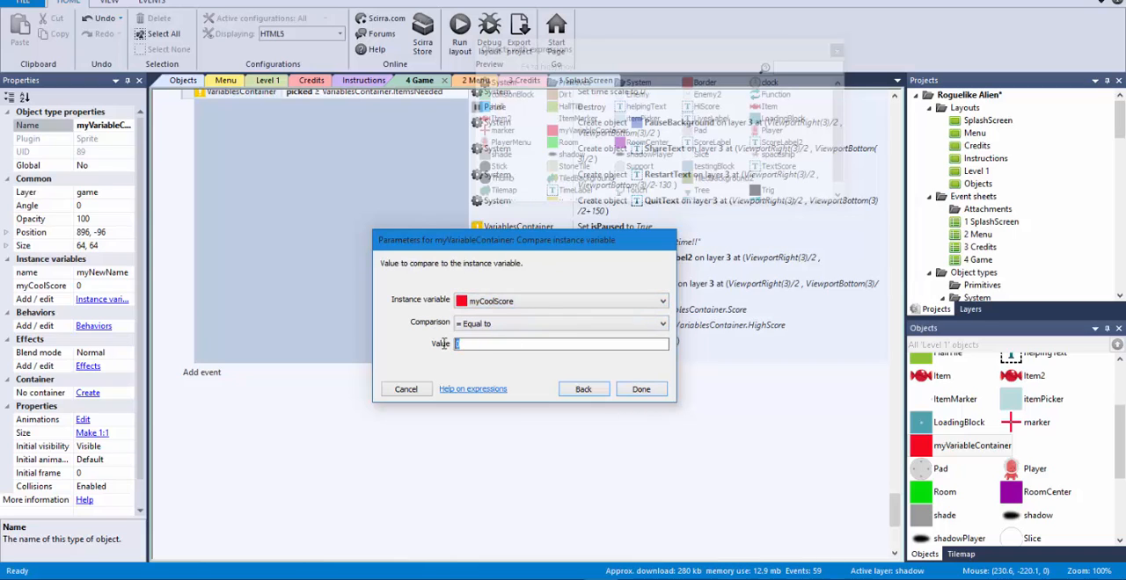
type("1000")
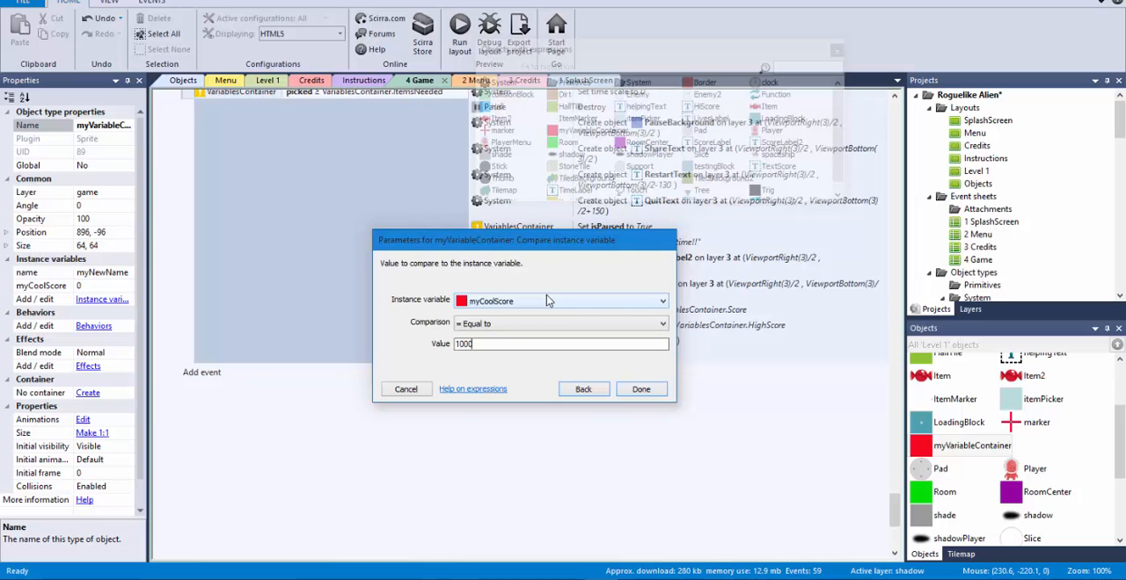
left_click(640, 389)
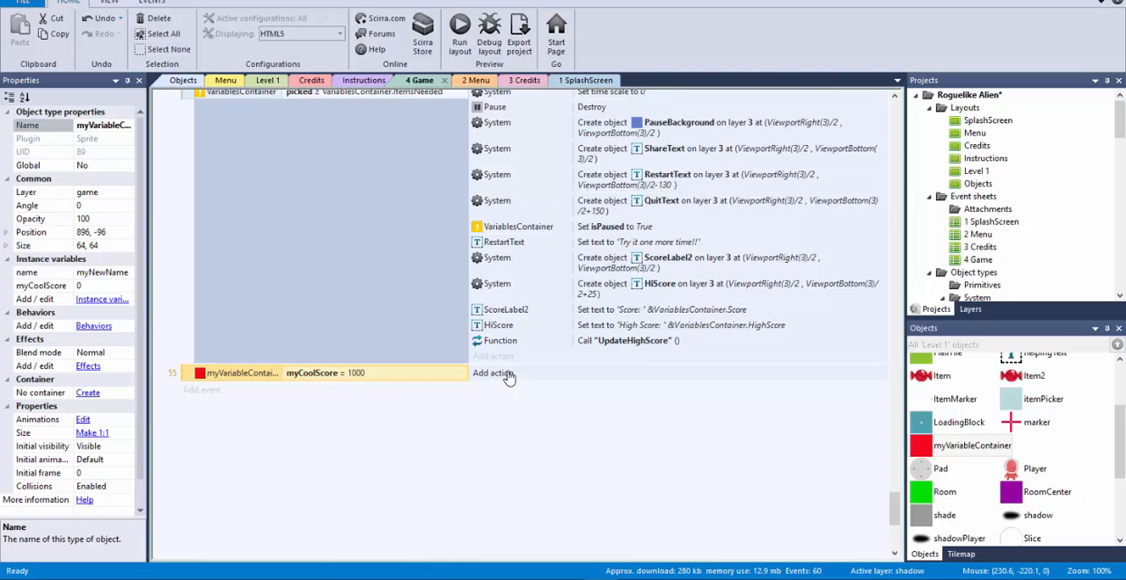
- Give event 55 an action setting myVariableContainer's name variable to "awesomeJohn"
left_click(493, 373)
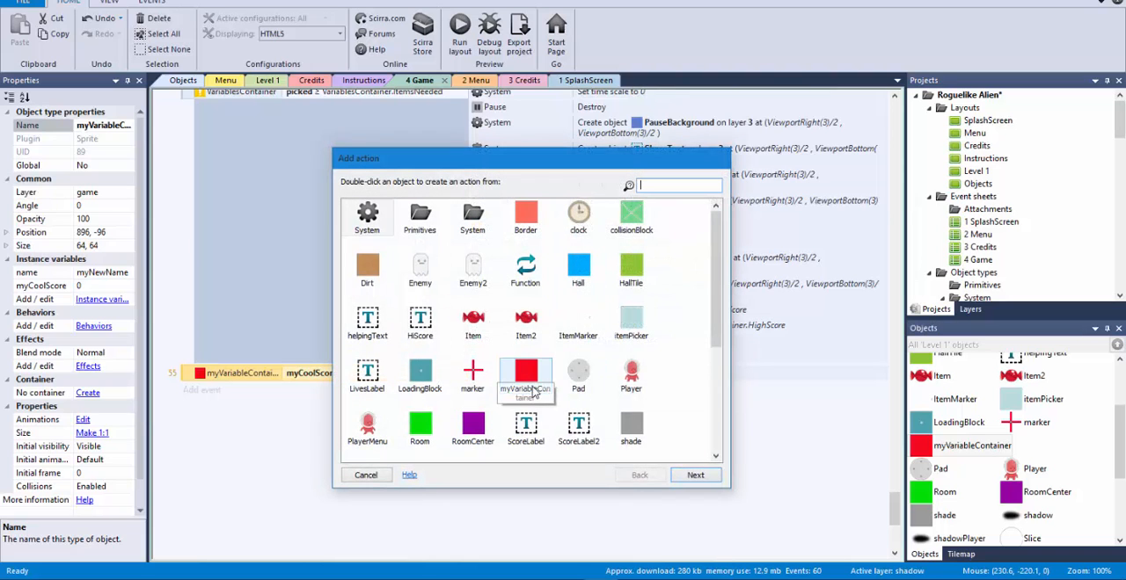
double_click(526, 373)
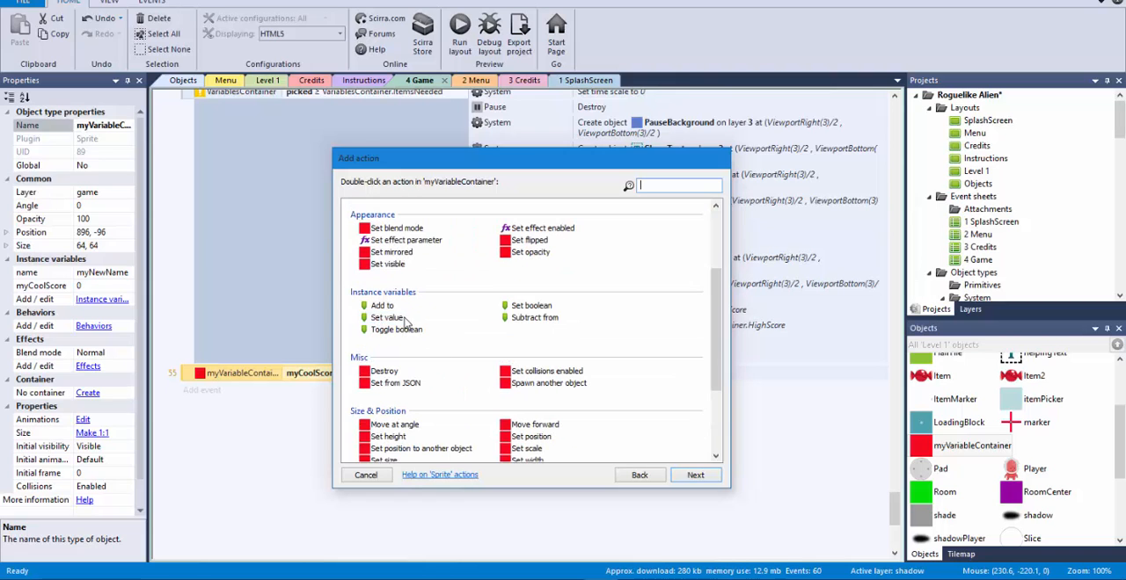
left_click(396, 328)
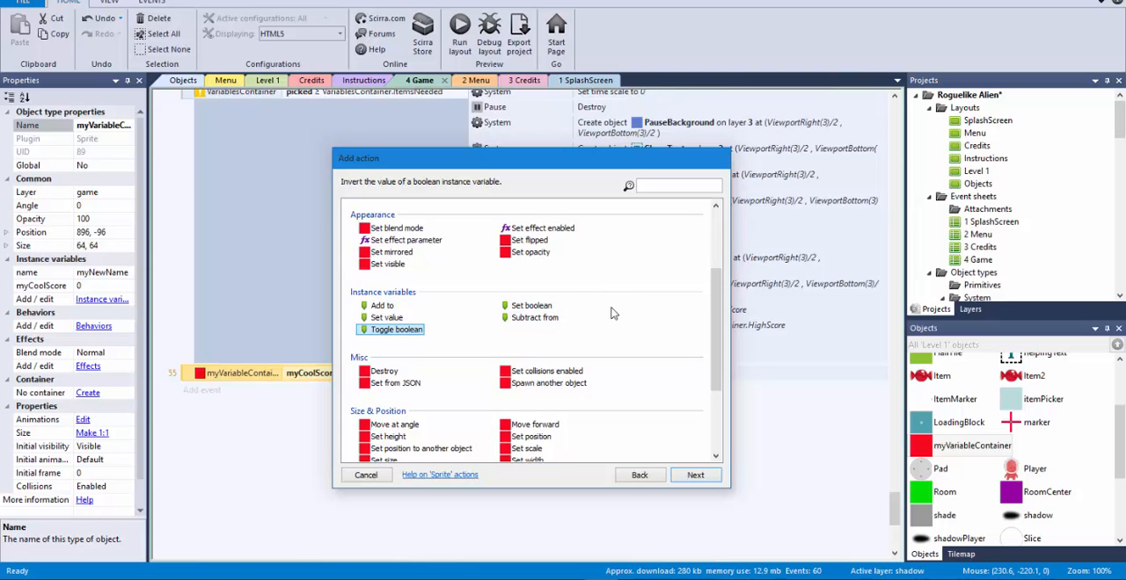
left_click(386, 317)
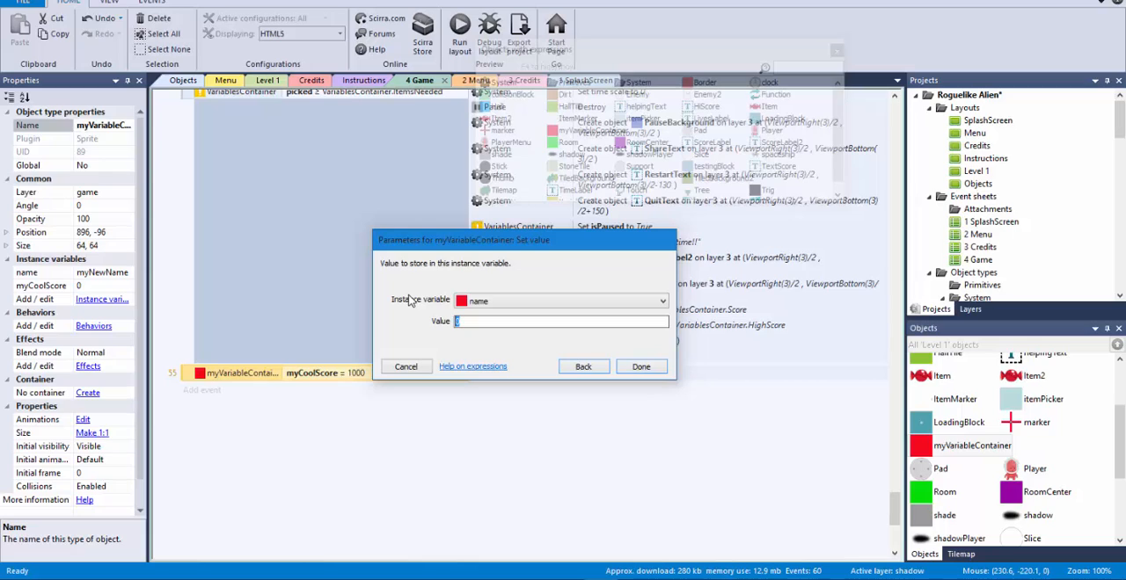
type("awesomeJ")
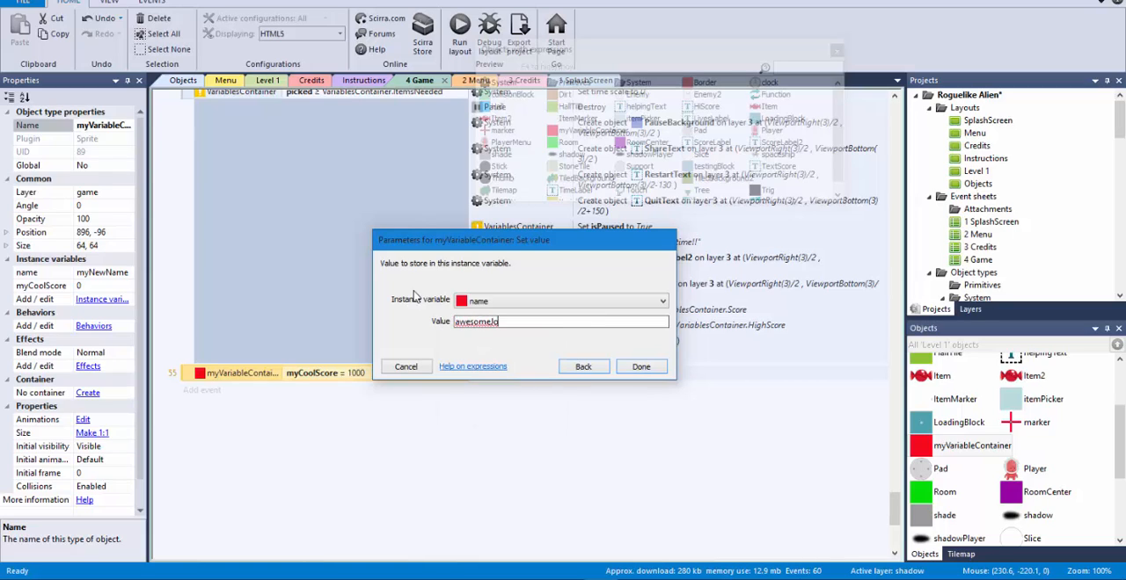
type("ohn")
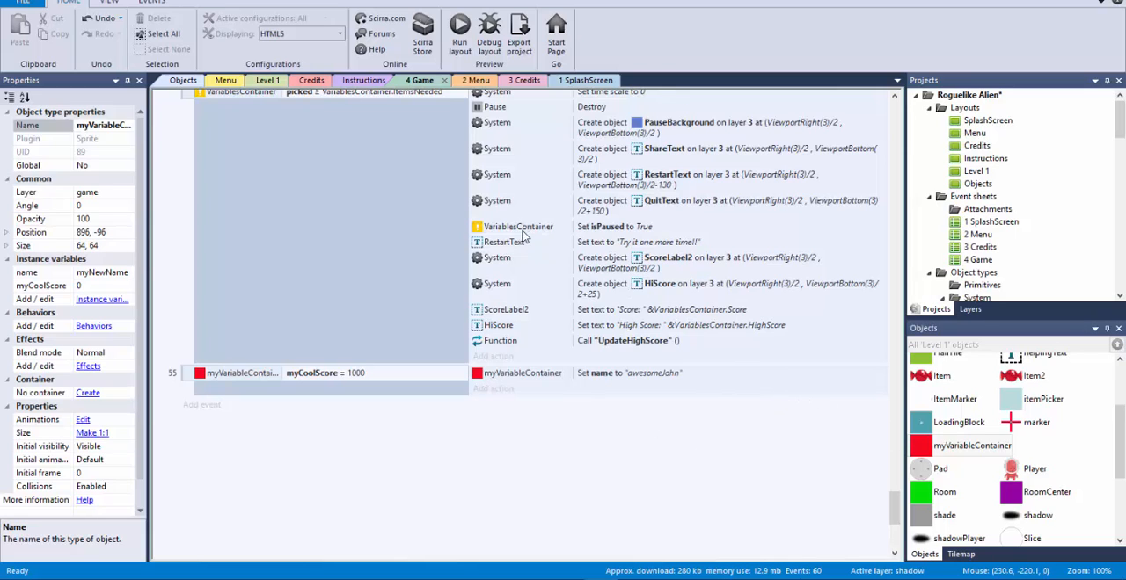
mouse_move(669, 273)
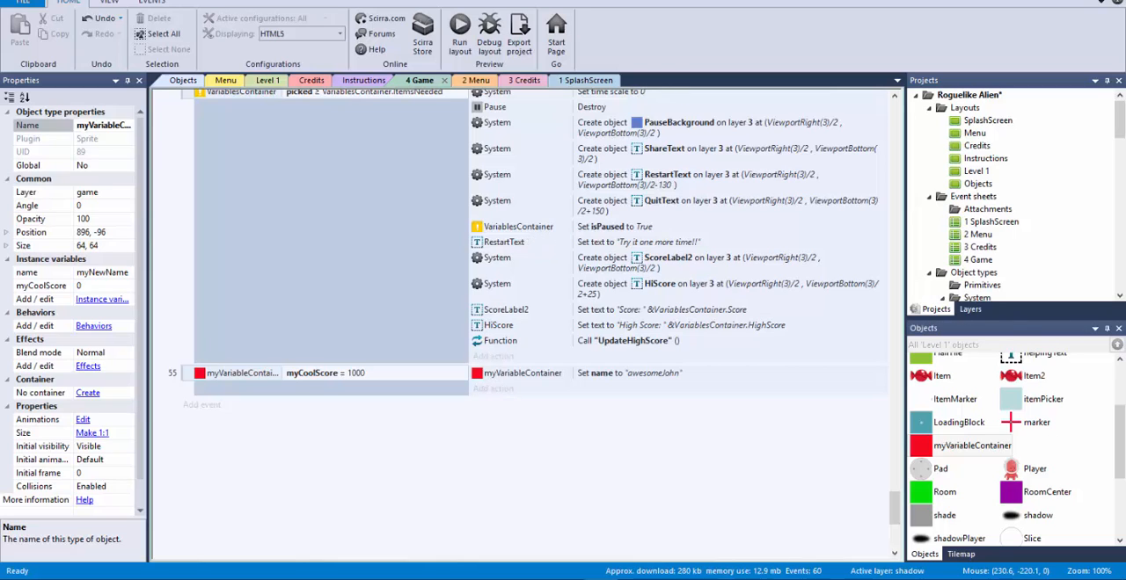
- Add a second action setting TextScore's text to myVariableContainer.myCoolScore
scroll("down", 3)
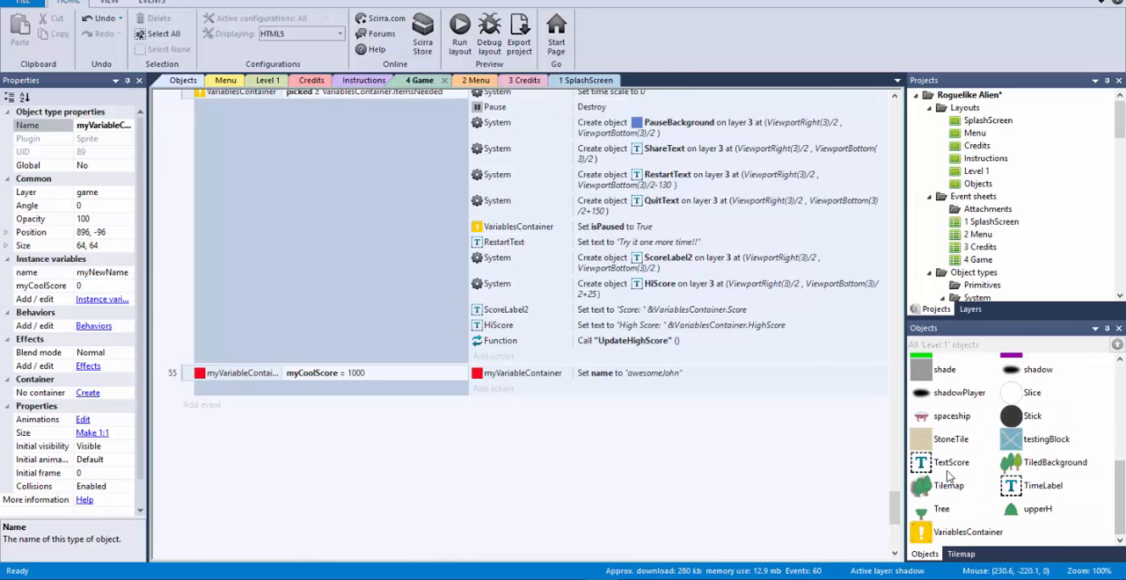
left_click(950, 461)
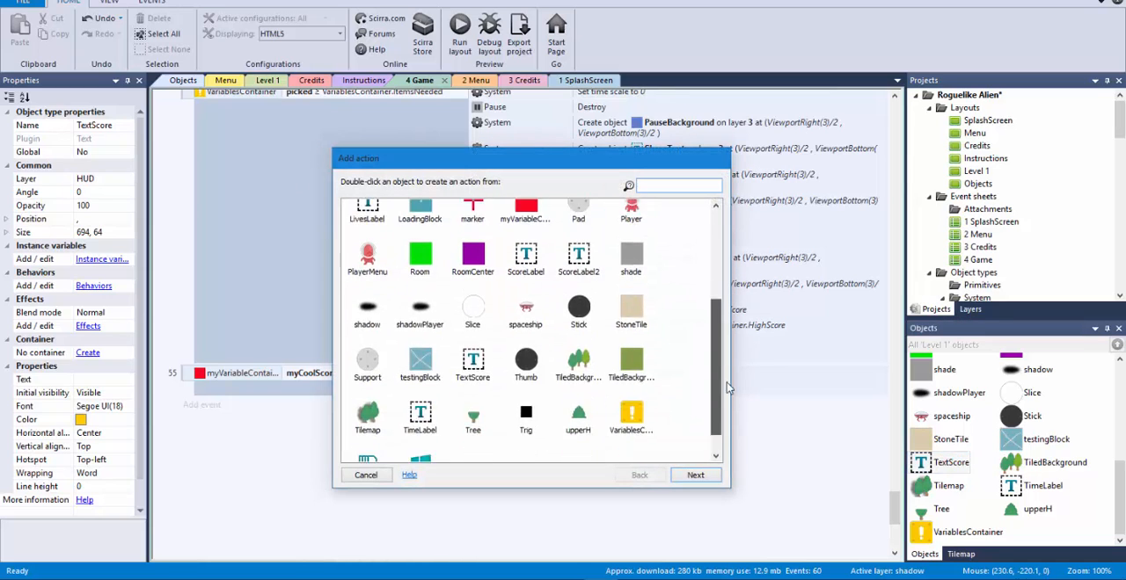
scroll("down", 3)
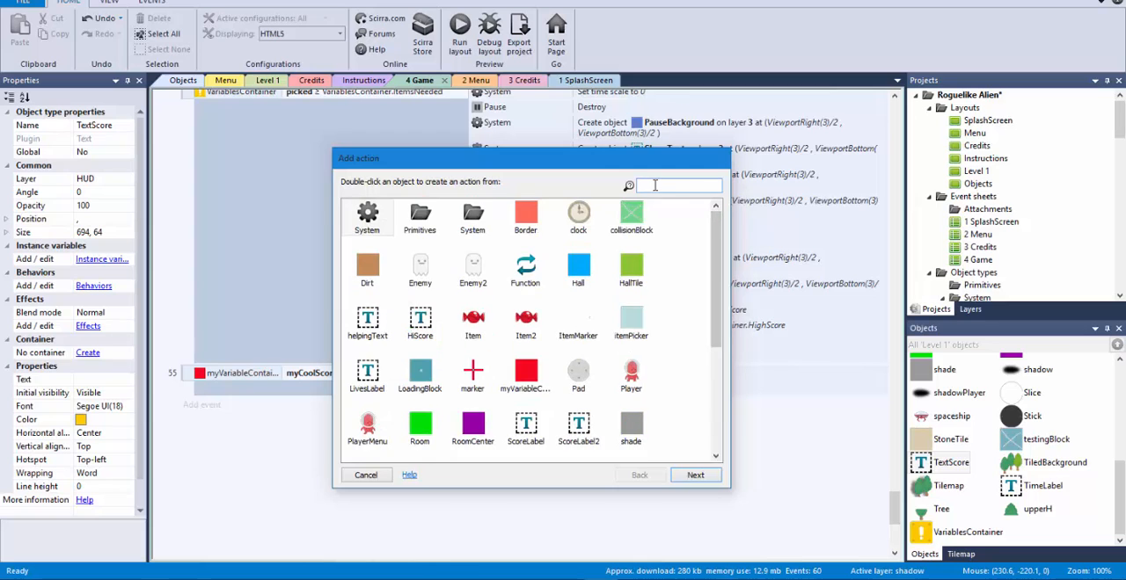
type("text")
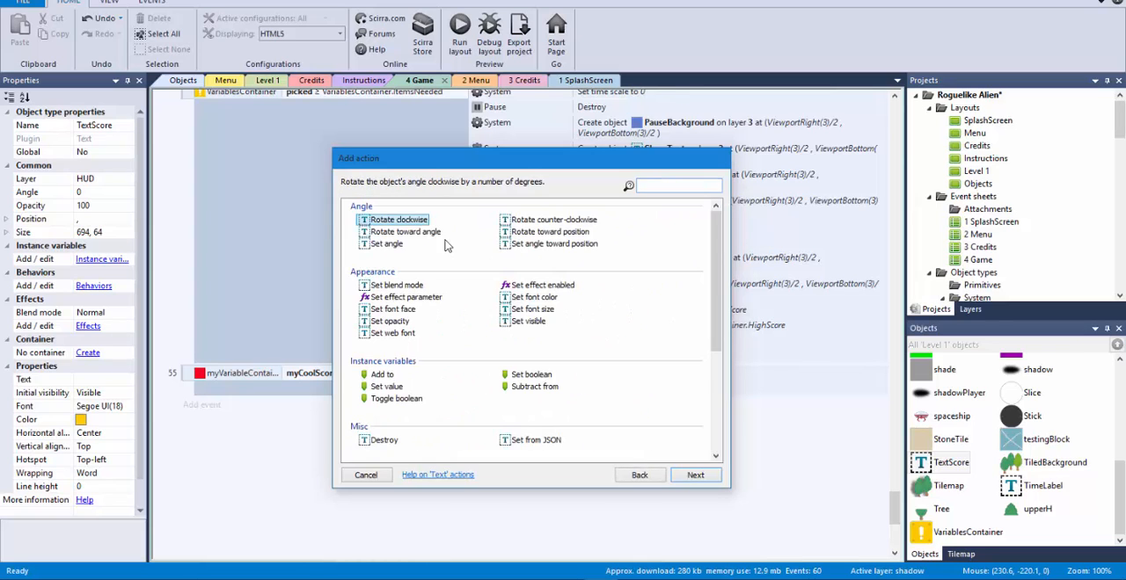
scroll("down", 3)
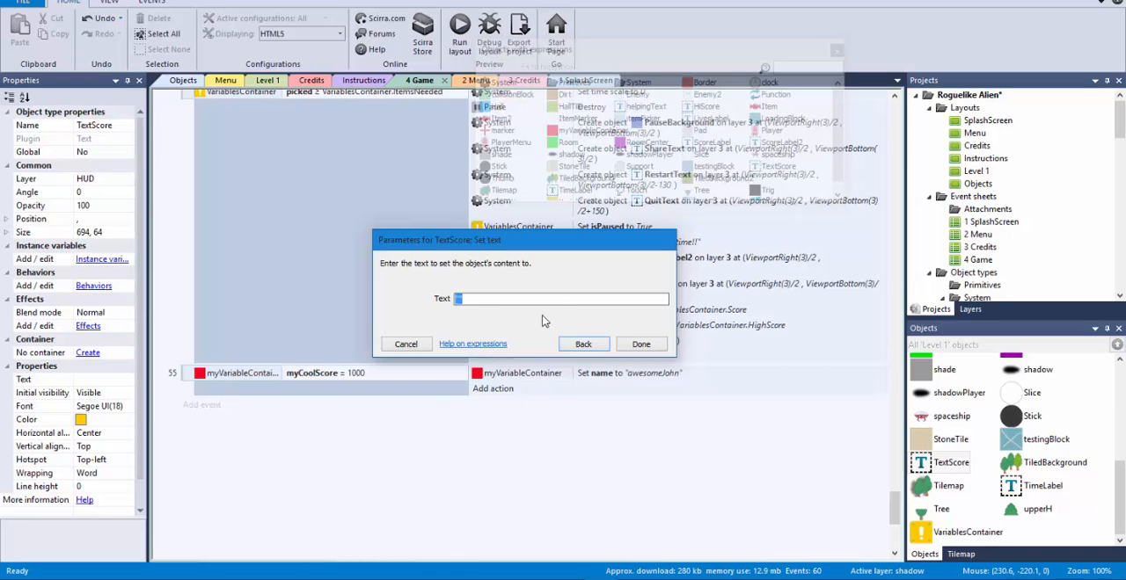
type("myVariableContainer.co")
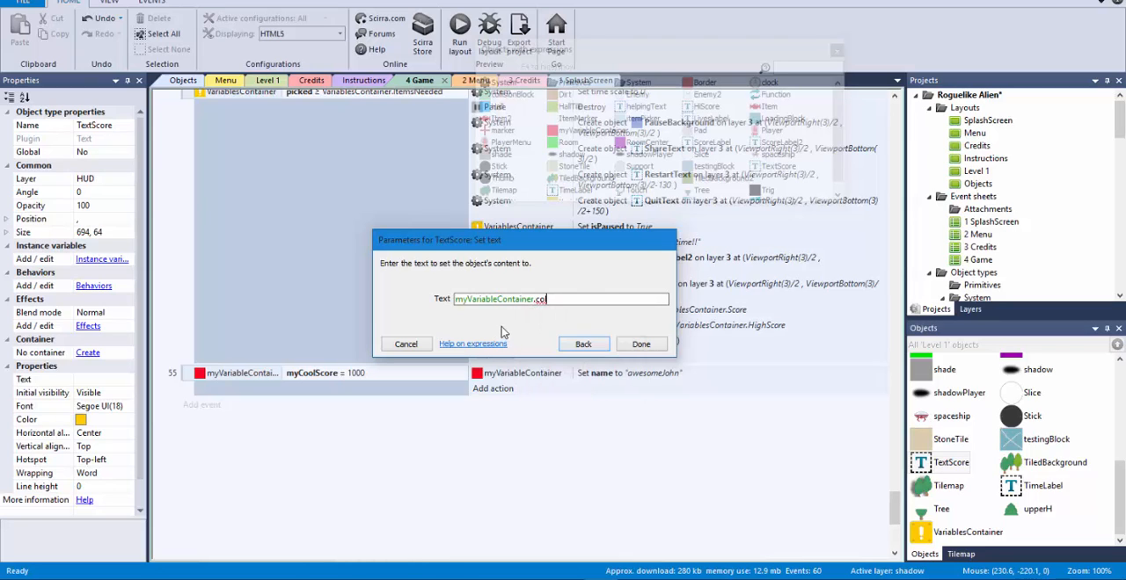
key("BackSpace")
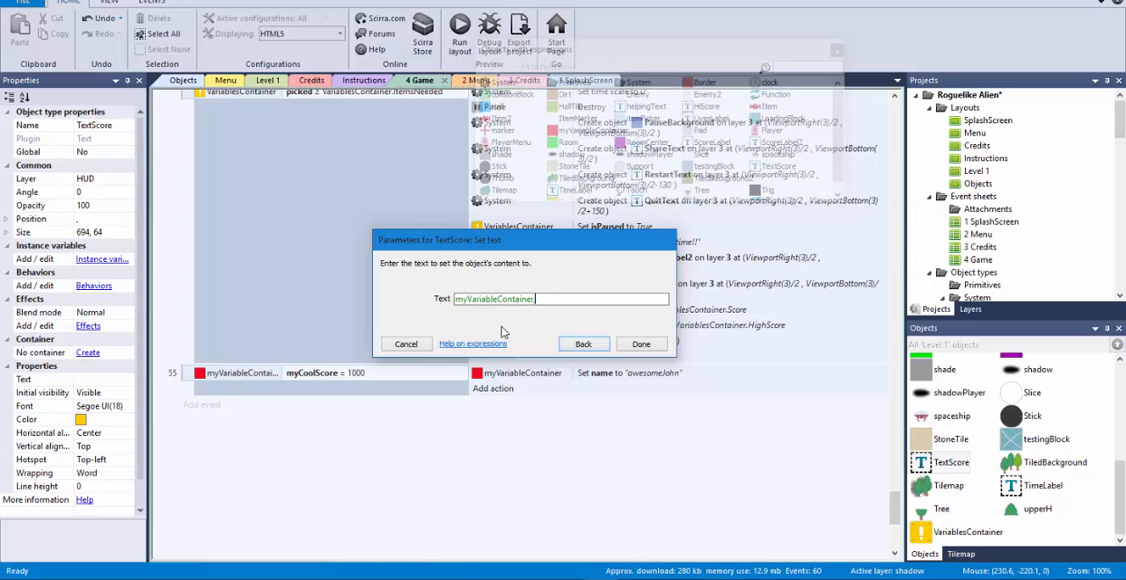
type(".myCoolScore")
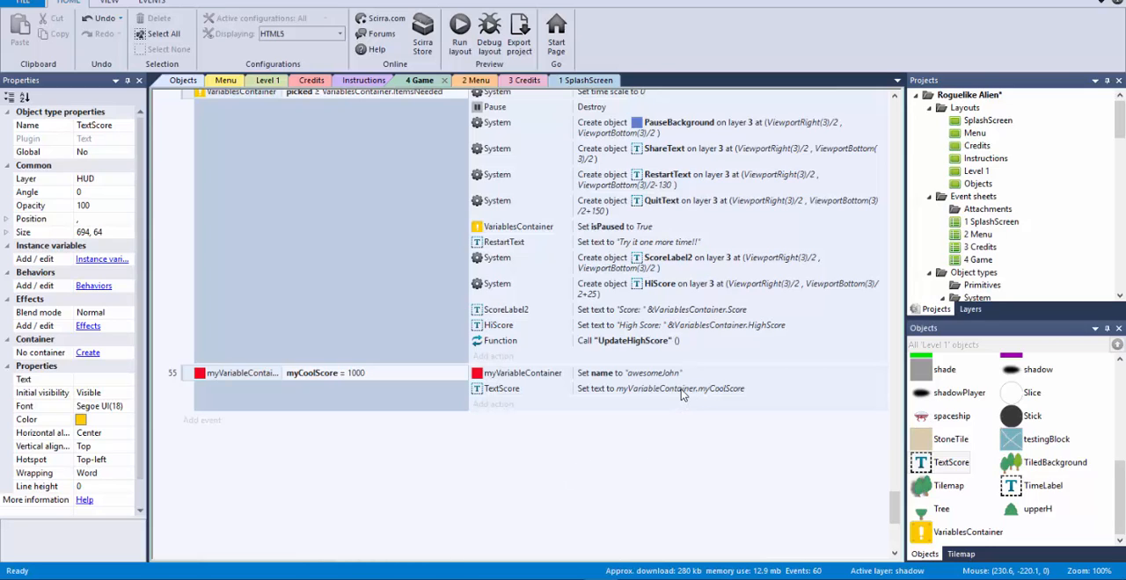
mouse_move(645, 394)
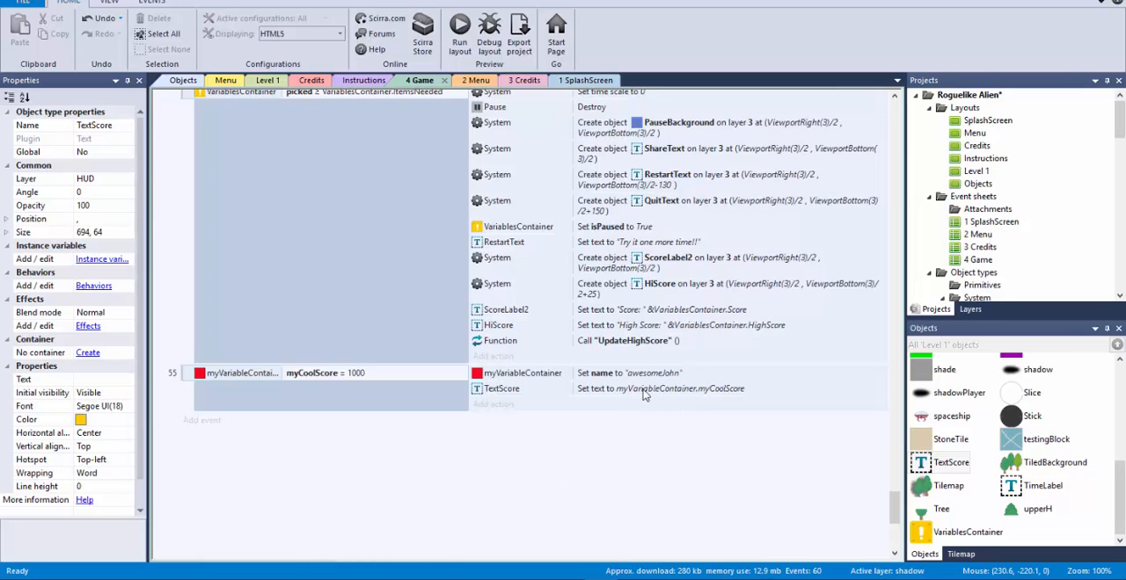
mouse_move(723, 399)
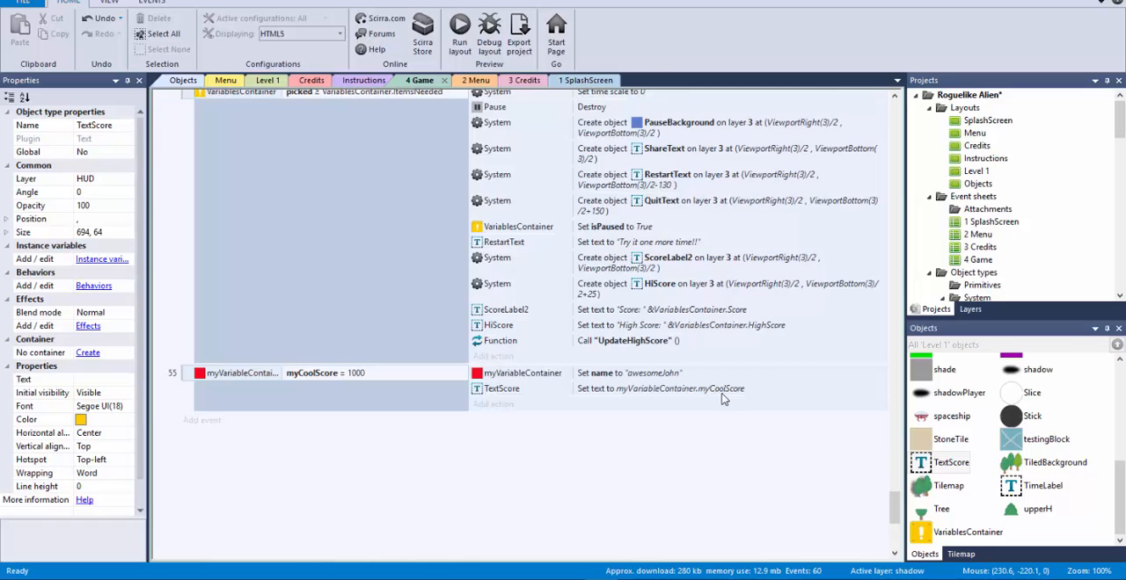
mouse_move(725, 398)
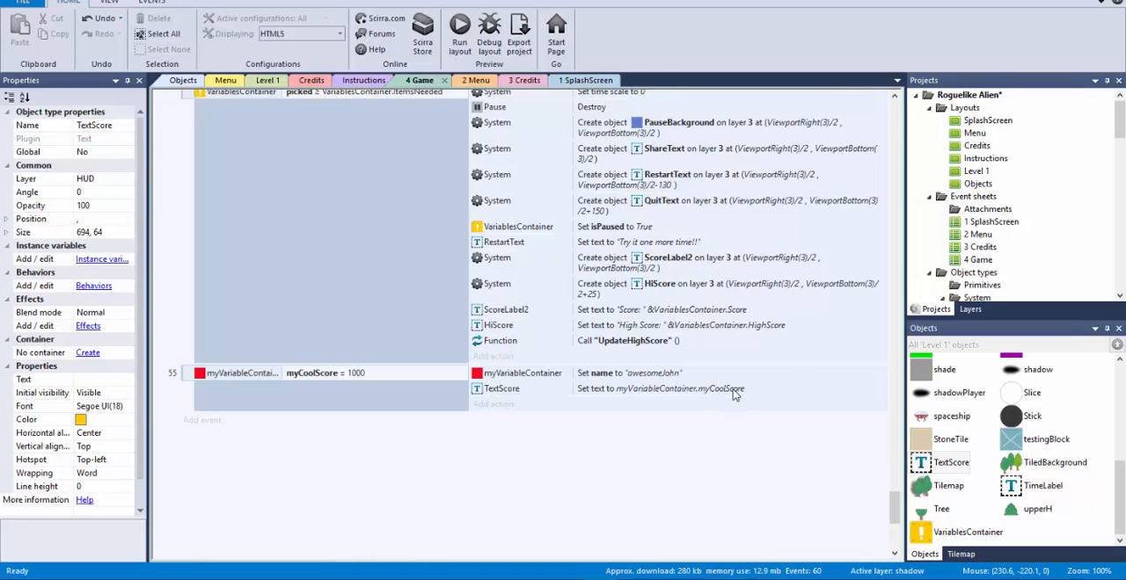
mouse_move(629, 395)
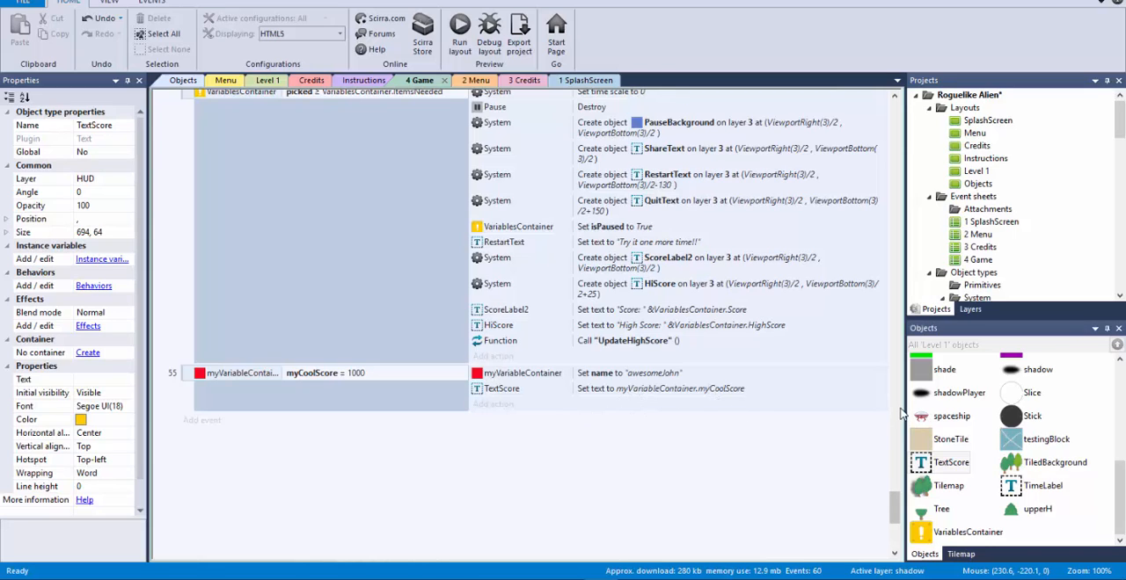
mouse_move(189, 426)
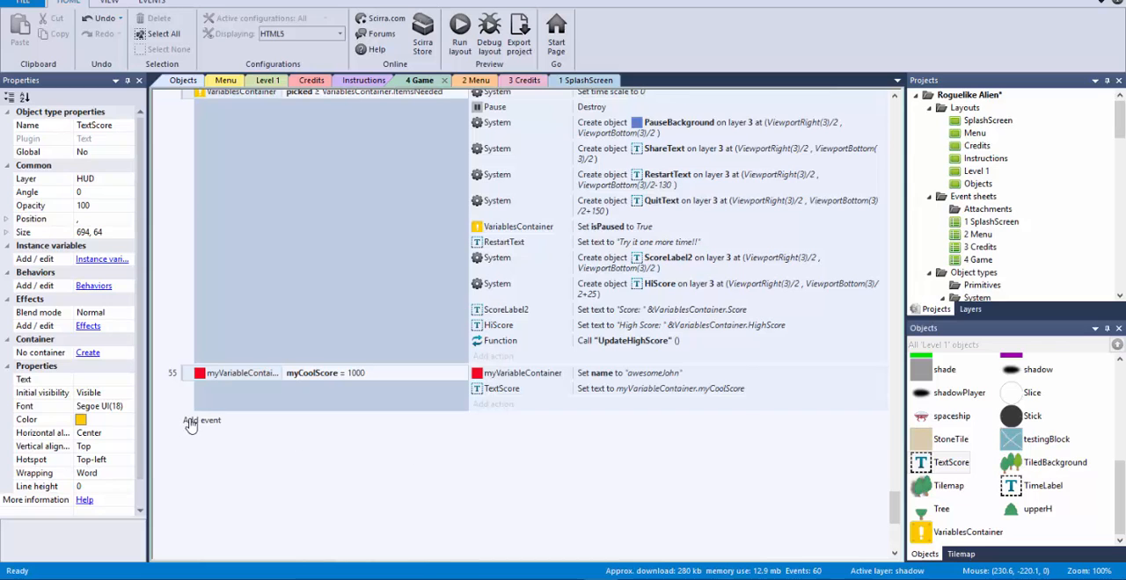
- Create System event 56 comparing two values: myVariableContainer.myCoolScore = 333
left_click(200, 420)
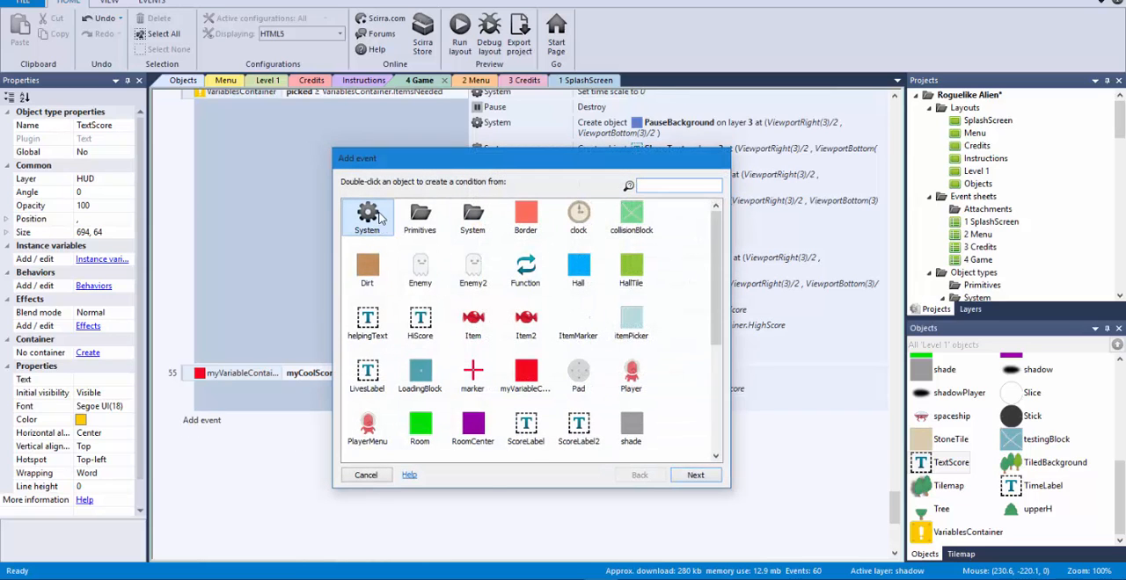
double_click(368, 218)
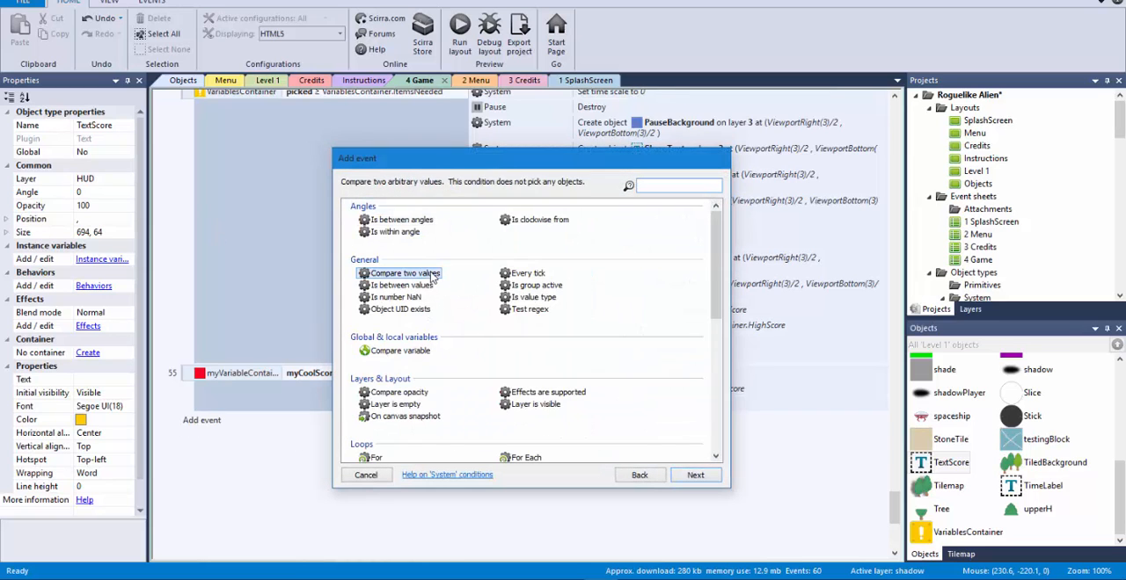
left_click(694, 475)
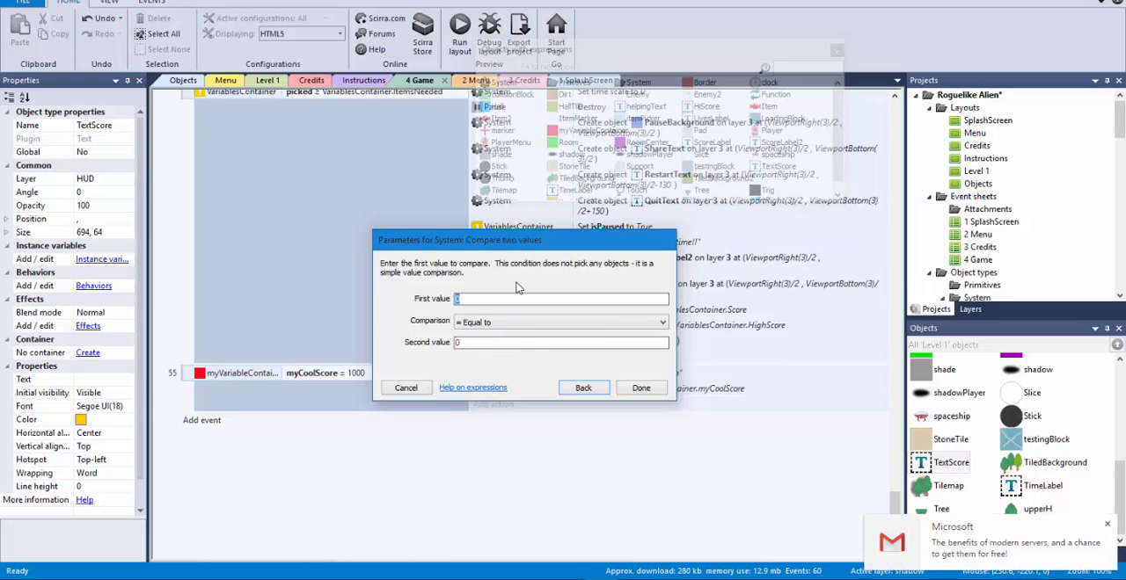
type("myVariableContainer")
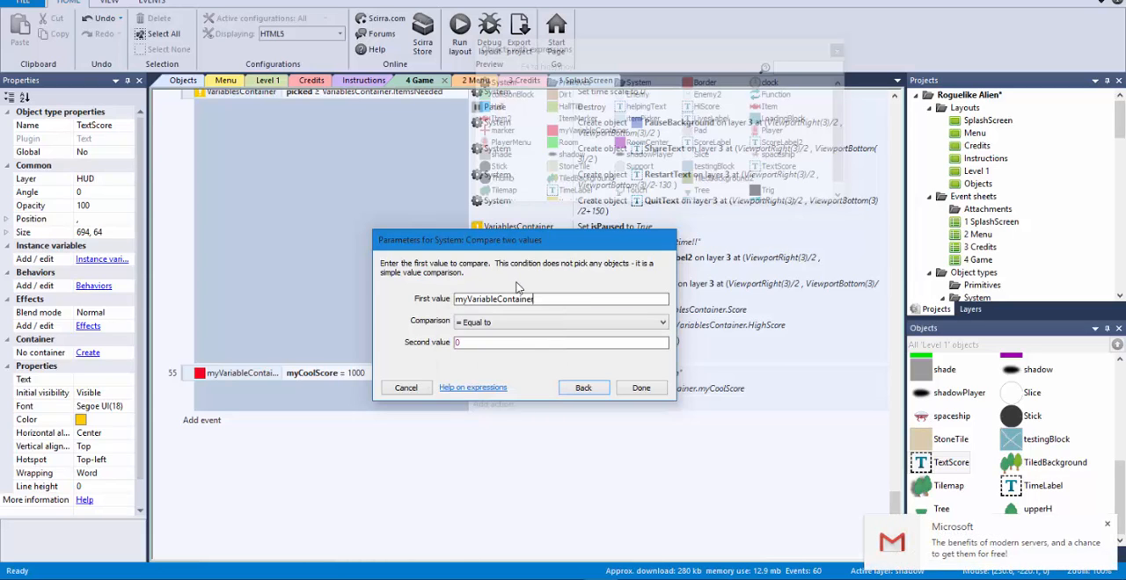
type(".my")
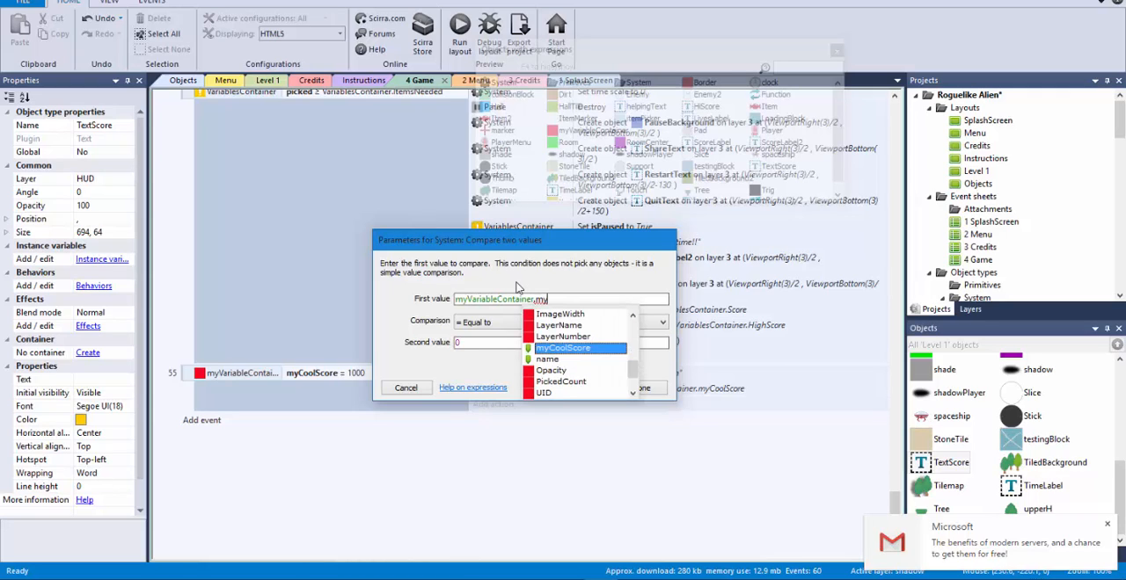
left_click(563, 347)
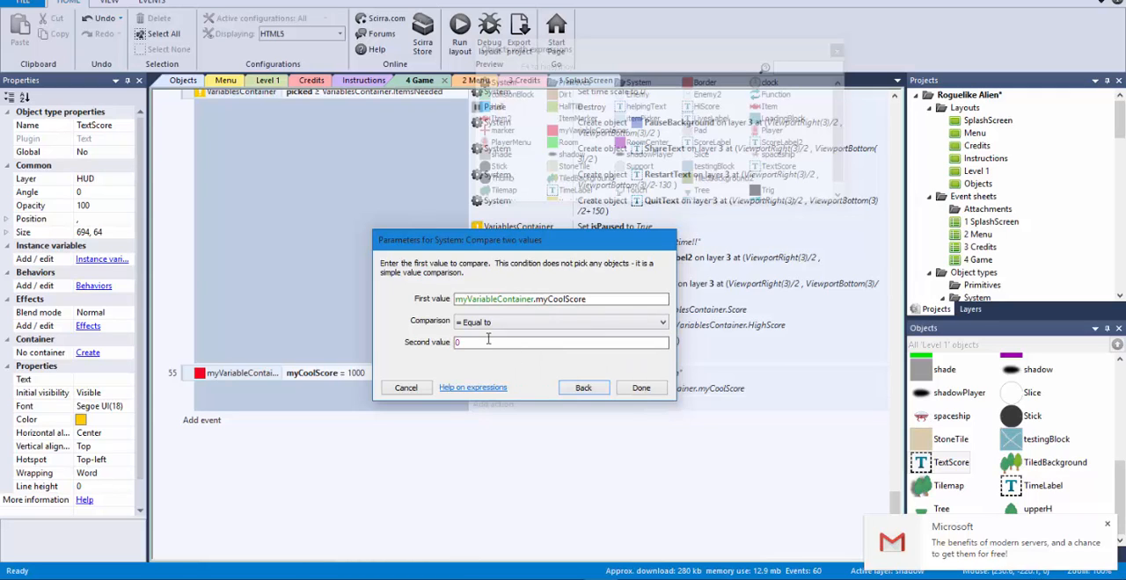
type("333")
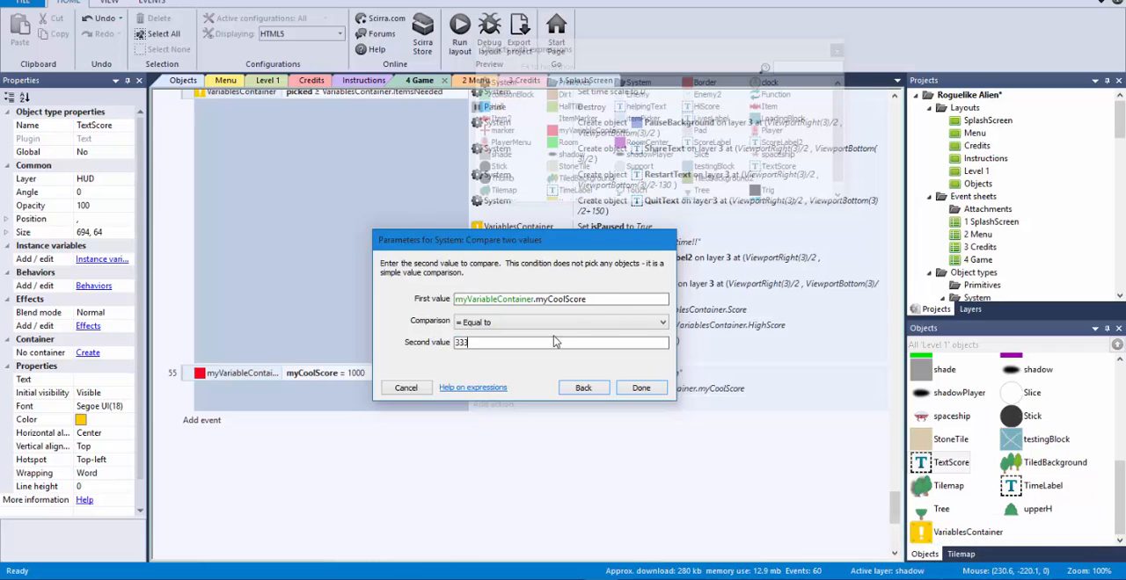
left_click(640, 388)
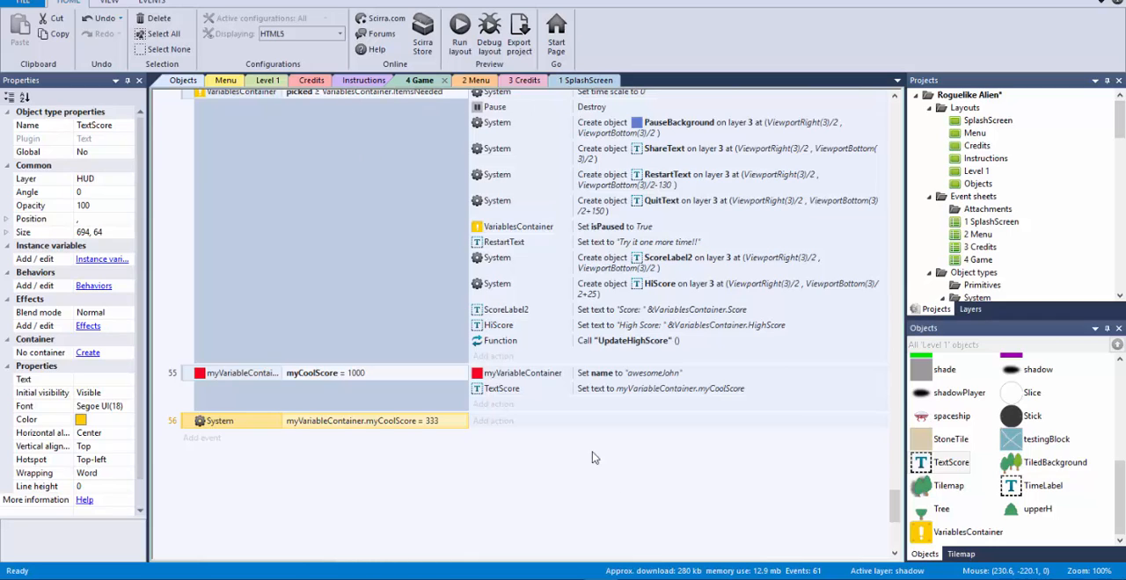
mouse_move(619, 396)
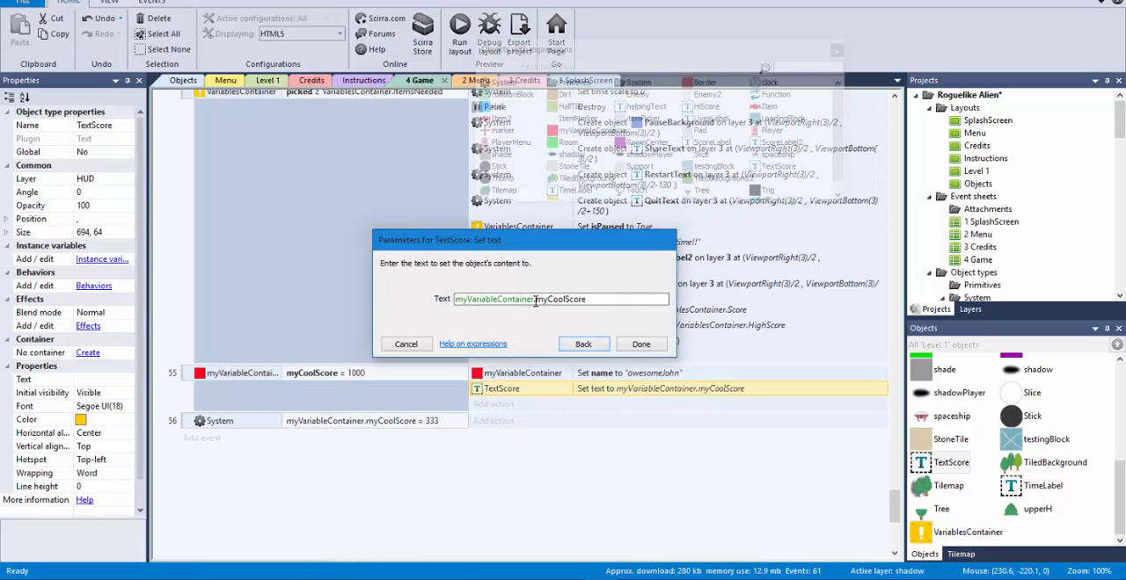
left_click(640, 343)
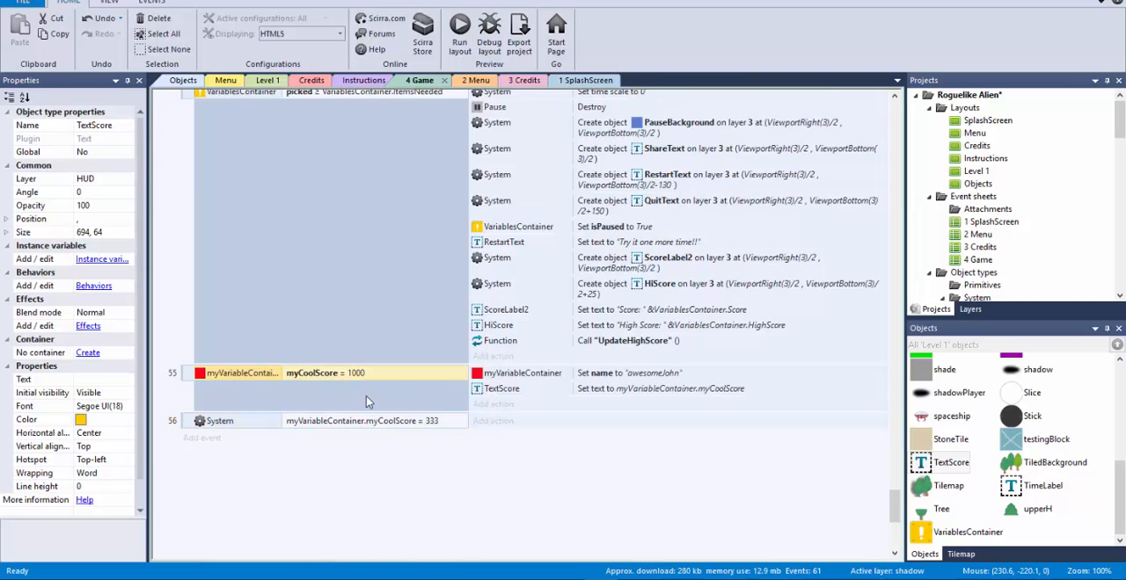
left_click(629, 373)
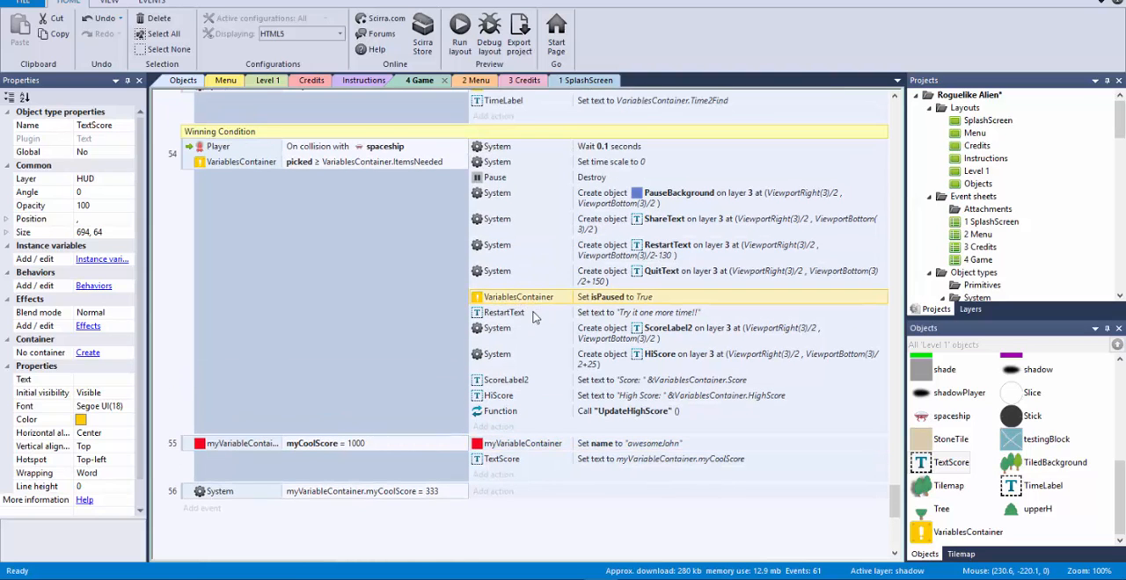
scroll("down", 3)
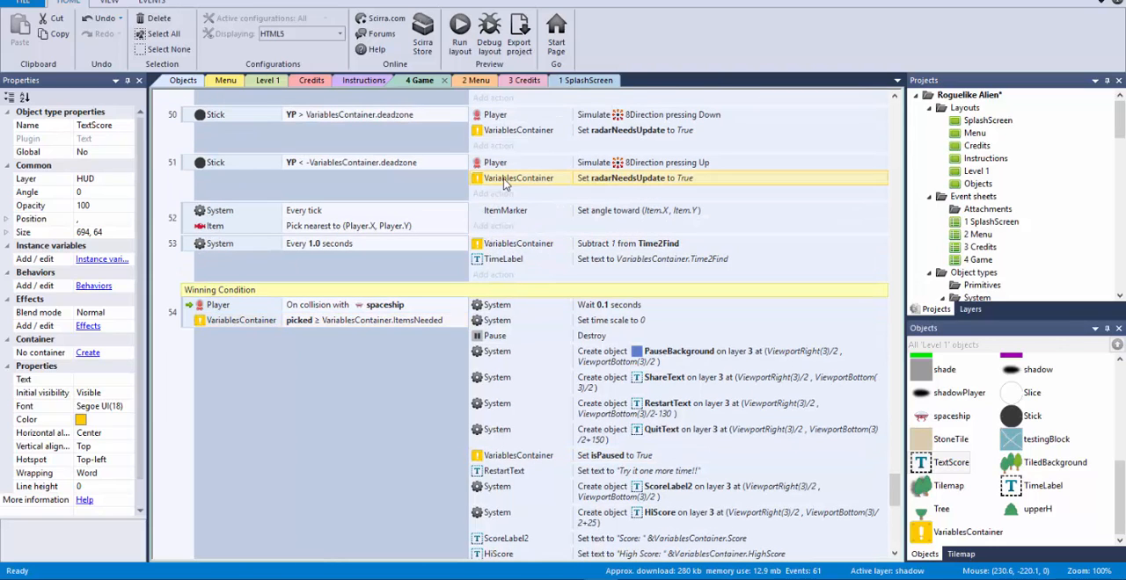
left_click(240, 319)
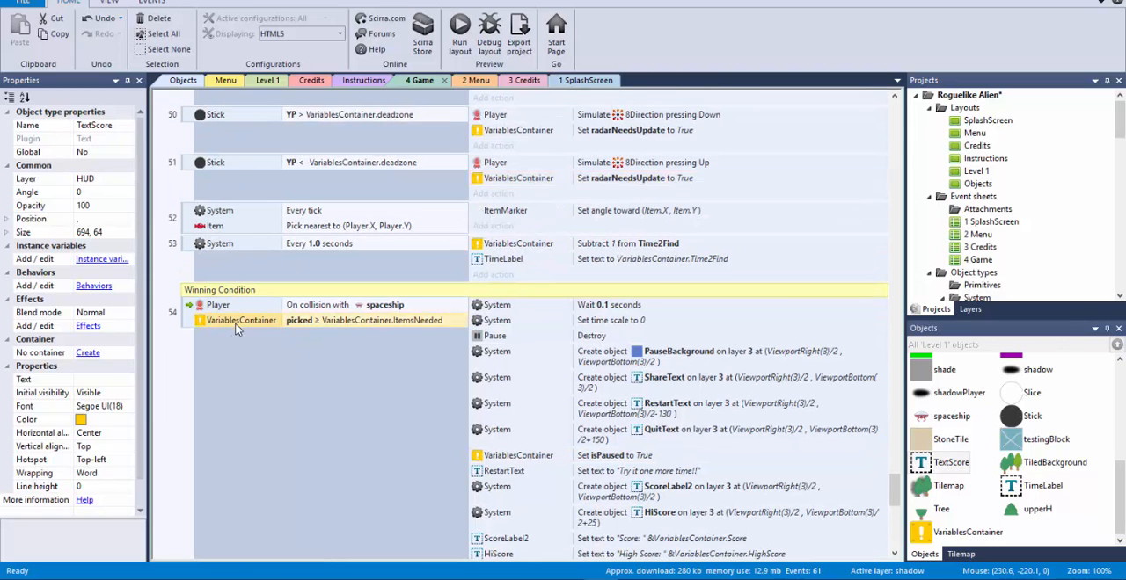
mouse_move(345, 328)
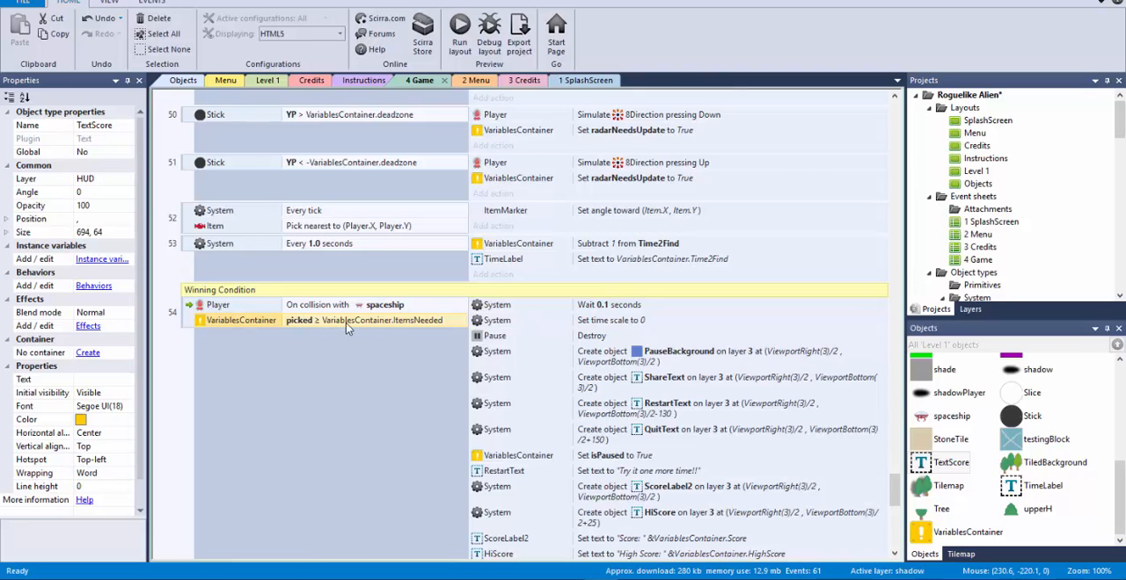
mouse_move(351, 329)
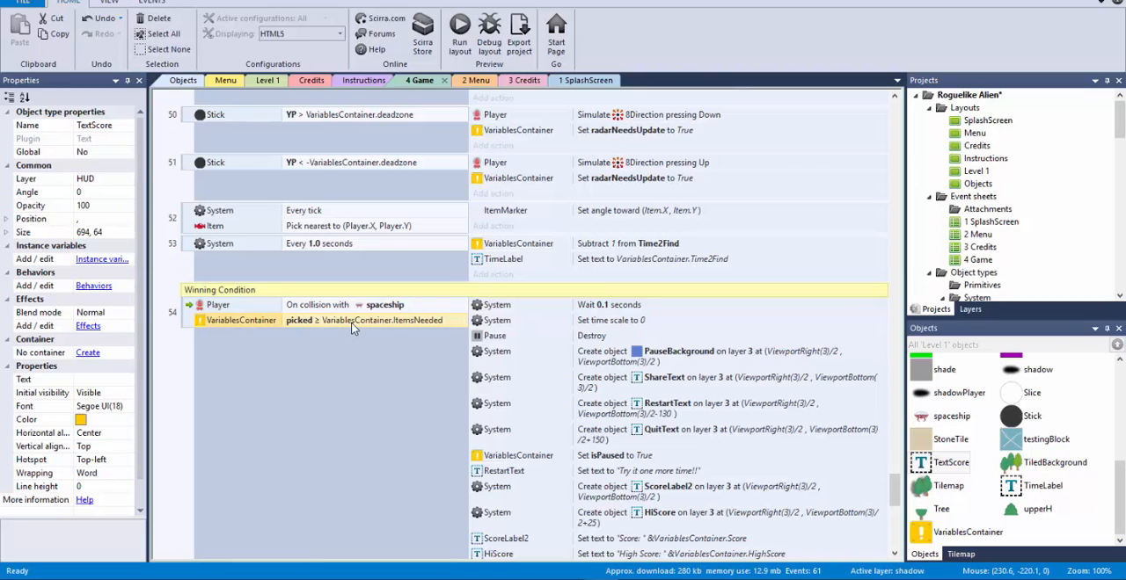
mouse_move(499, 332)
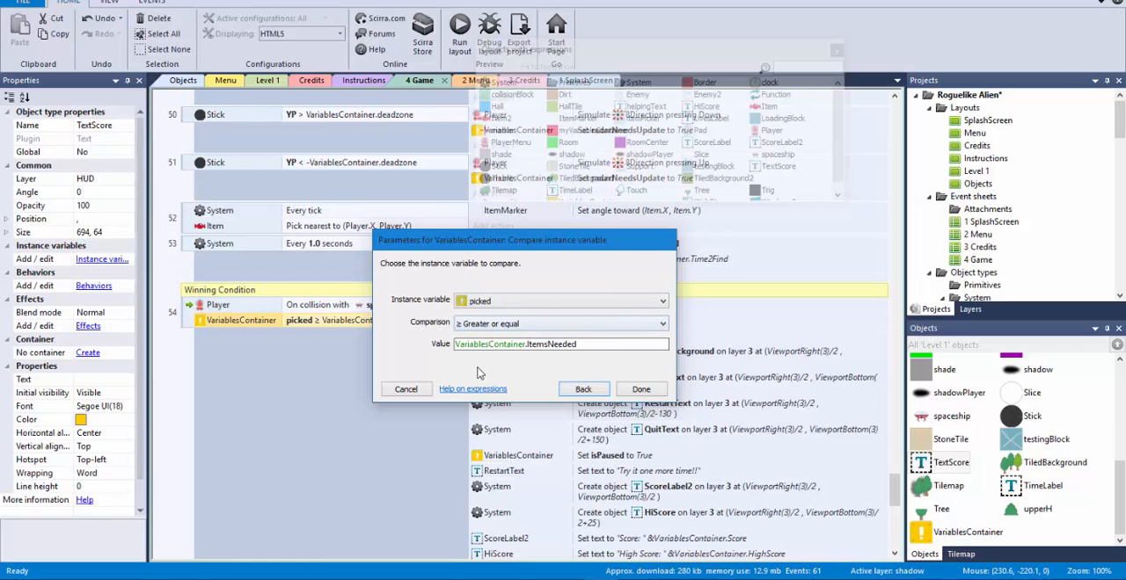
left_click(640, 388)
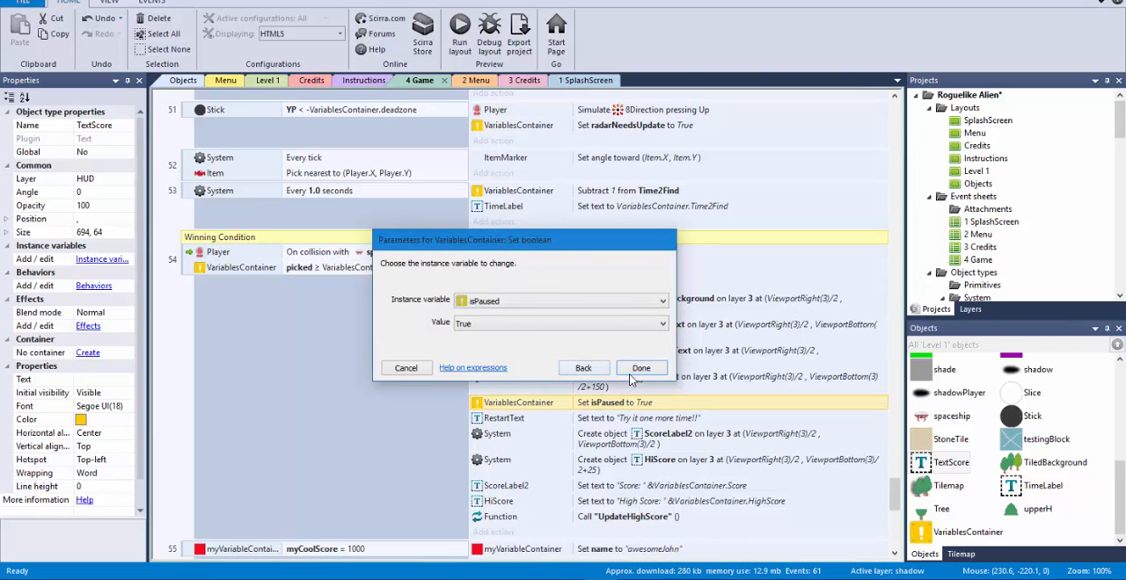
left_click(640, 368)
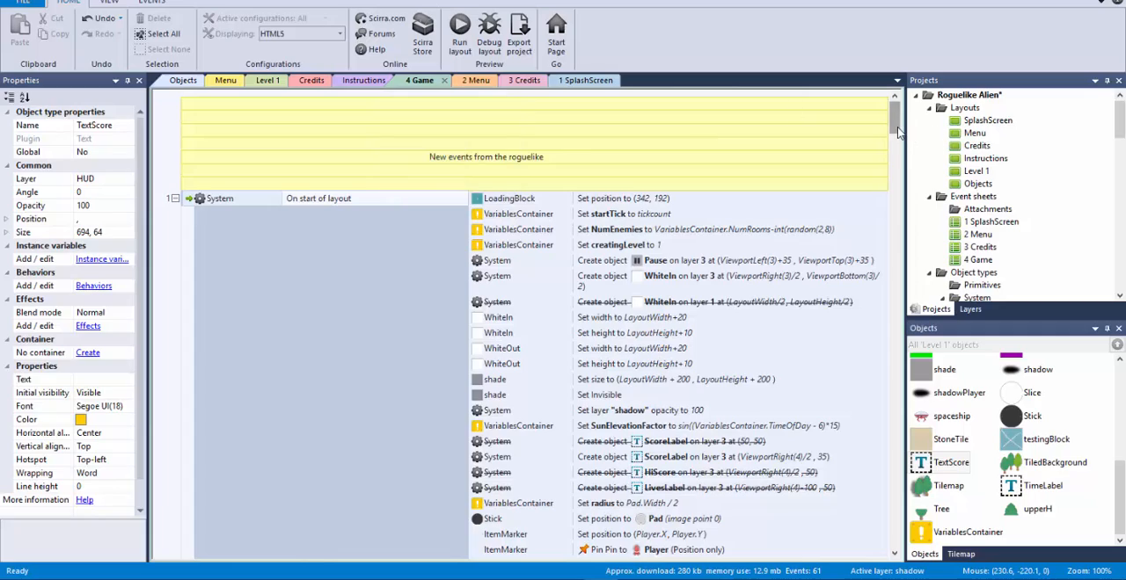
scroll("down", 3)
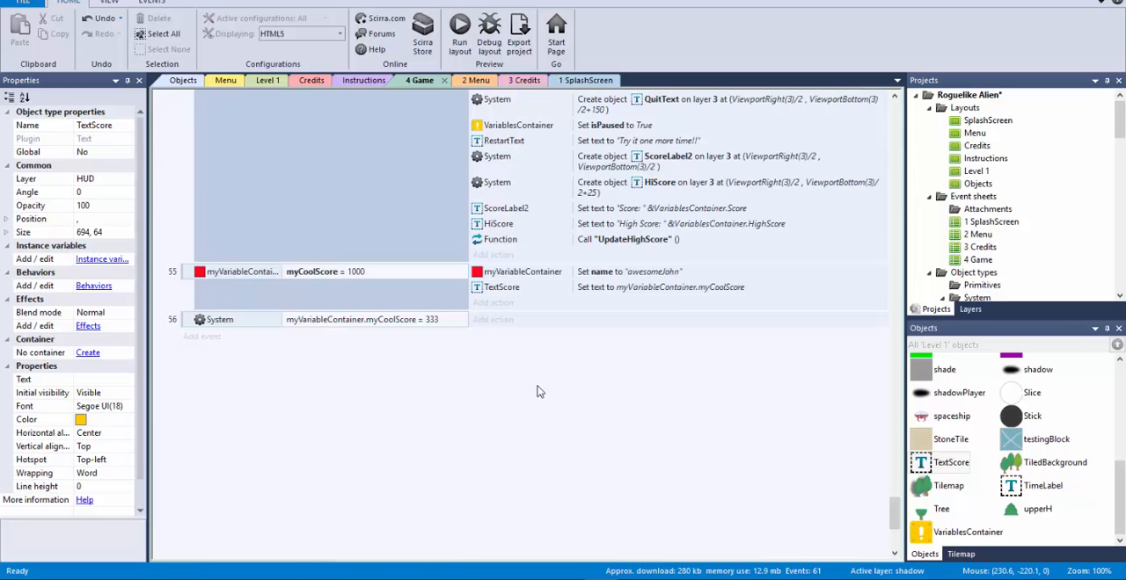
mouse_move(636, 406)
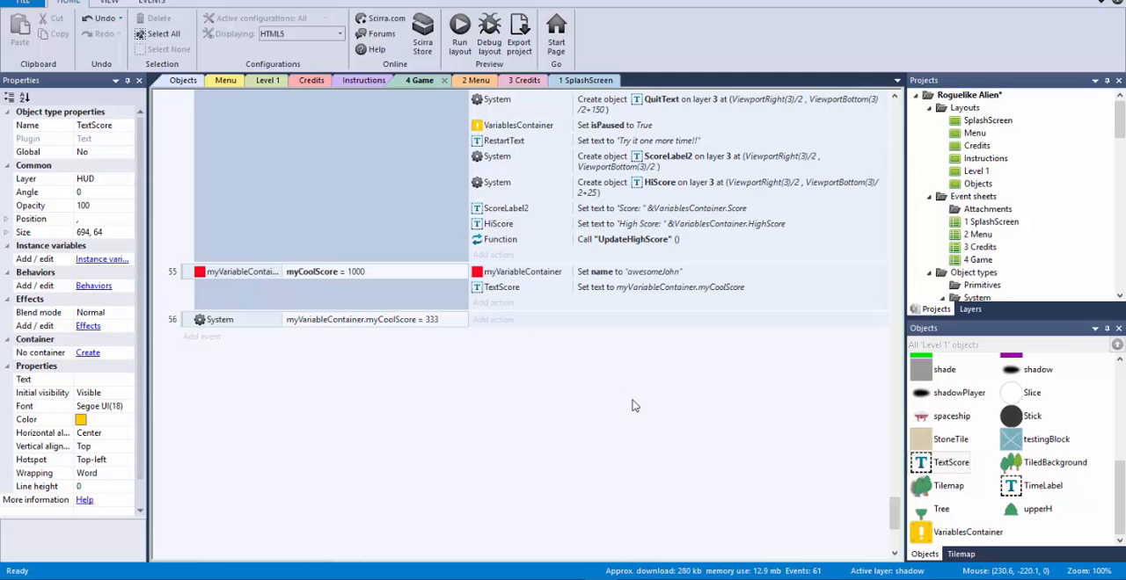
mouse_move(637, 405)
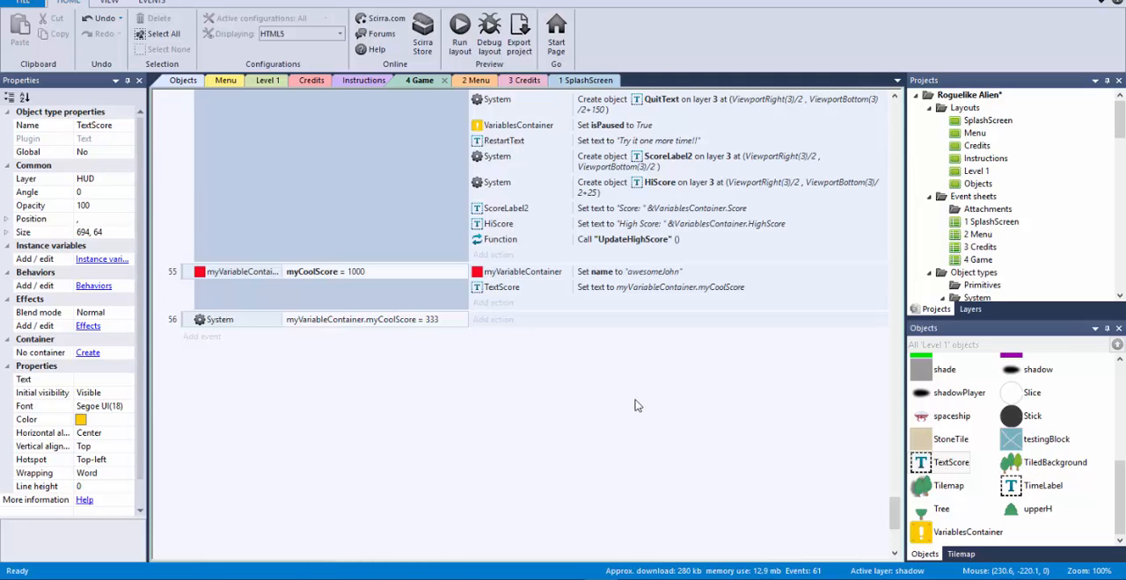